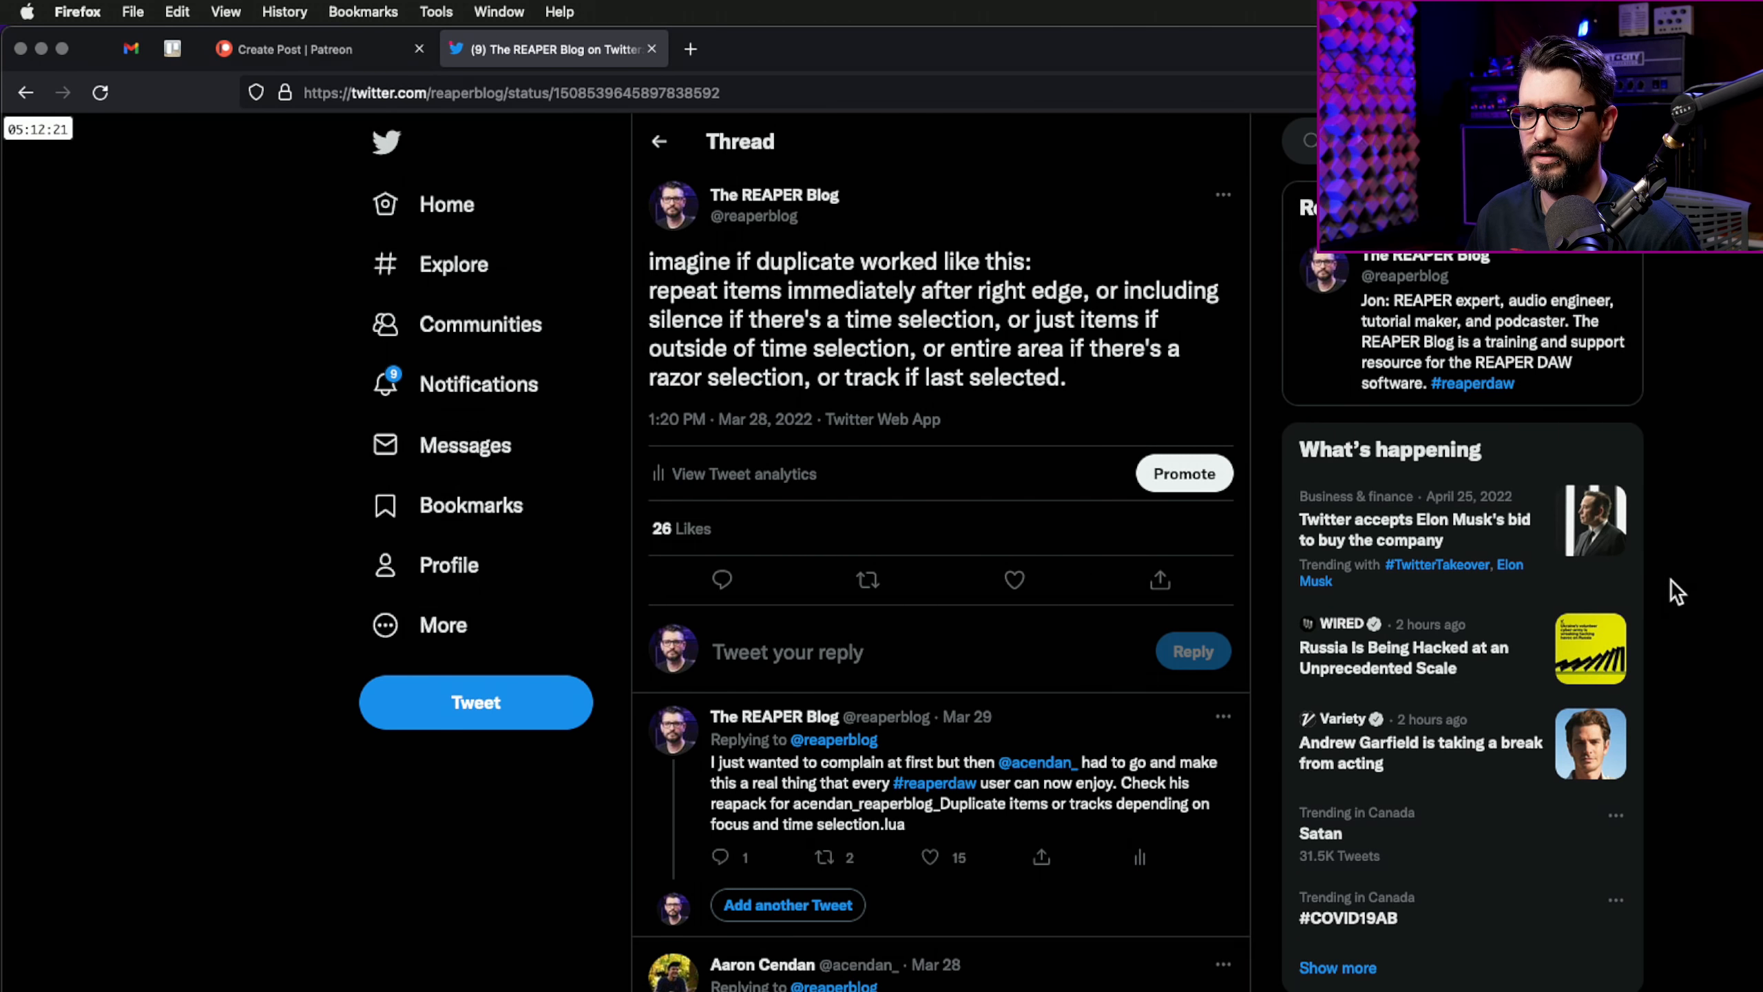
In a new tab, browse reapack.com/repos and scroll the repository list to ACendan Scripts
{"action": "scroll", "scroll_direction": "down", "scroll_amount": 3}
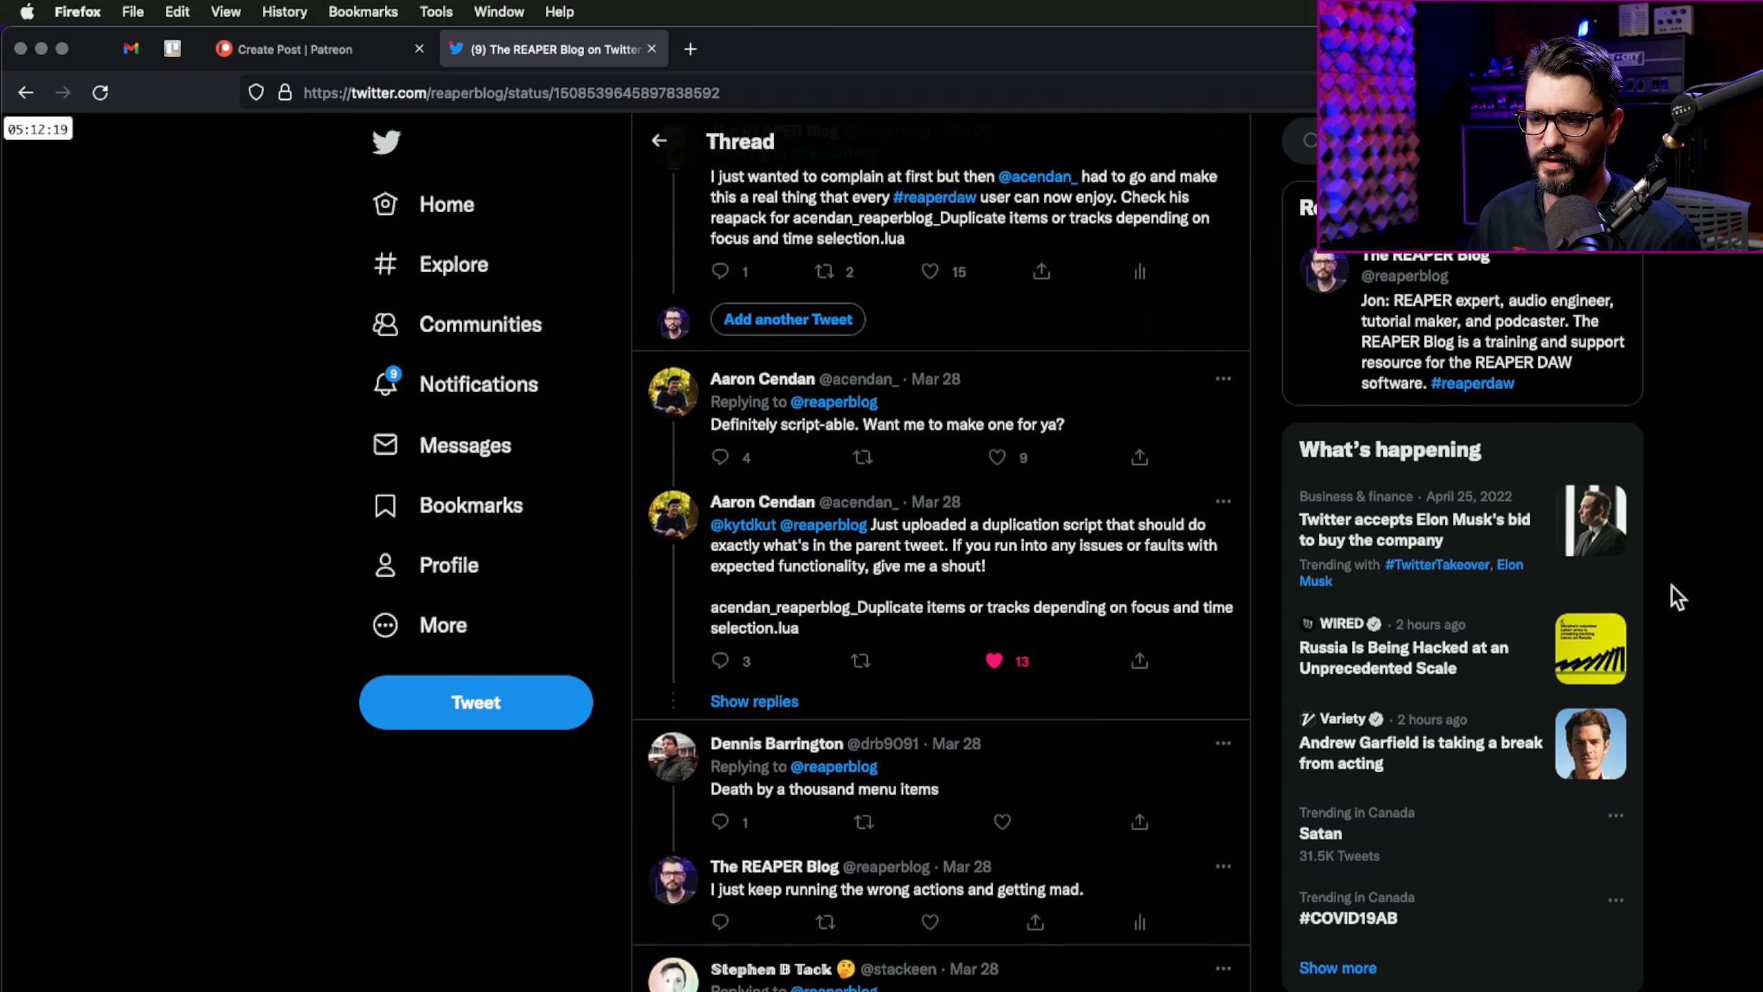
{"action": "scroll", "scroll_direction": "down", "scroll_amount": 3}
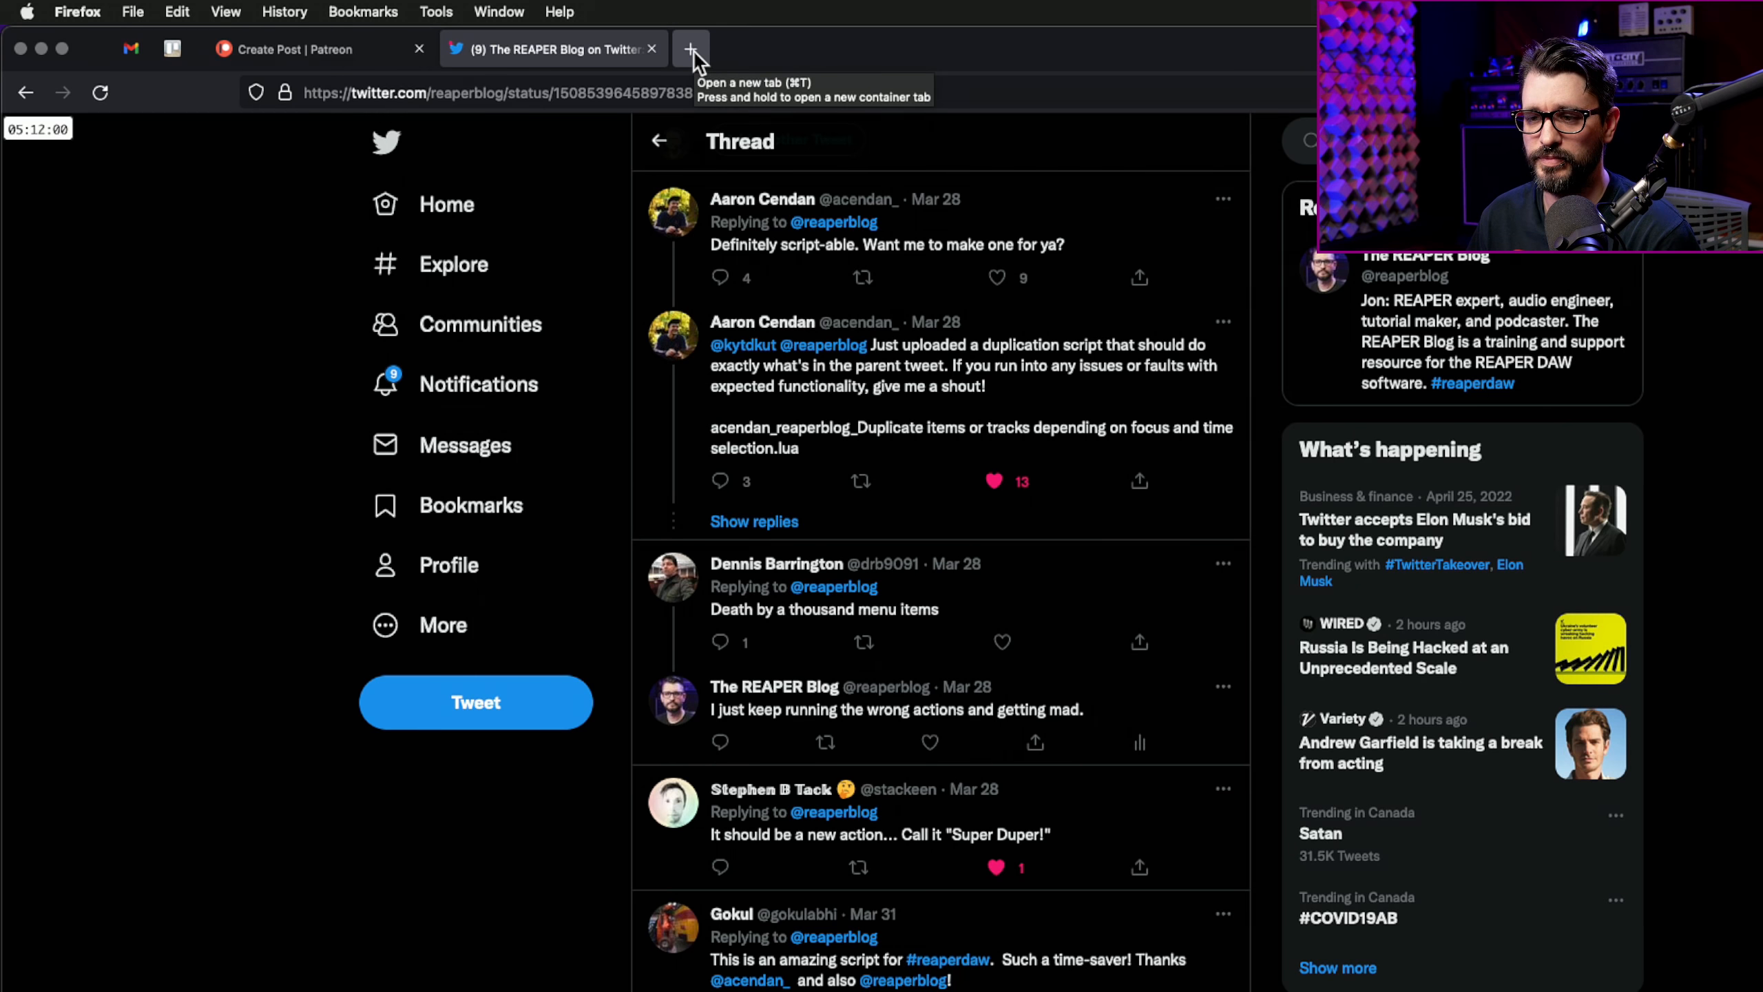
{"action": "left_click", "coordinate": [690, 49]}
{"action": "type", "text": "https://reapack.com/repos"}
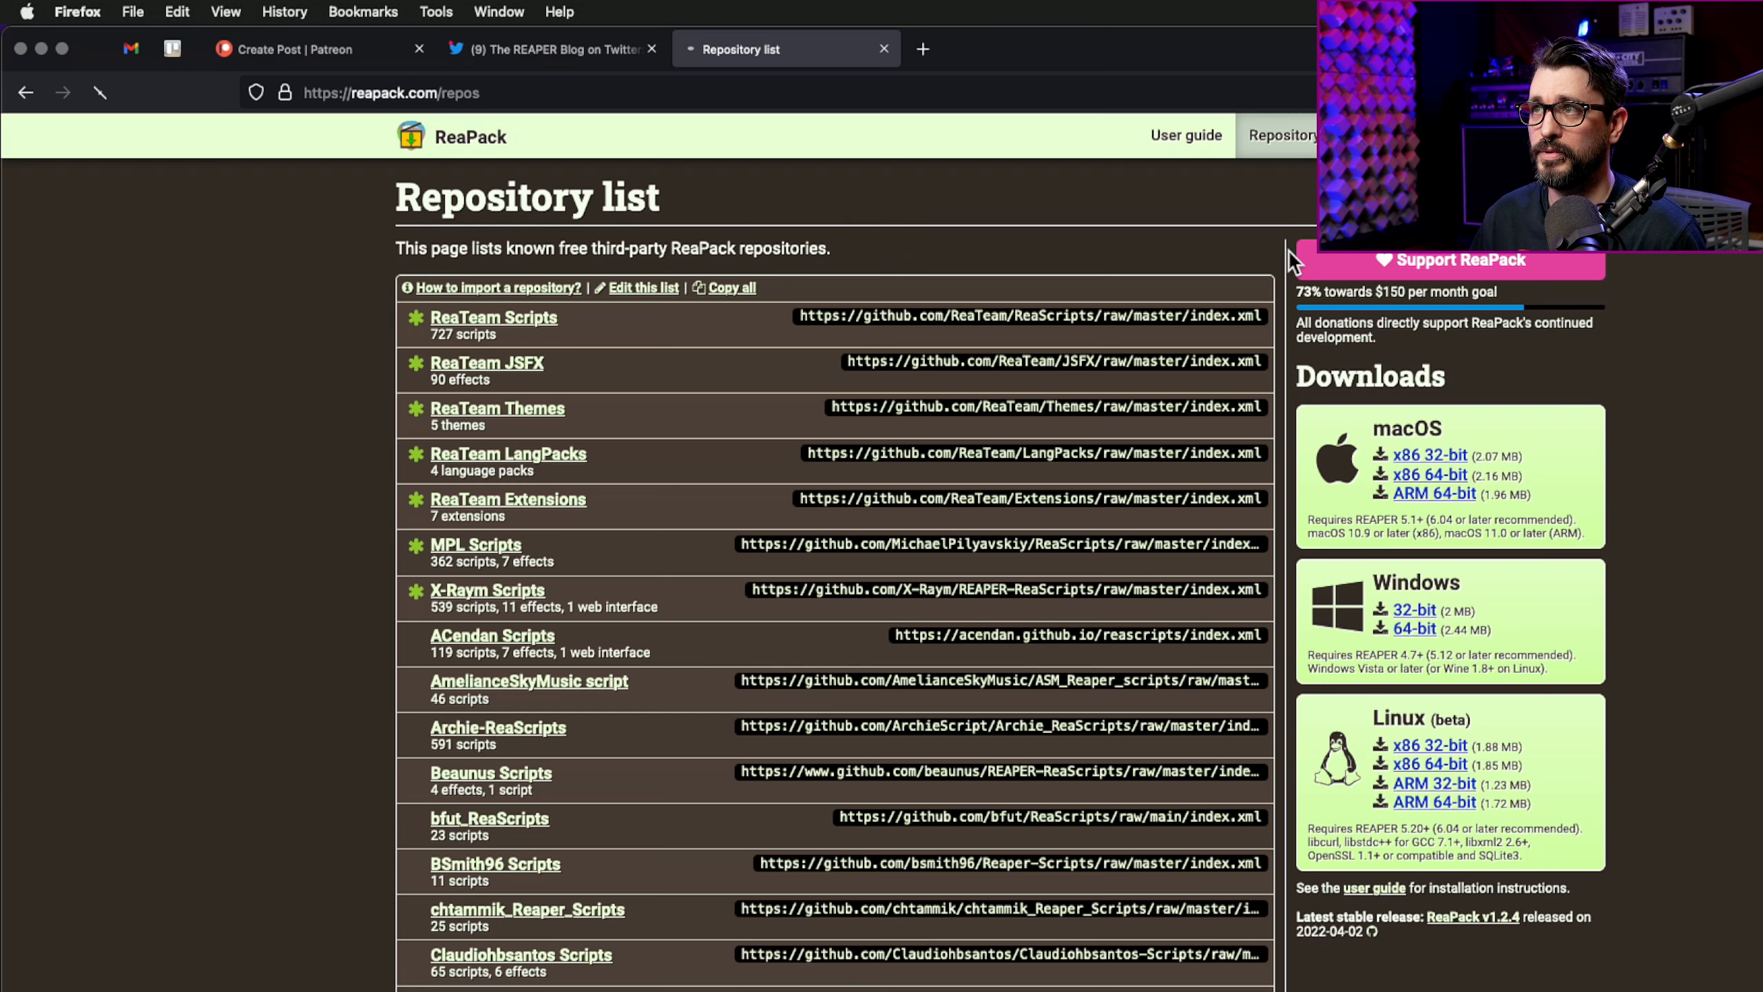
{"action": "scroll", "scroll_direction": "down", "scroll_amount": 3}
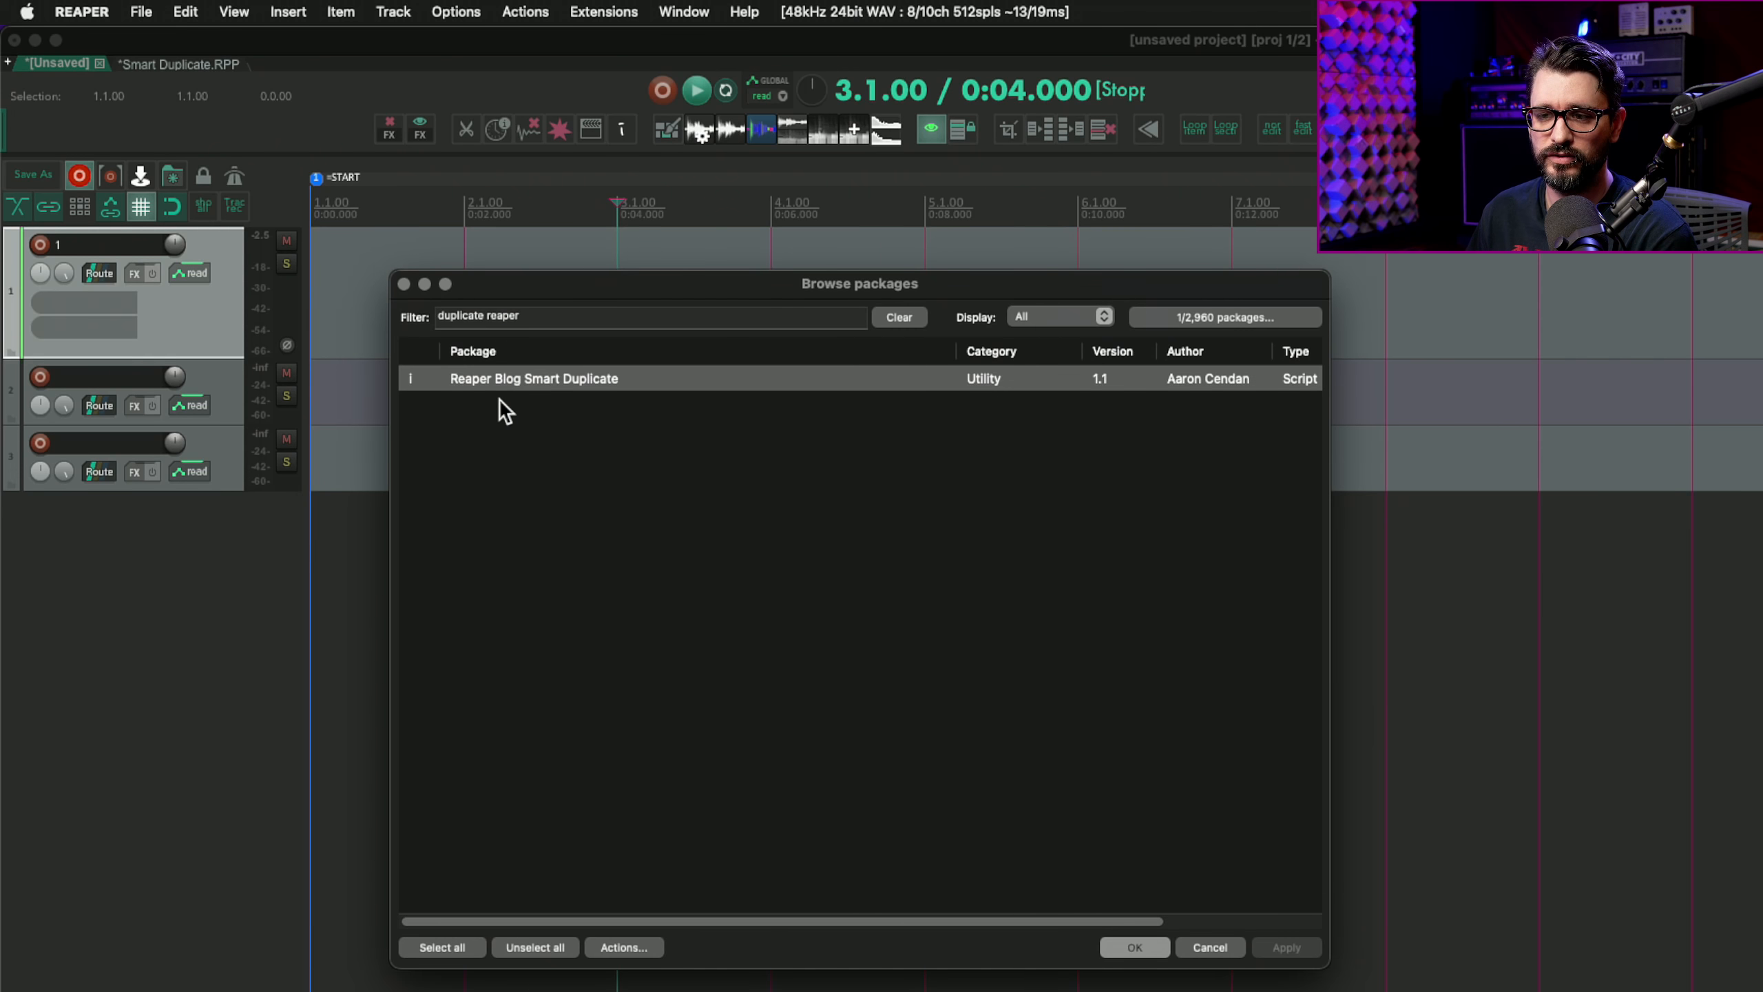
{"action": "mouse_move", "coordinate": [604, 414]}
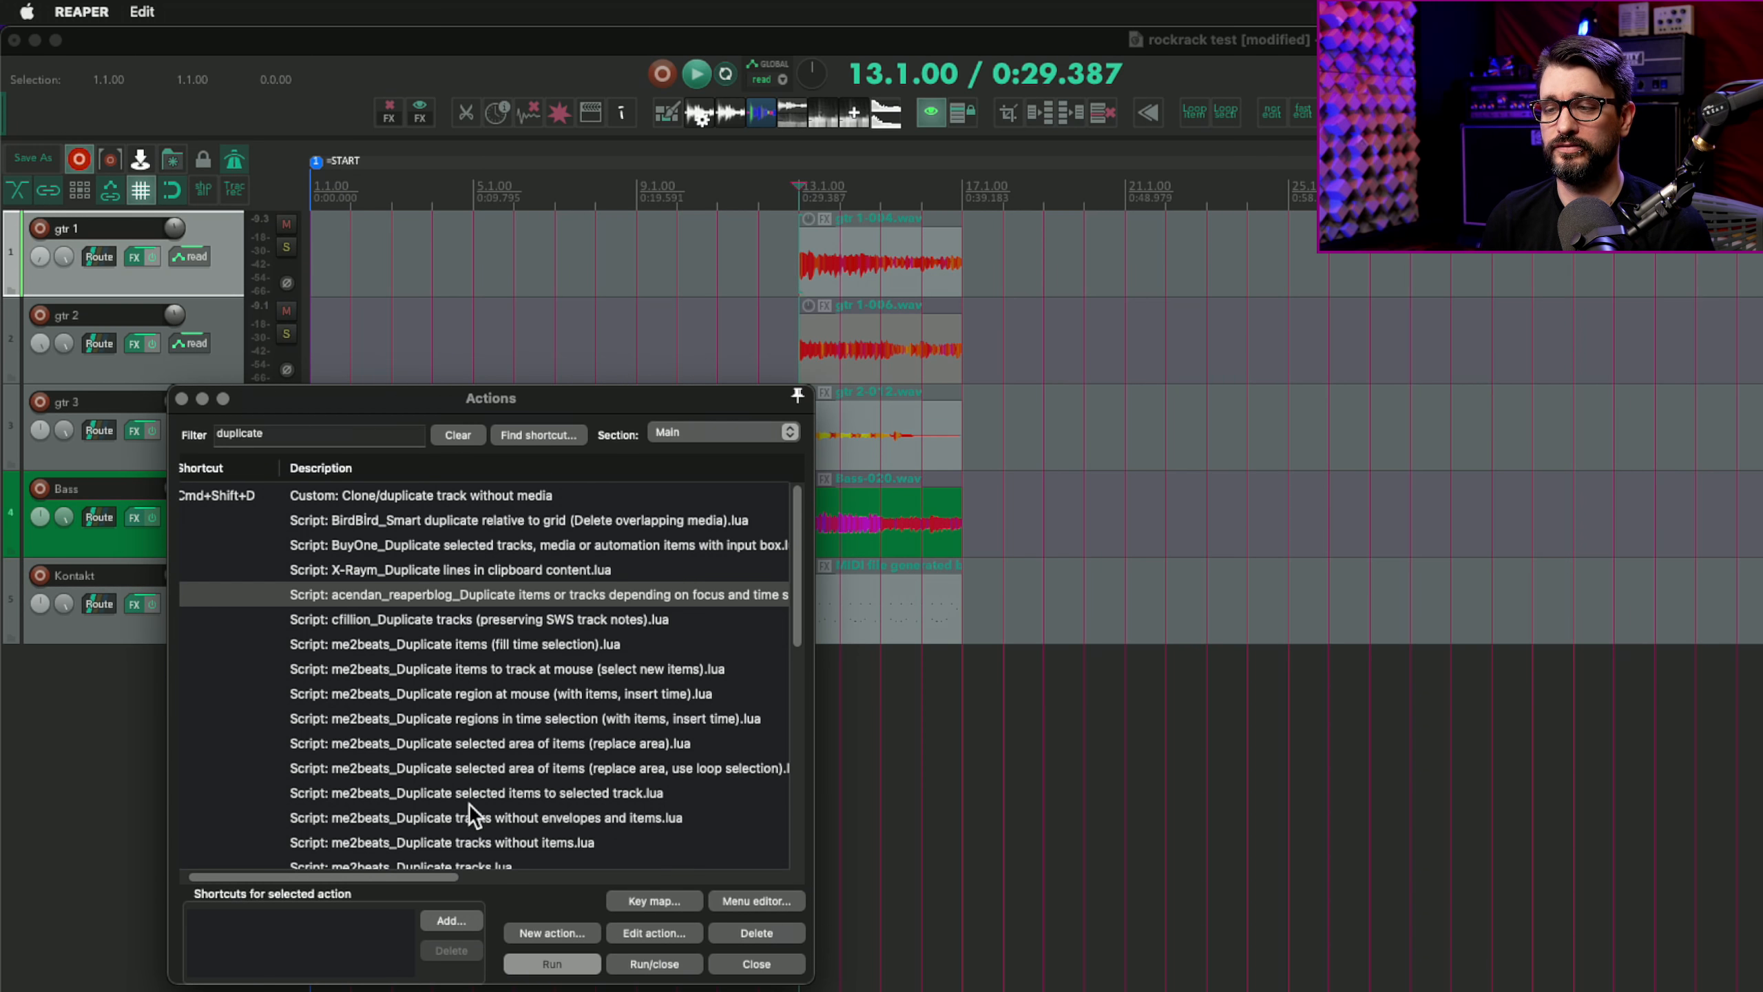
{"action": "mouse_move", "coordinate": [568, 875]}
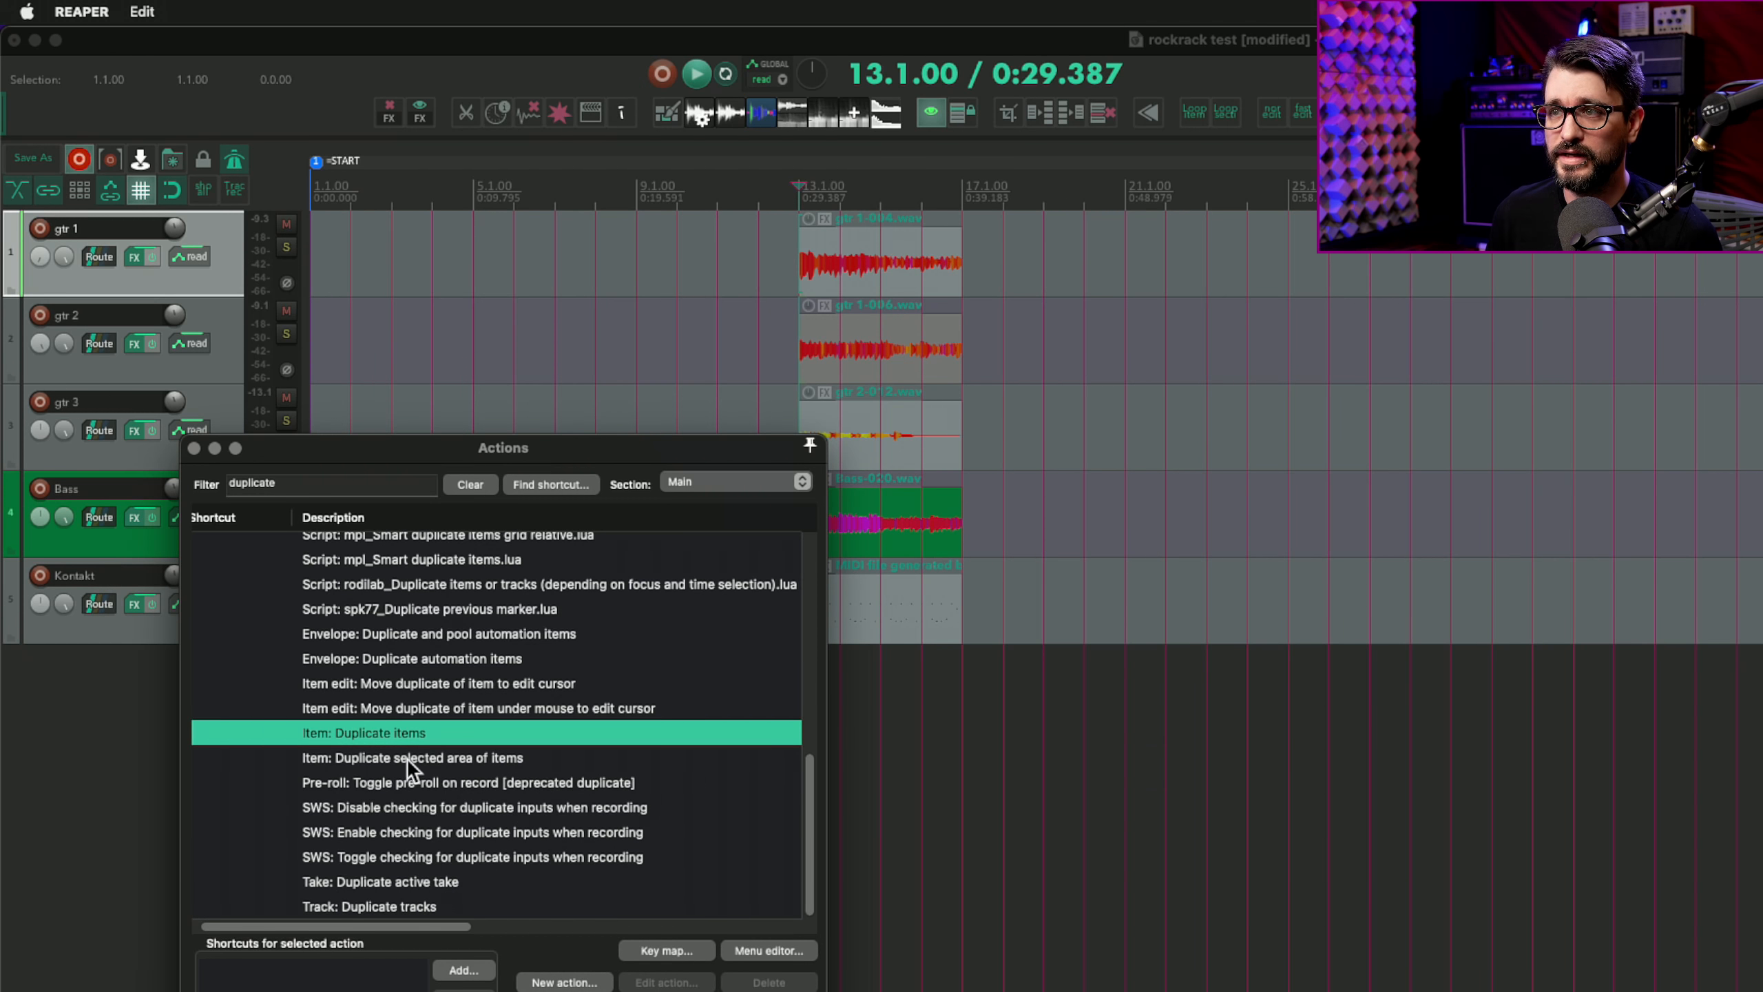
{"action": "left_click", "coordinate": [461, 970]}
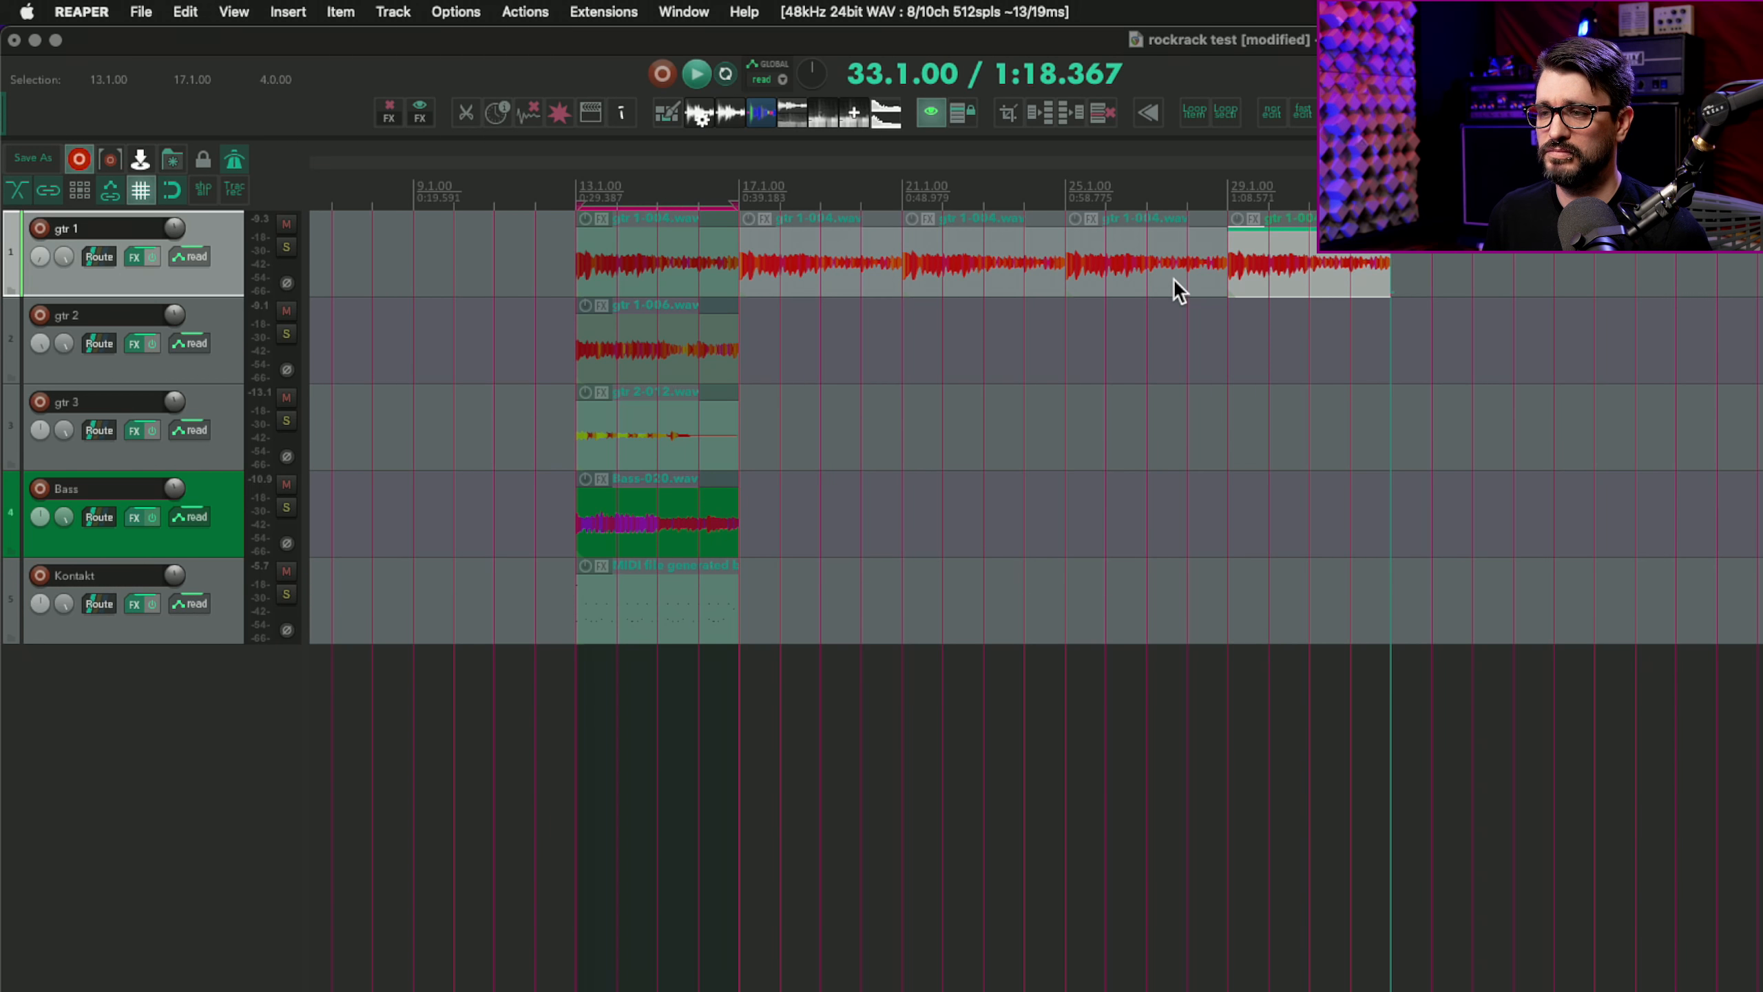
{"action": "left_click", "coordinate": [822, 201]}
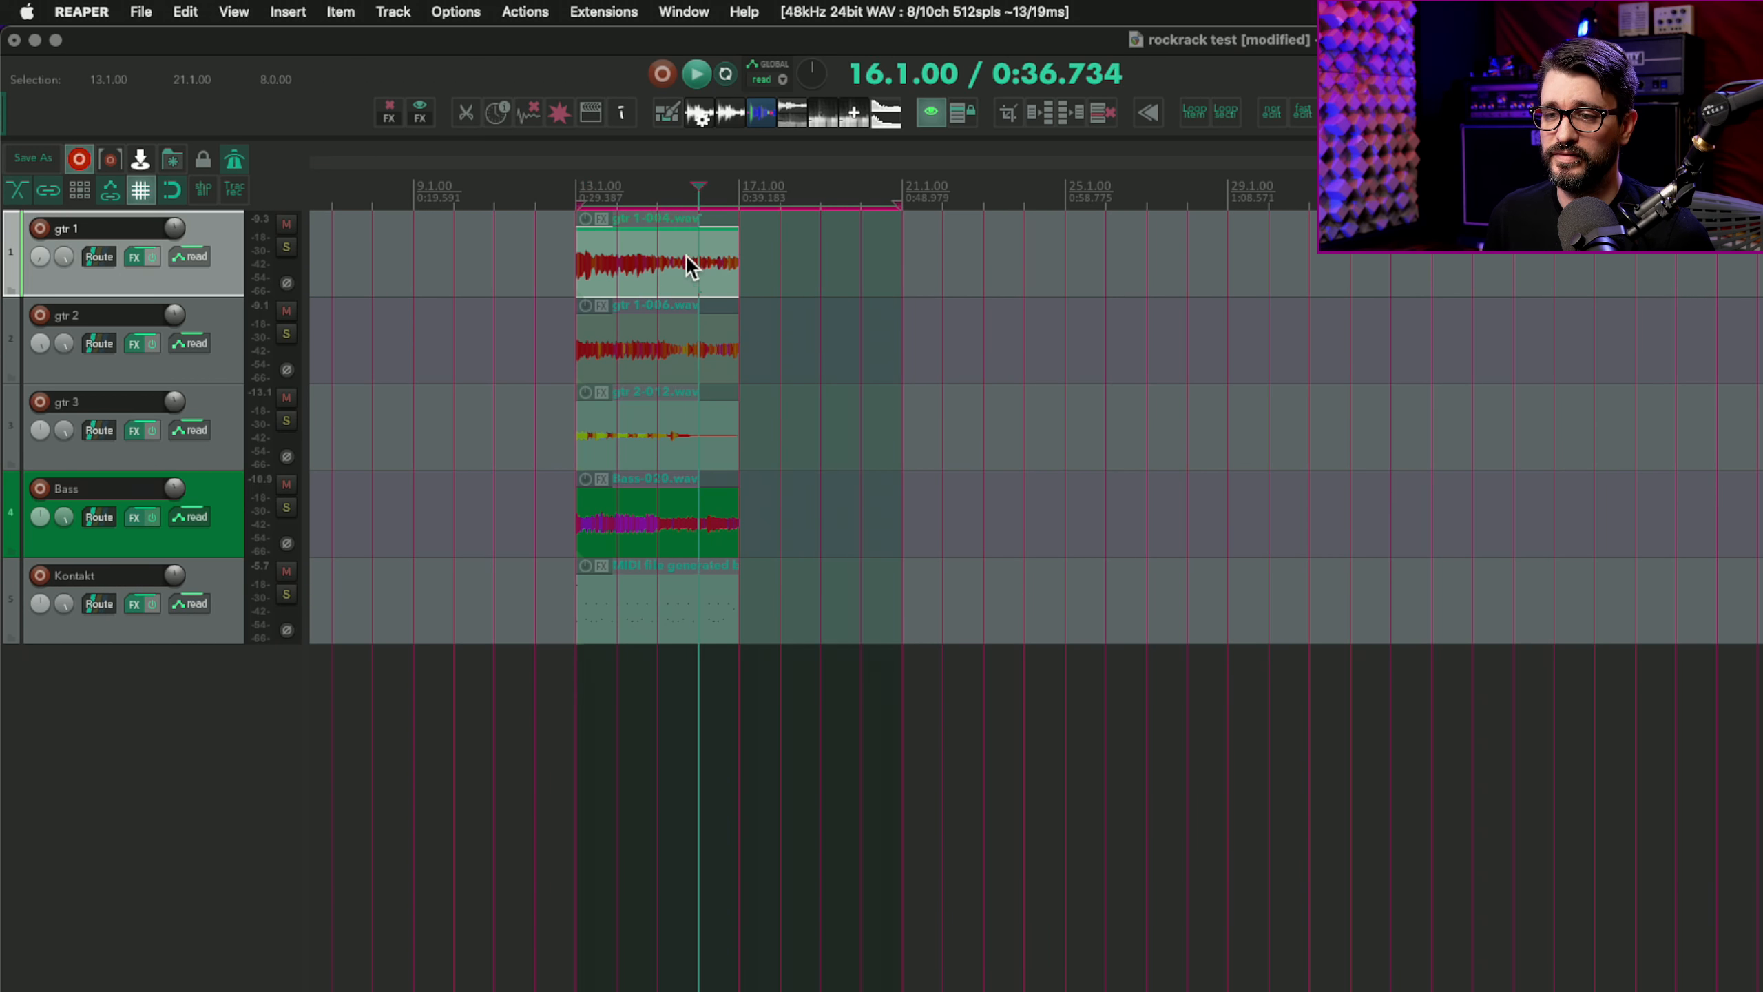
{"action": "mouse_move", "coordinate": [895, 334]}
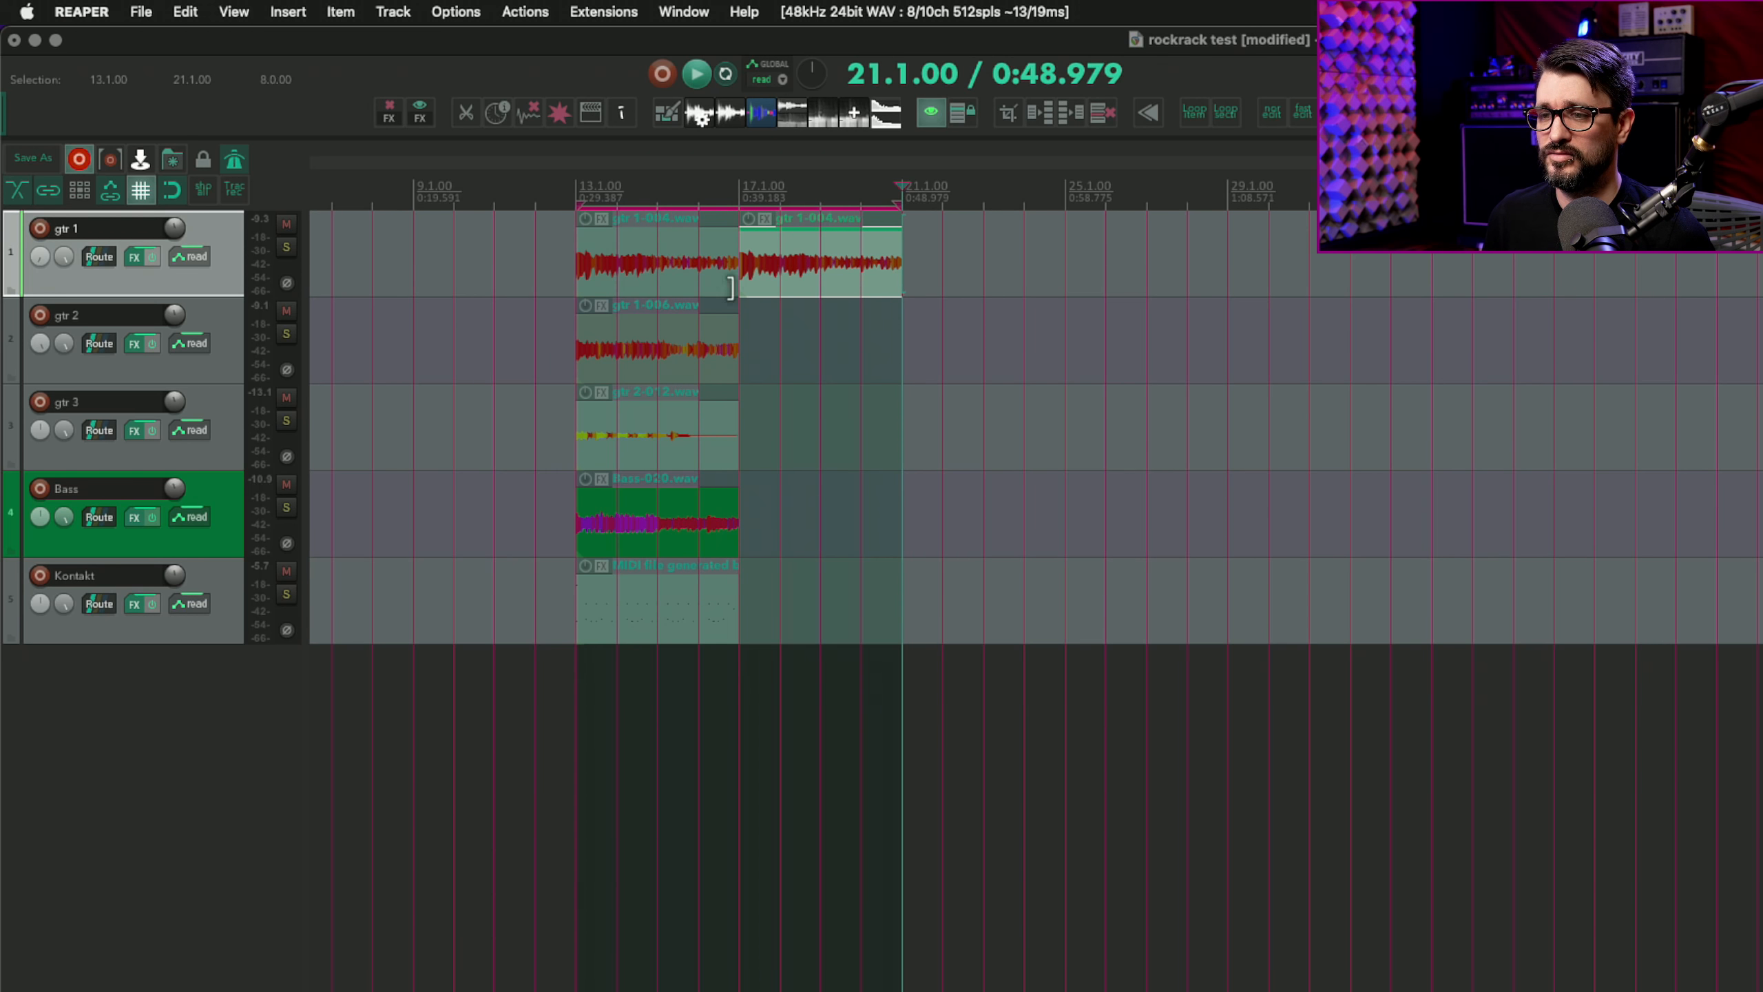
{"action": "mouse_move", "coordinate": [823, 329]}
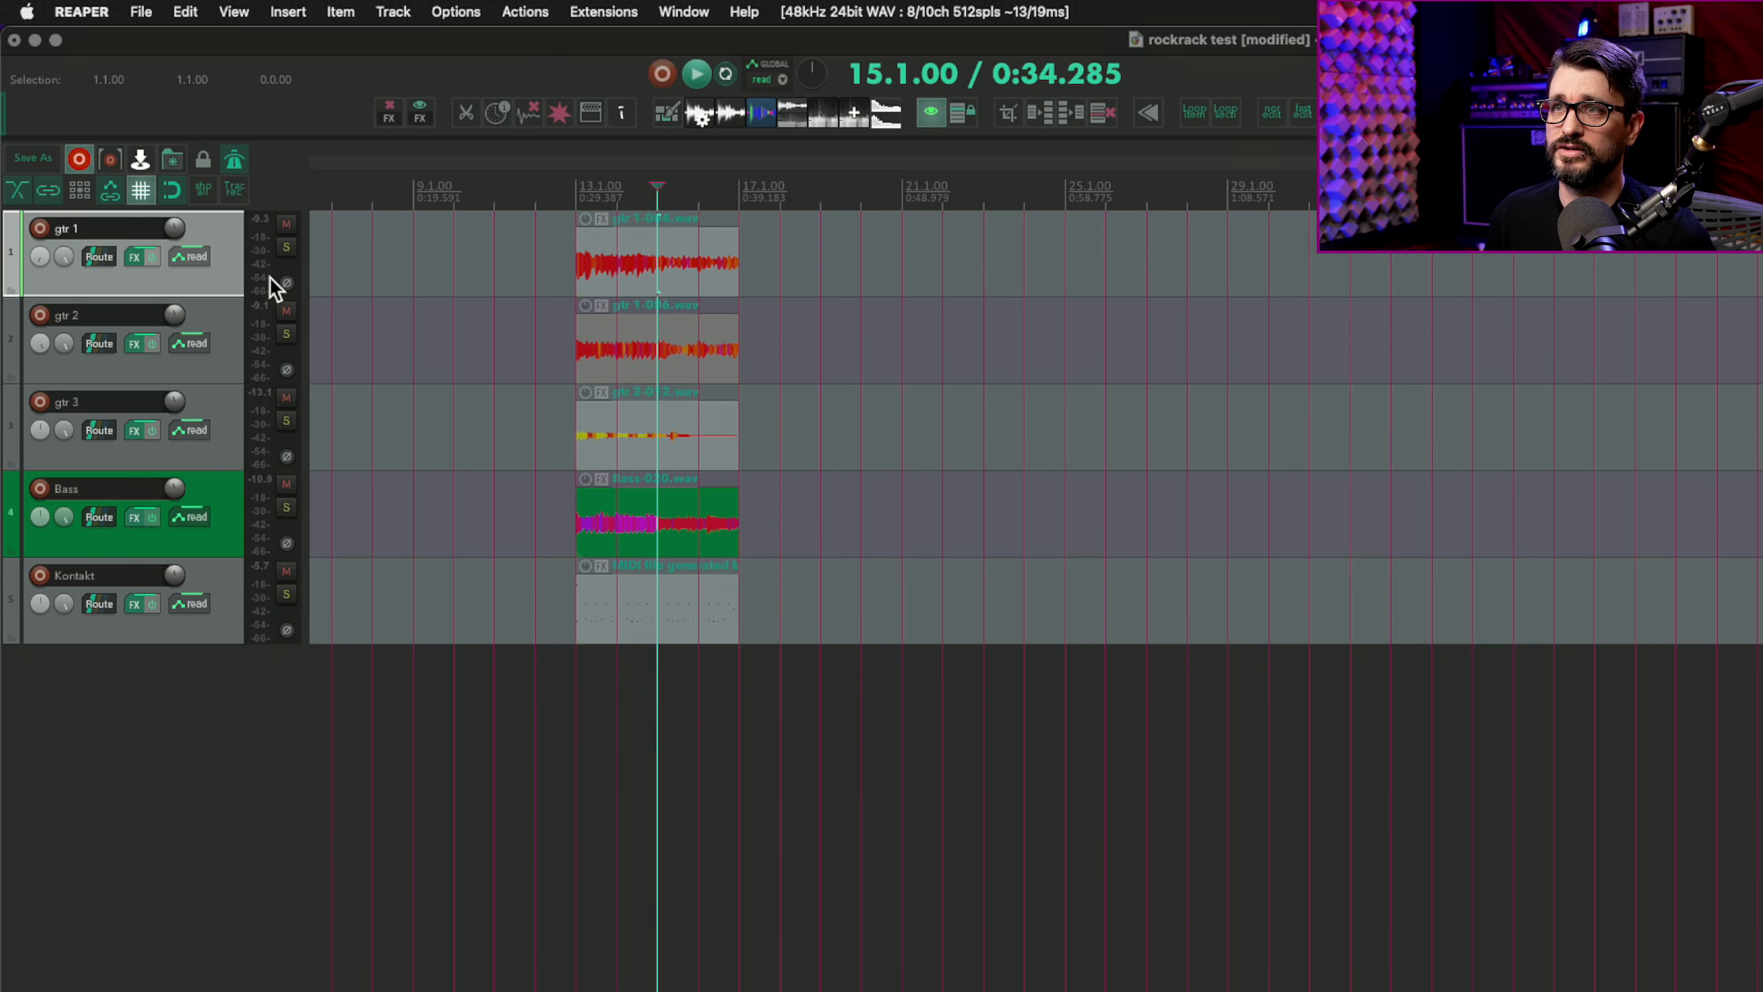
{"action": "mouse_move", "coordinate": [506, 263]}
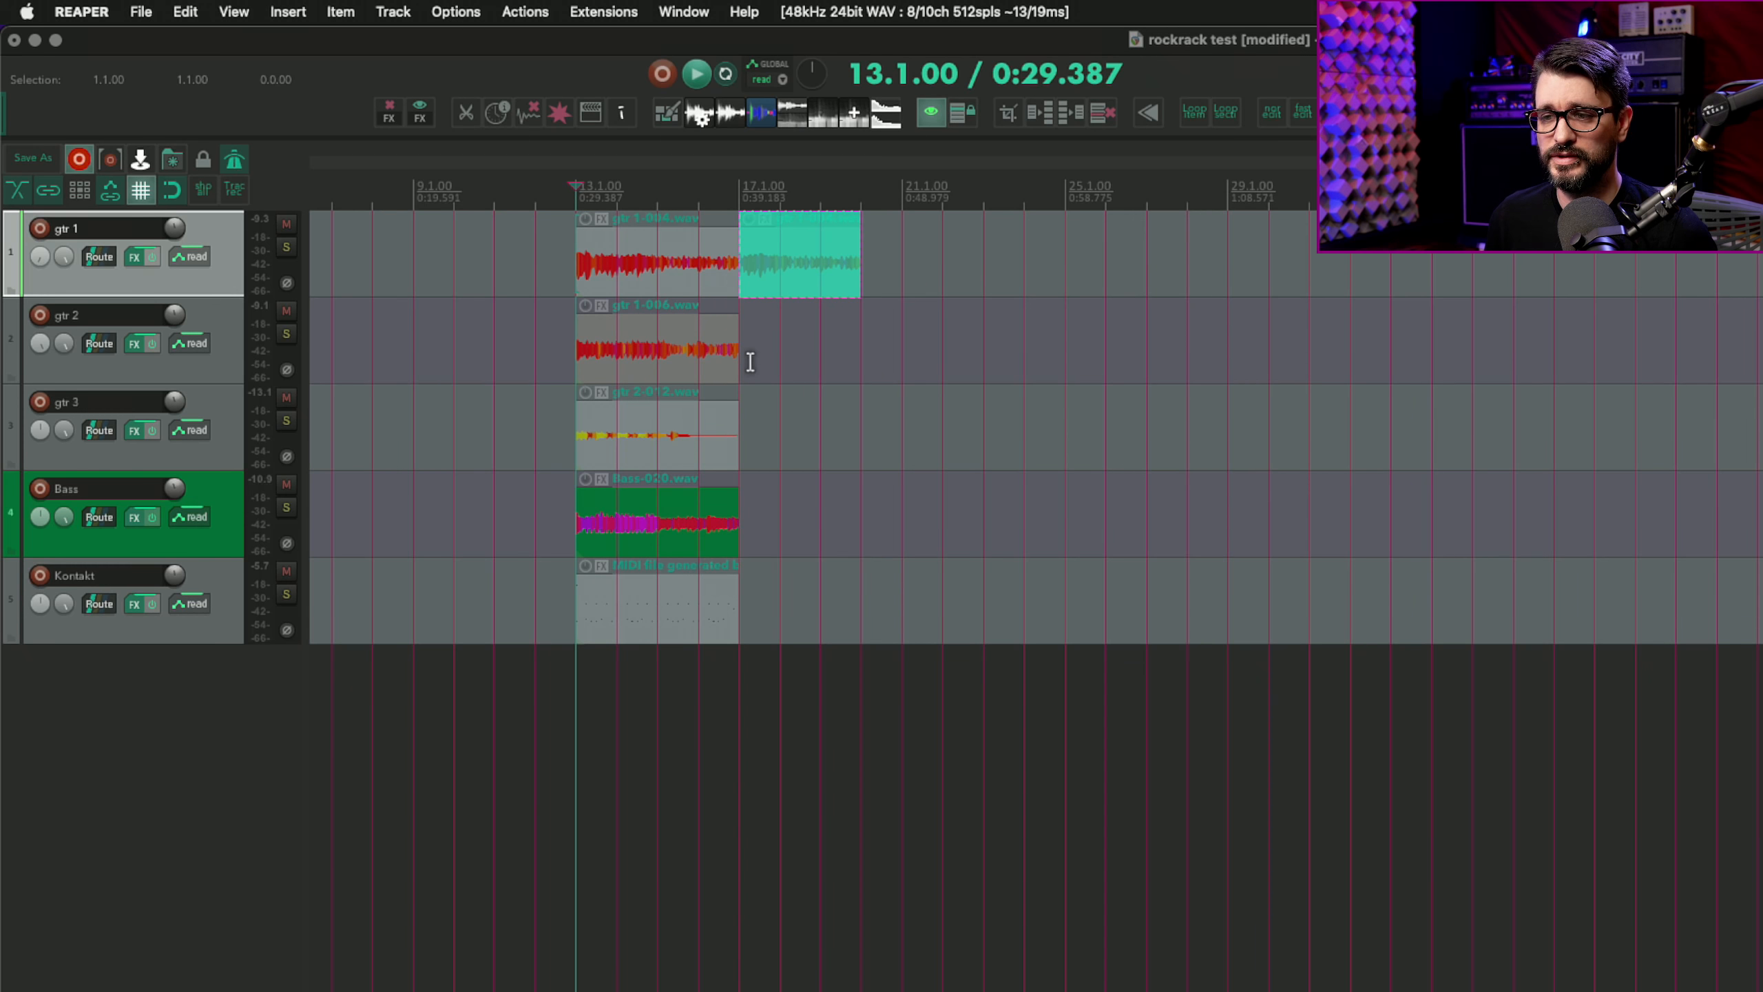
{"action": "mouse_move", "coordinate": [658, 336]}
{"action": "type", "text": "duplicate"}
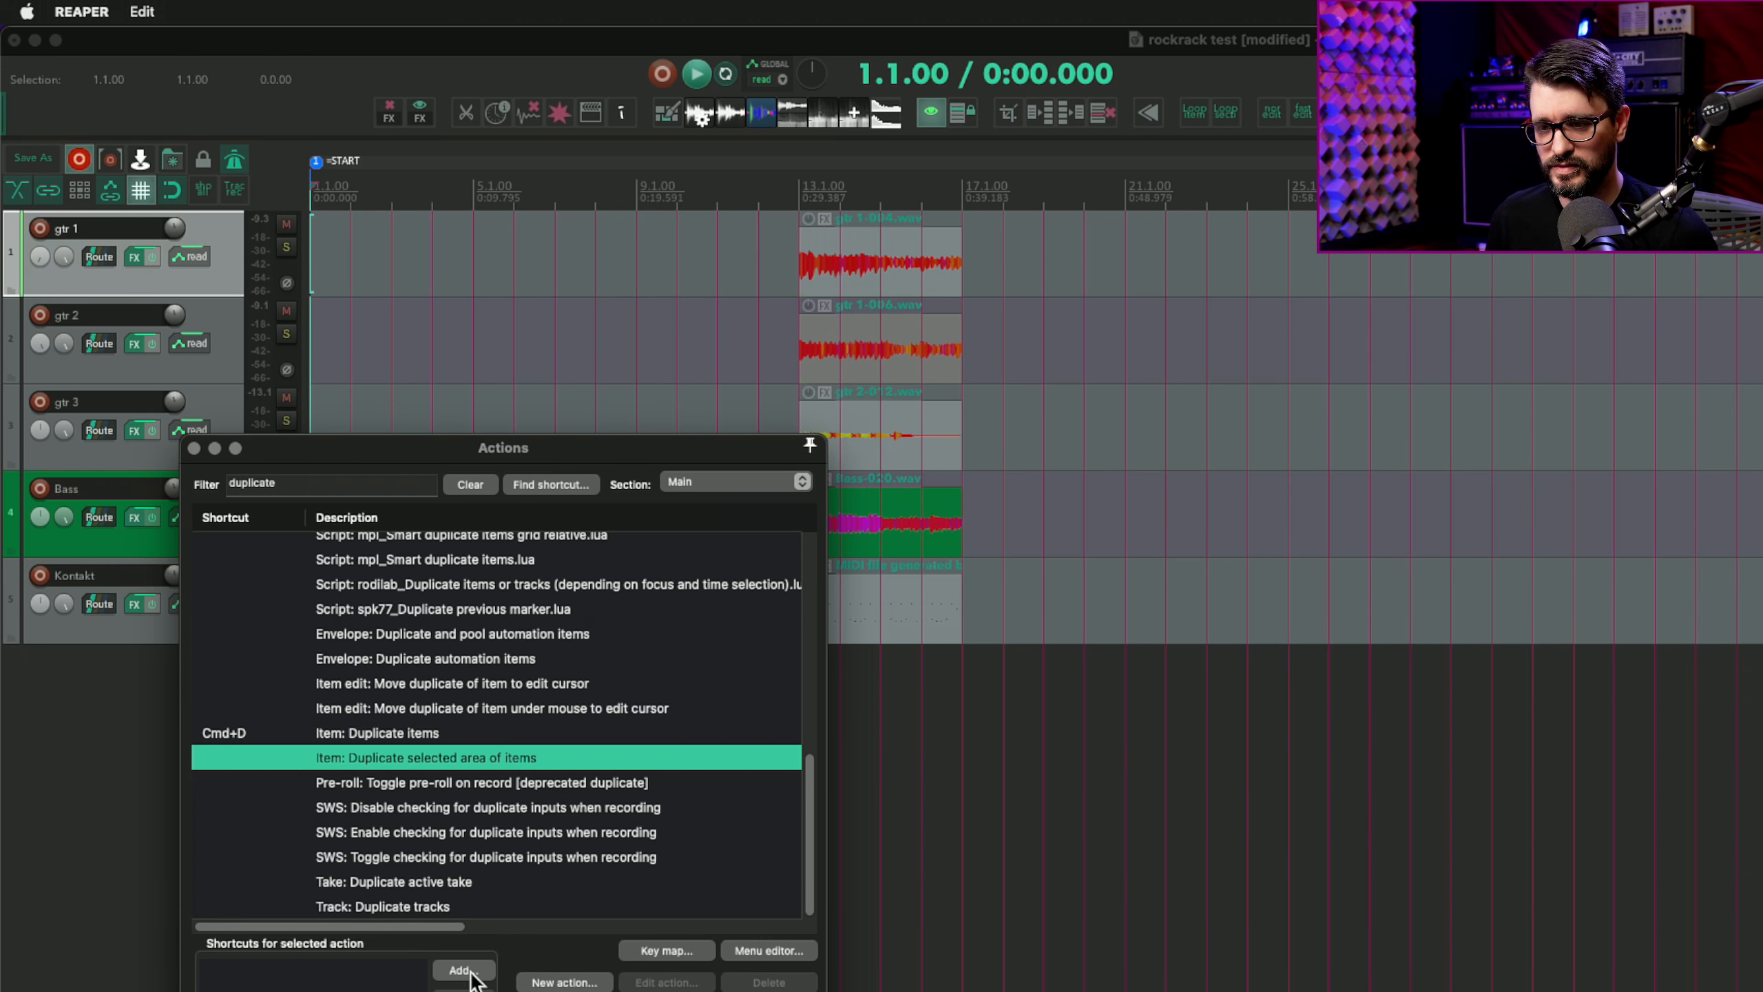
Map the duplicate shortcut to Item: Duplicate selected area of items and test it on gtr 1
{"action": "left_click", "coordinate": [463, 969]}
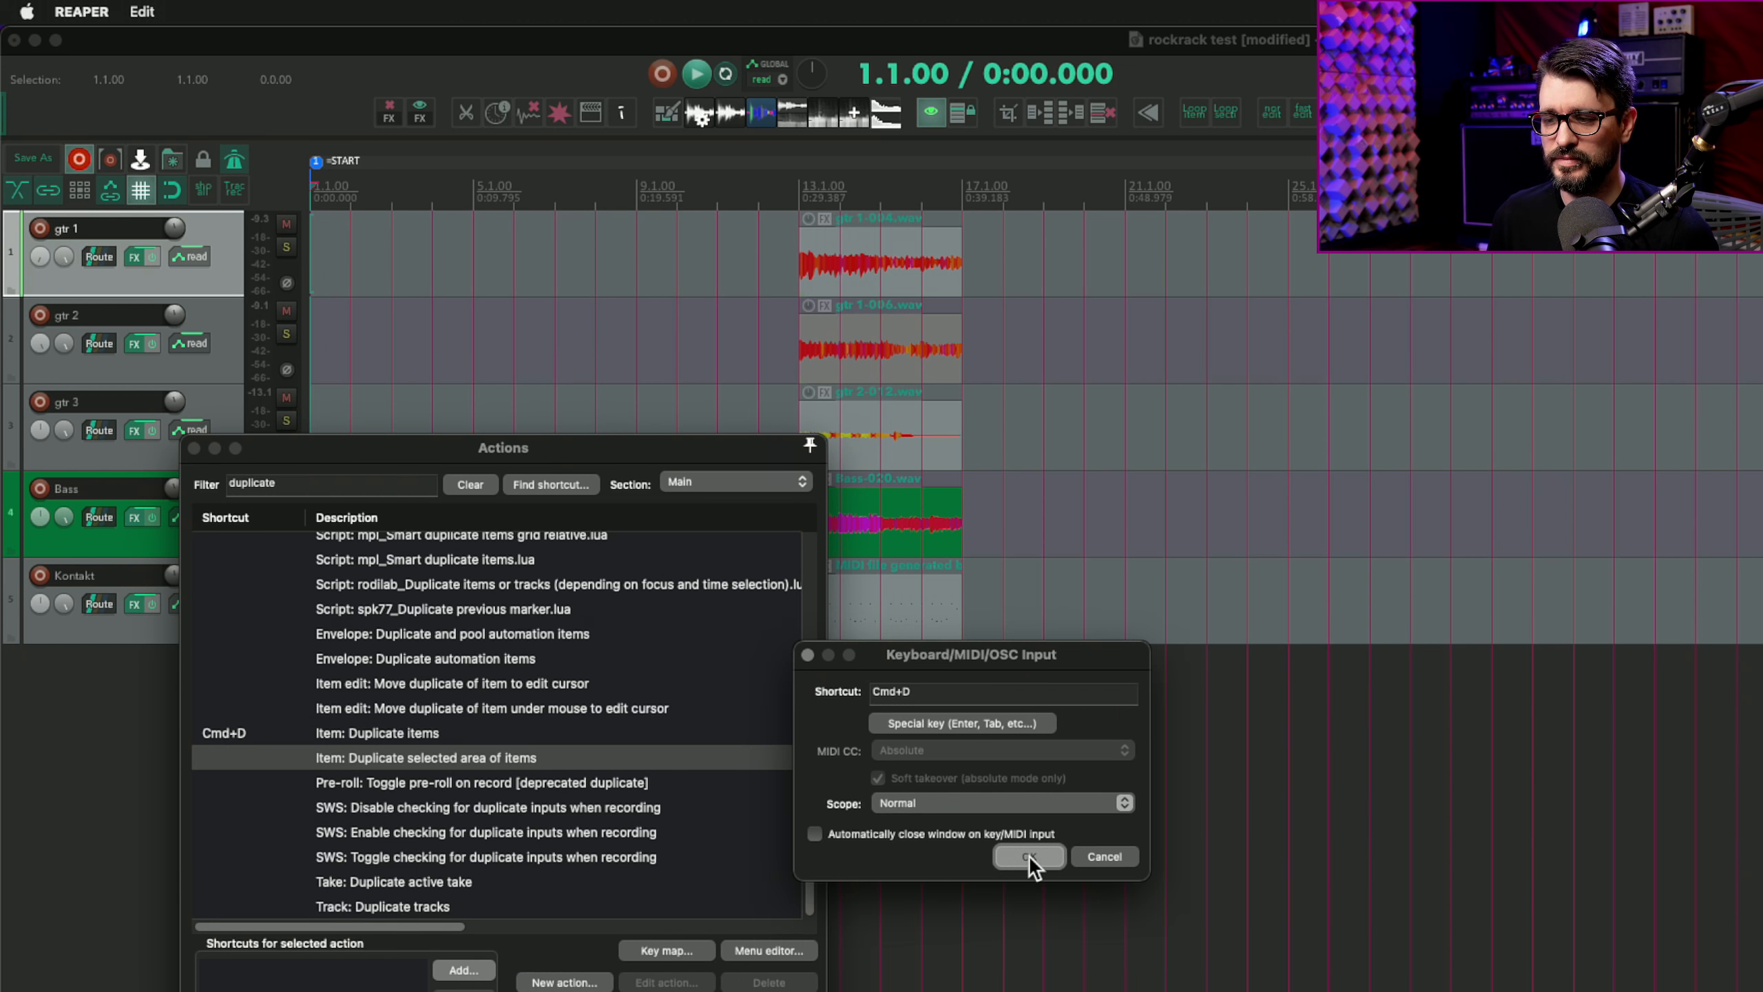
{"action": "left_click", "coordinate": [1027, 855]}
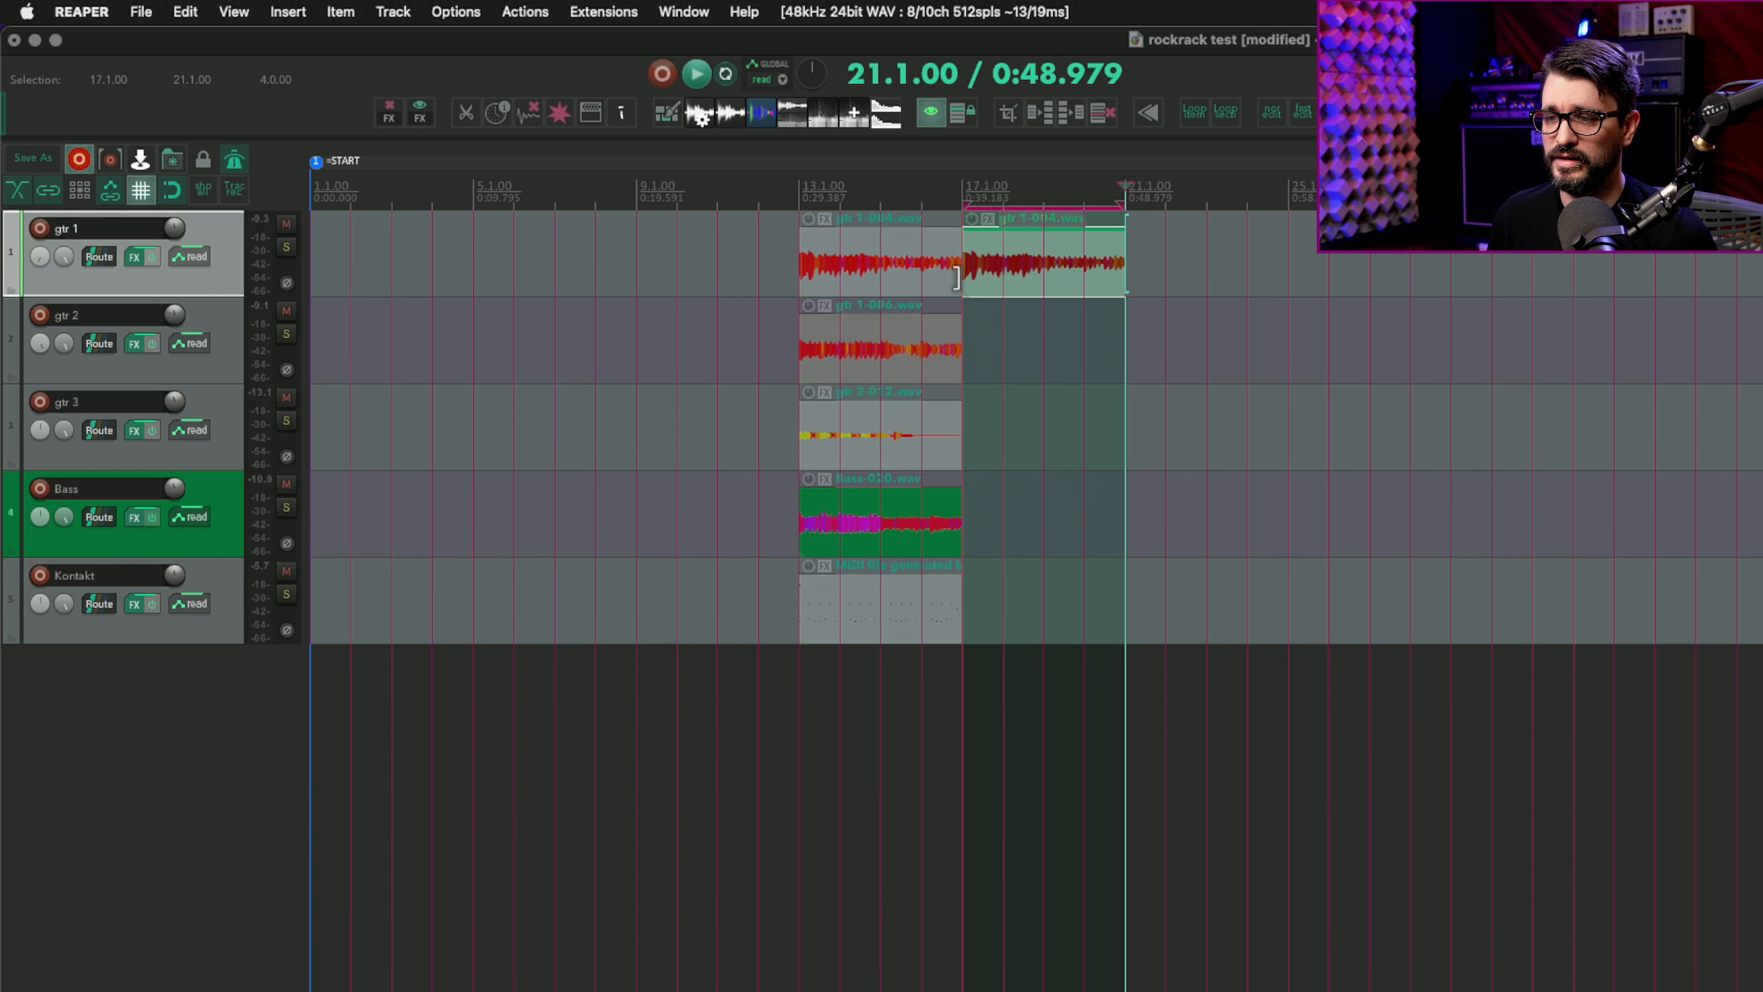
{"action": "left_click_drag", "start_coordinate": [961, 203], "coordinate": [821, 208]}
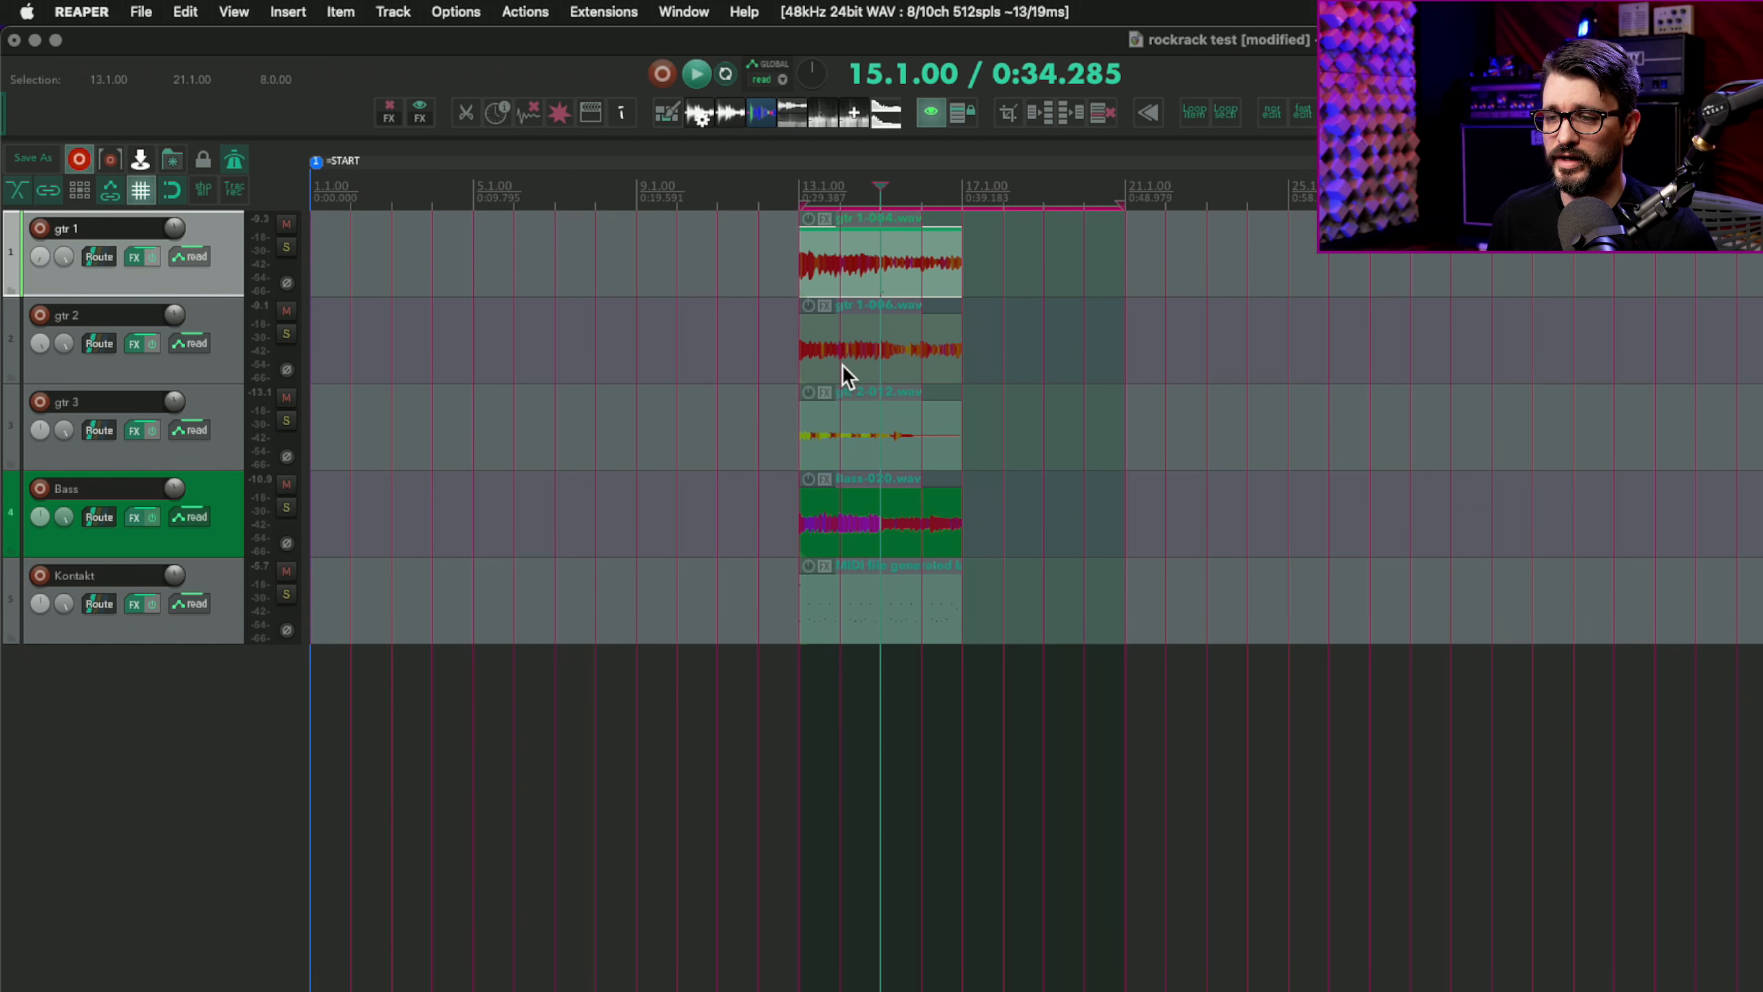
{"action": "mouse_move", "coordinate": [953, 402]}
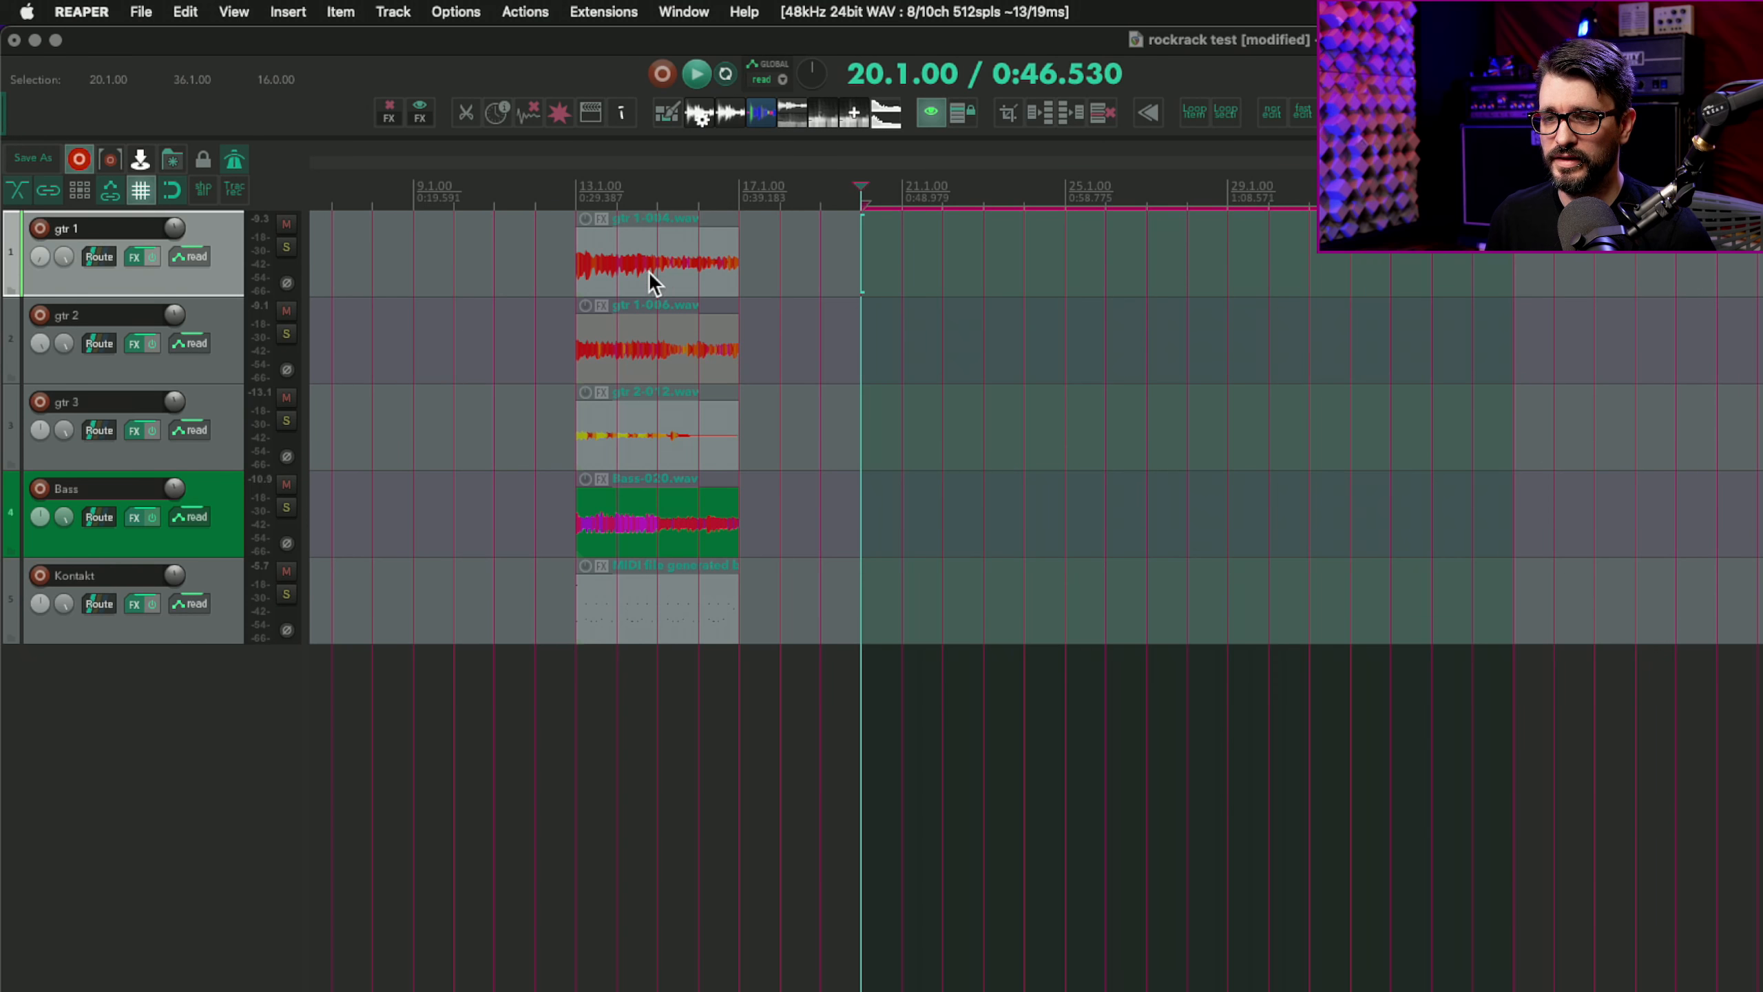
{"action": "left_click", "coordinate": [658, 253]}
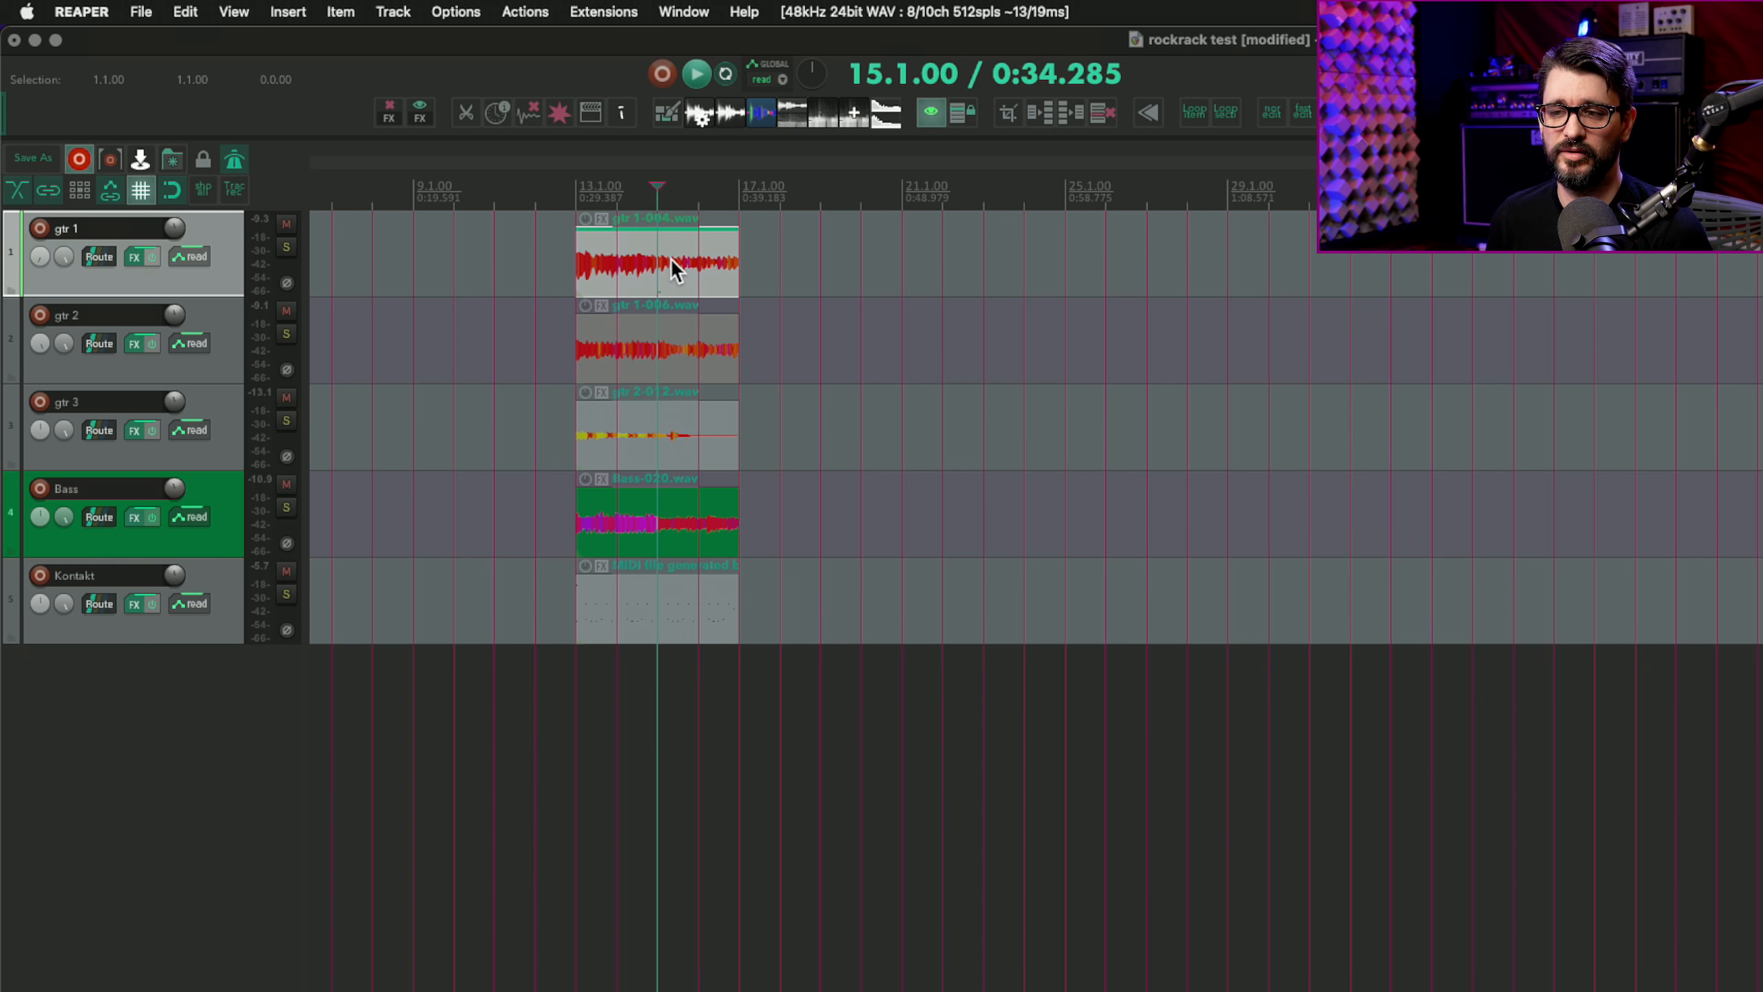
{"action": "mouse_move", "coordinate": [224, 246]}
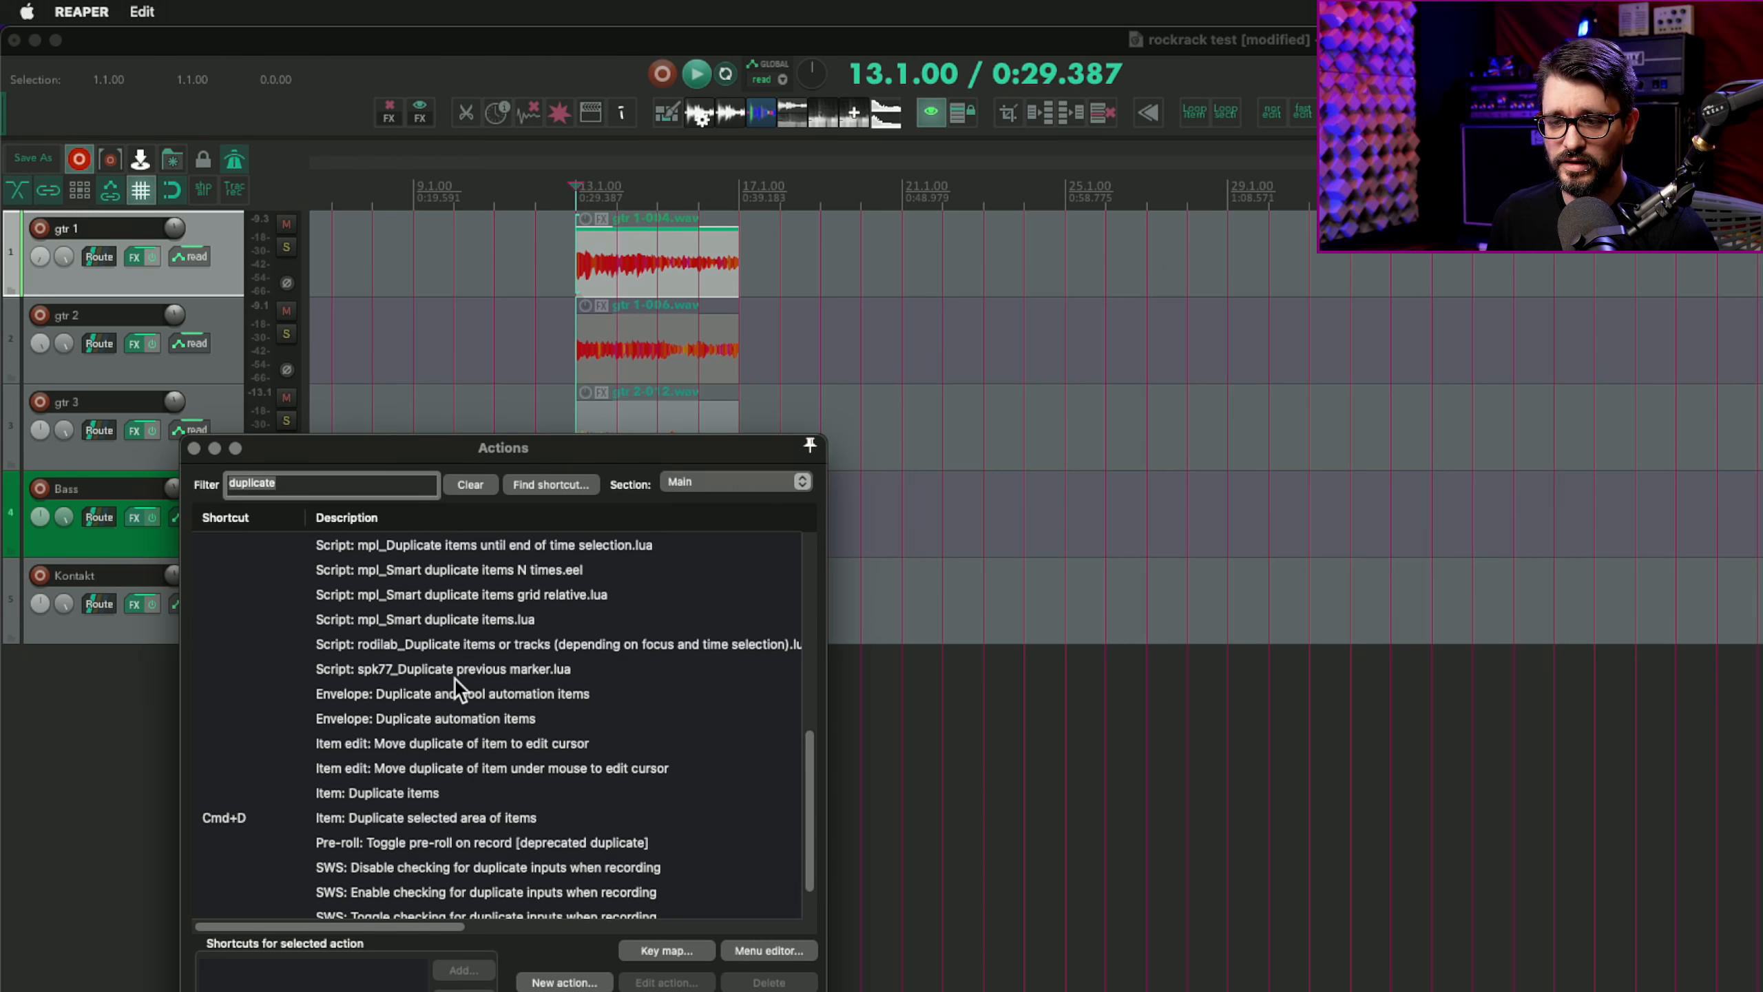
Assign Cmd+D to the Script: mpl_Smart duplicate items.lua action
{"action": "left_click", "coordinate": [425, 619]}
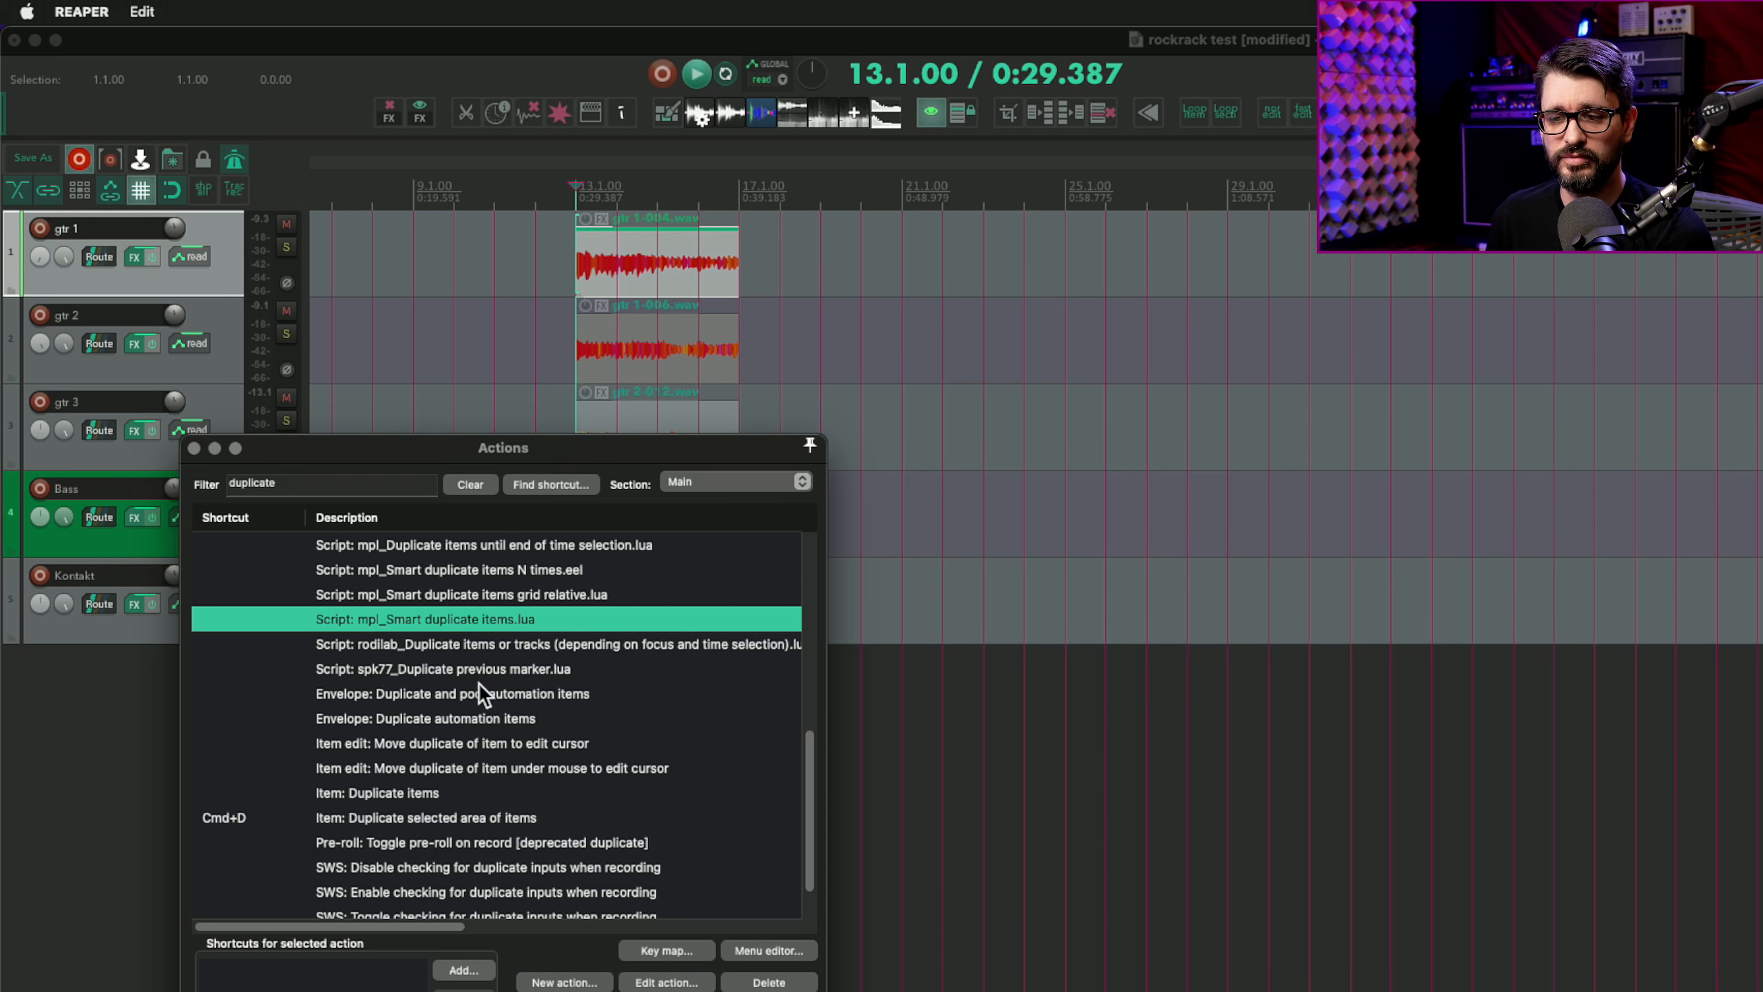
{"action": "left_click", "coordinate": [462, 969]}
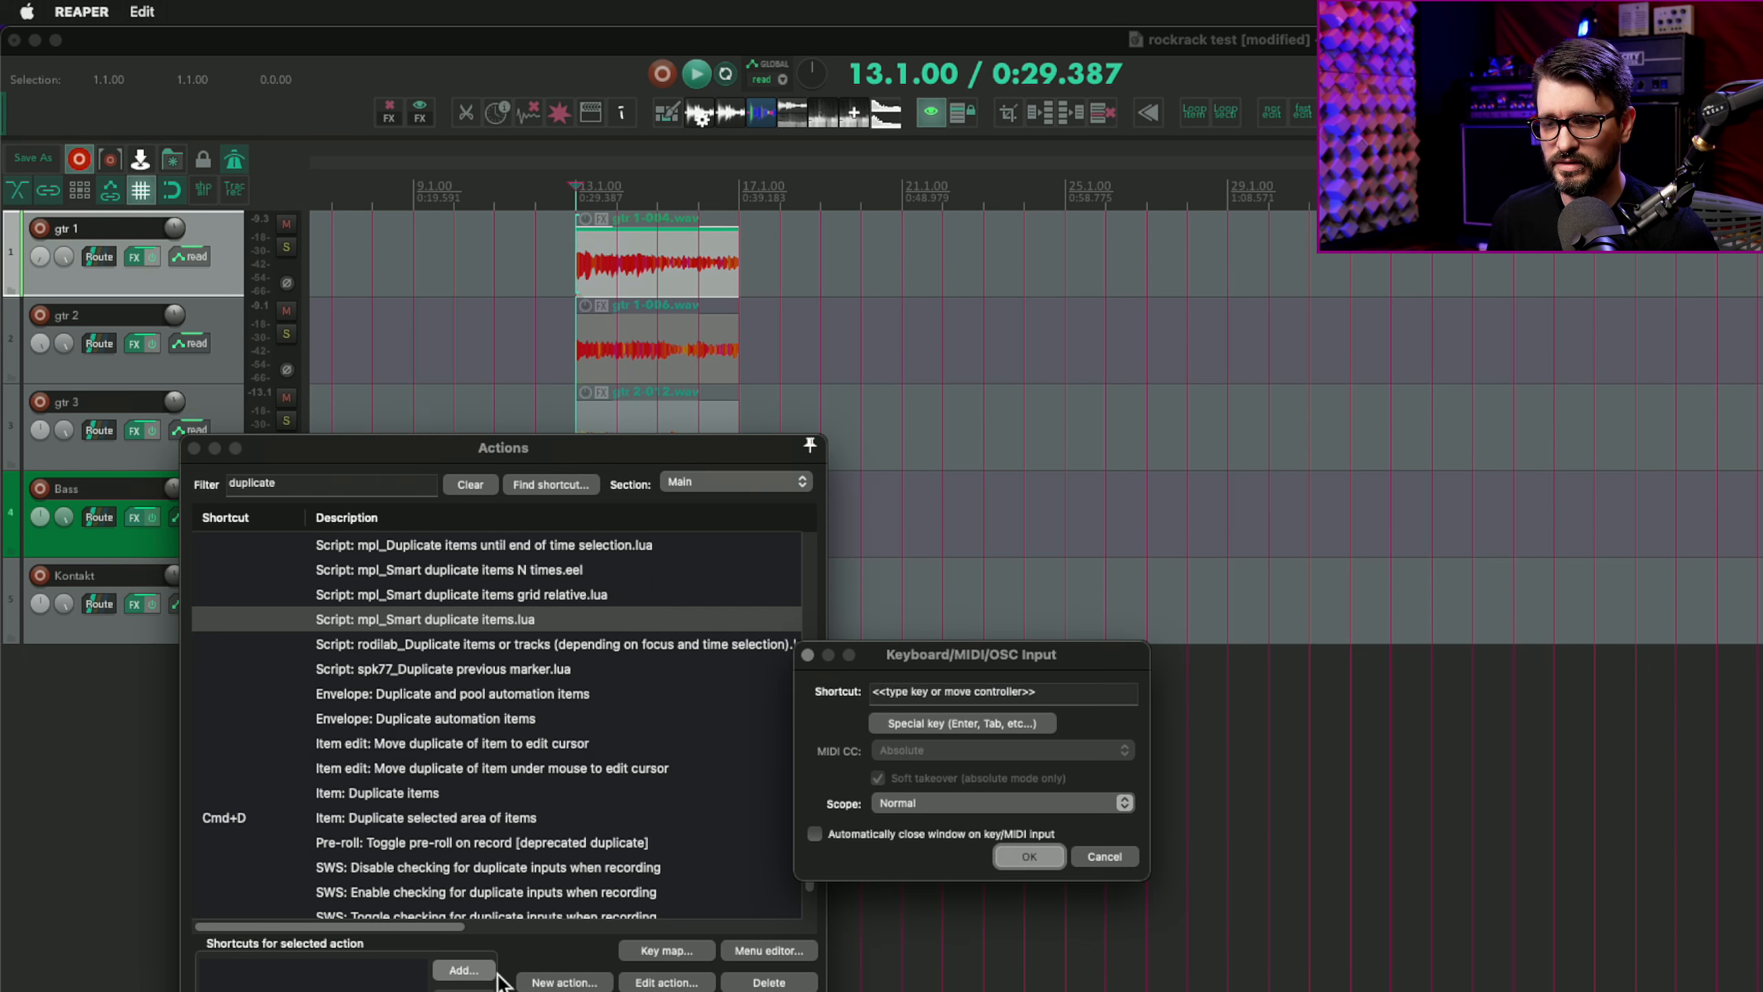
{"action": "key", "text": "cmd+d"}
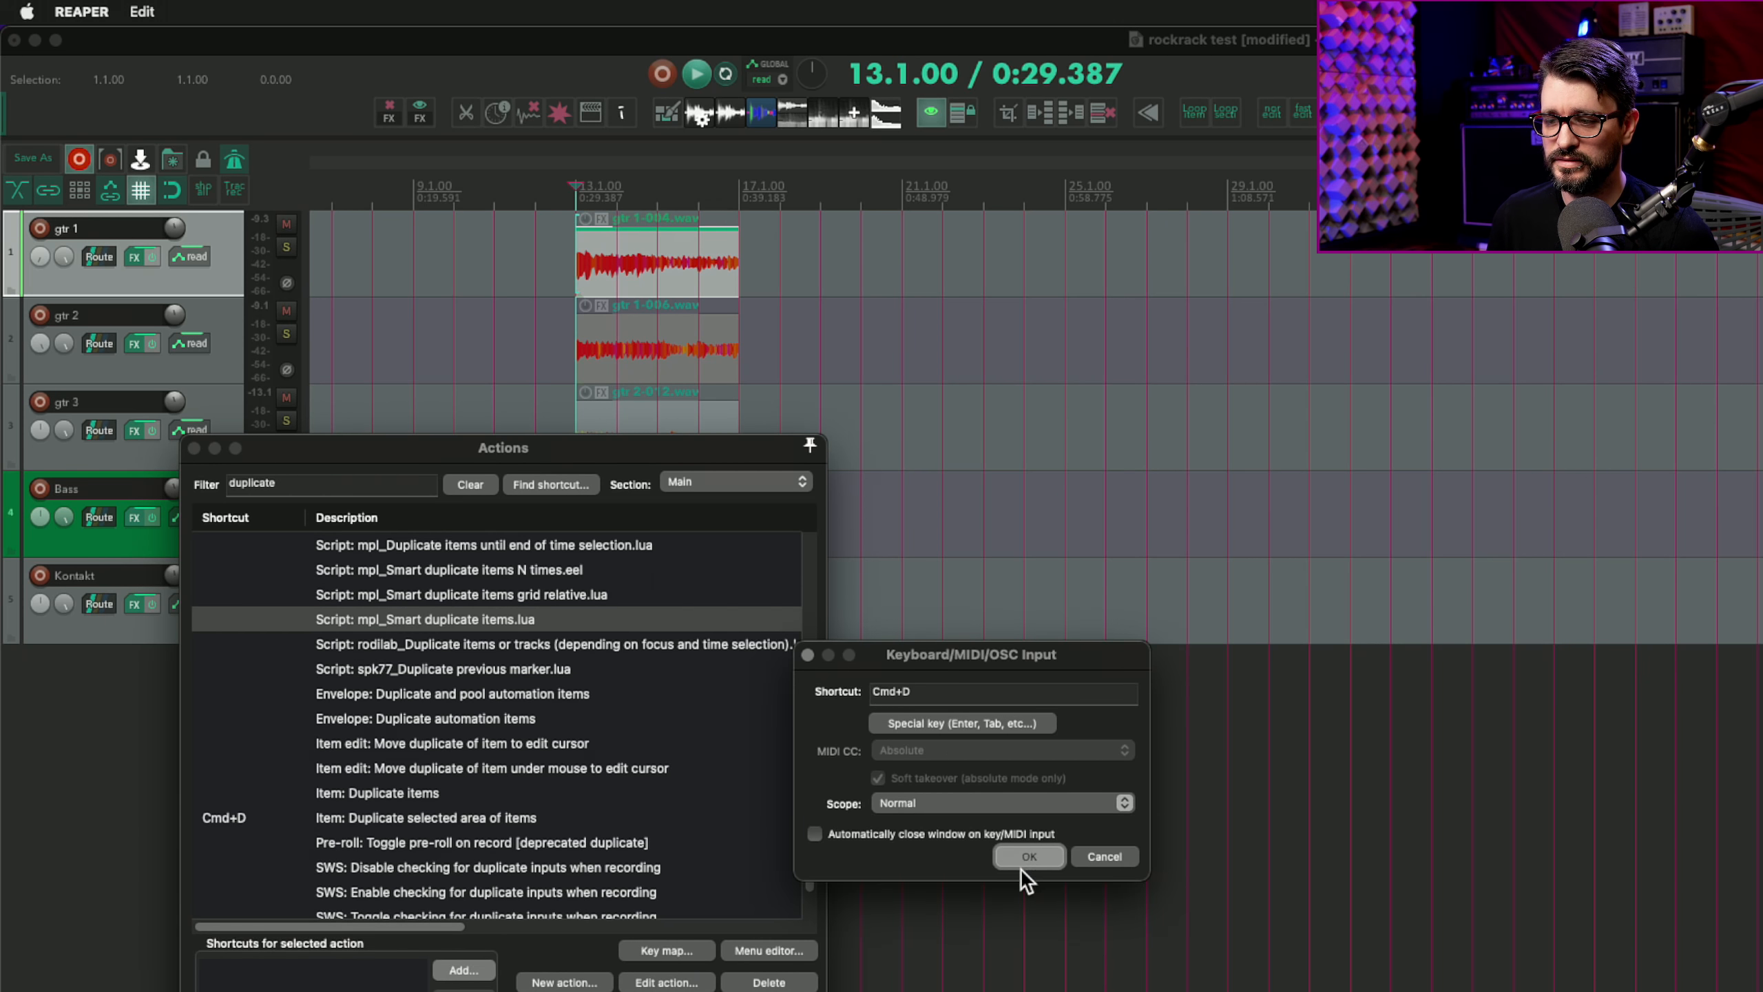
{"action": "left_click", "coordinate": [1026, 856]}
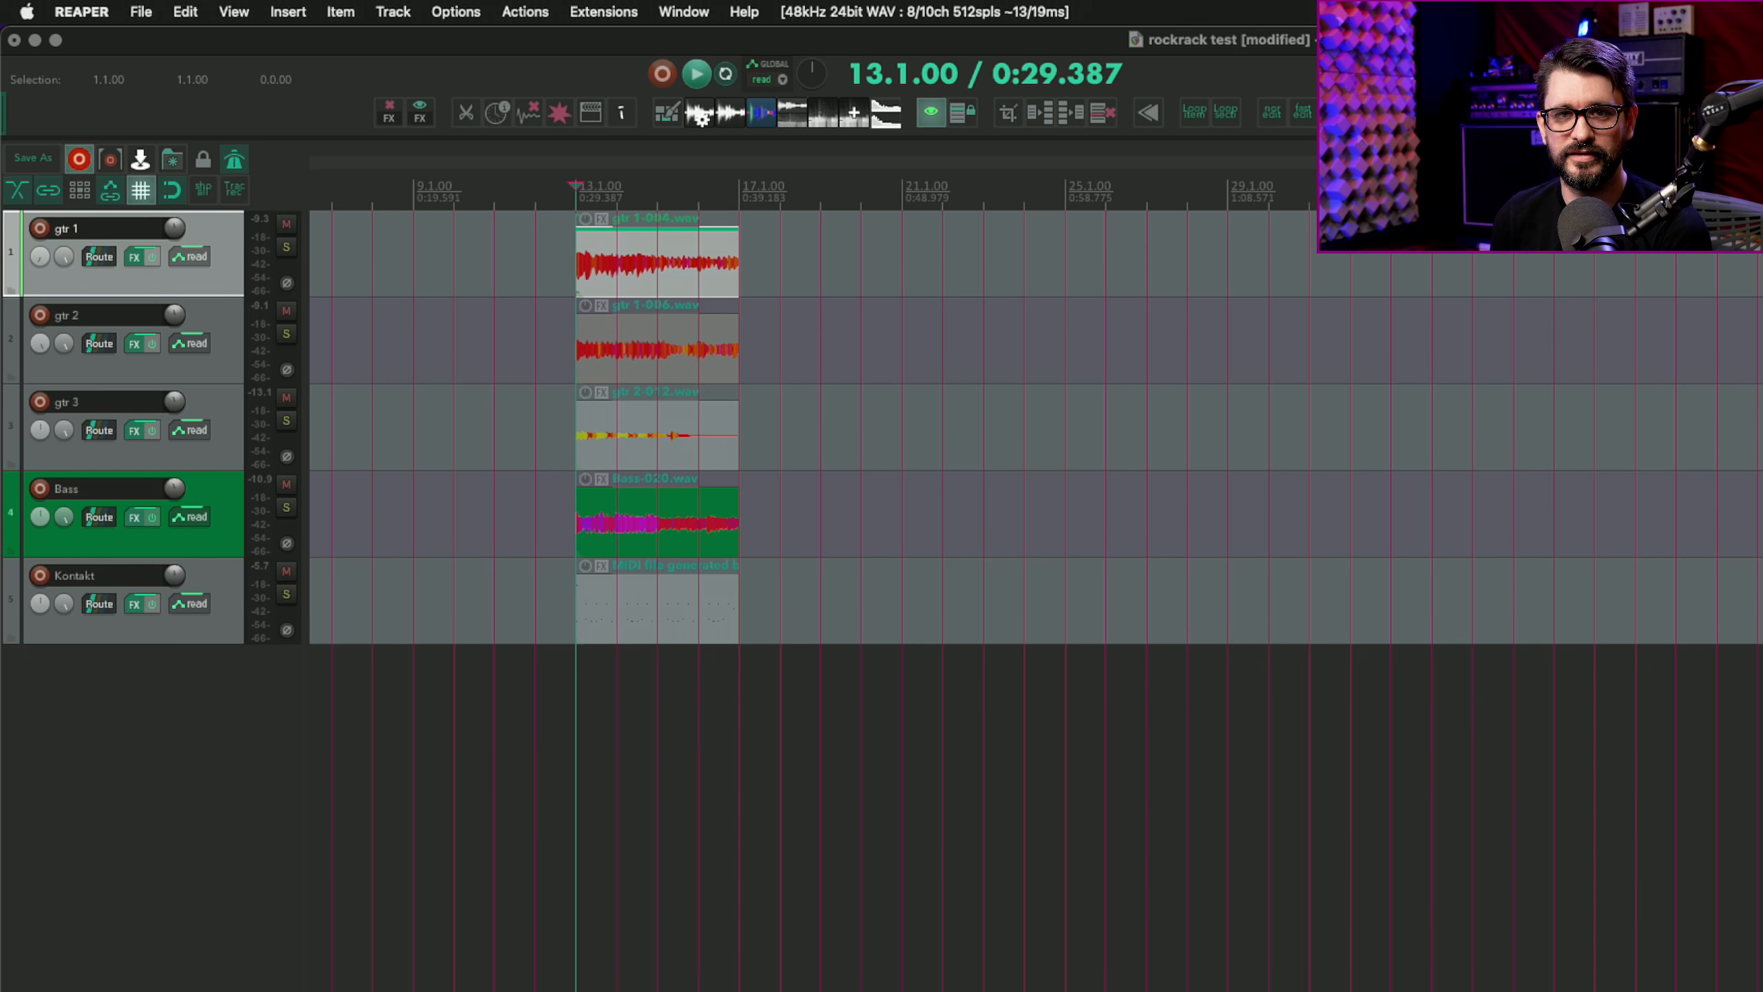
{"action": "mouse_move", "coordinate": [625, 281]}
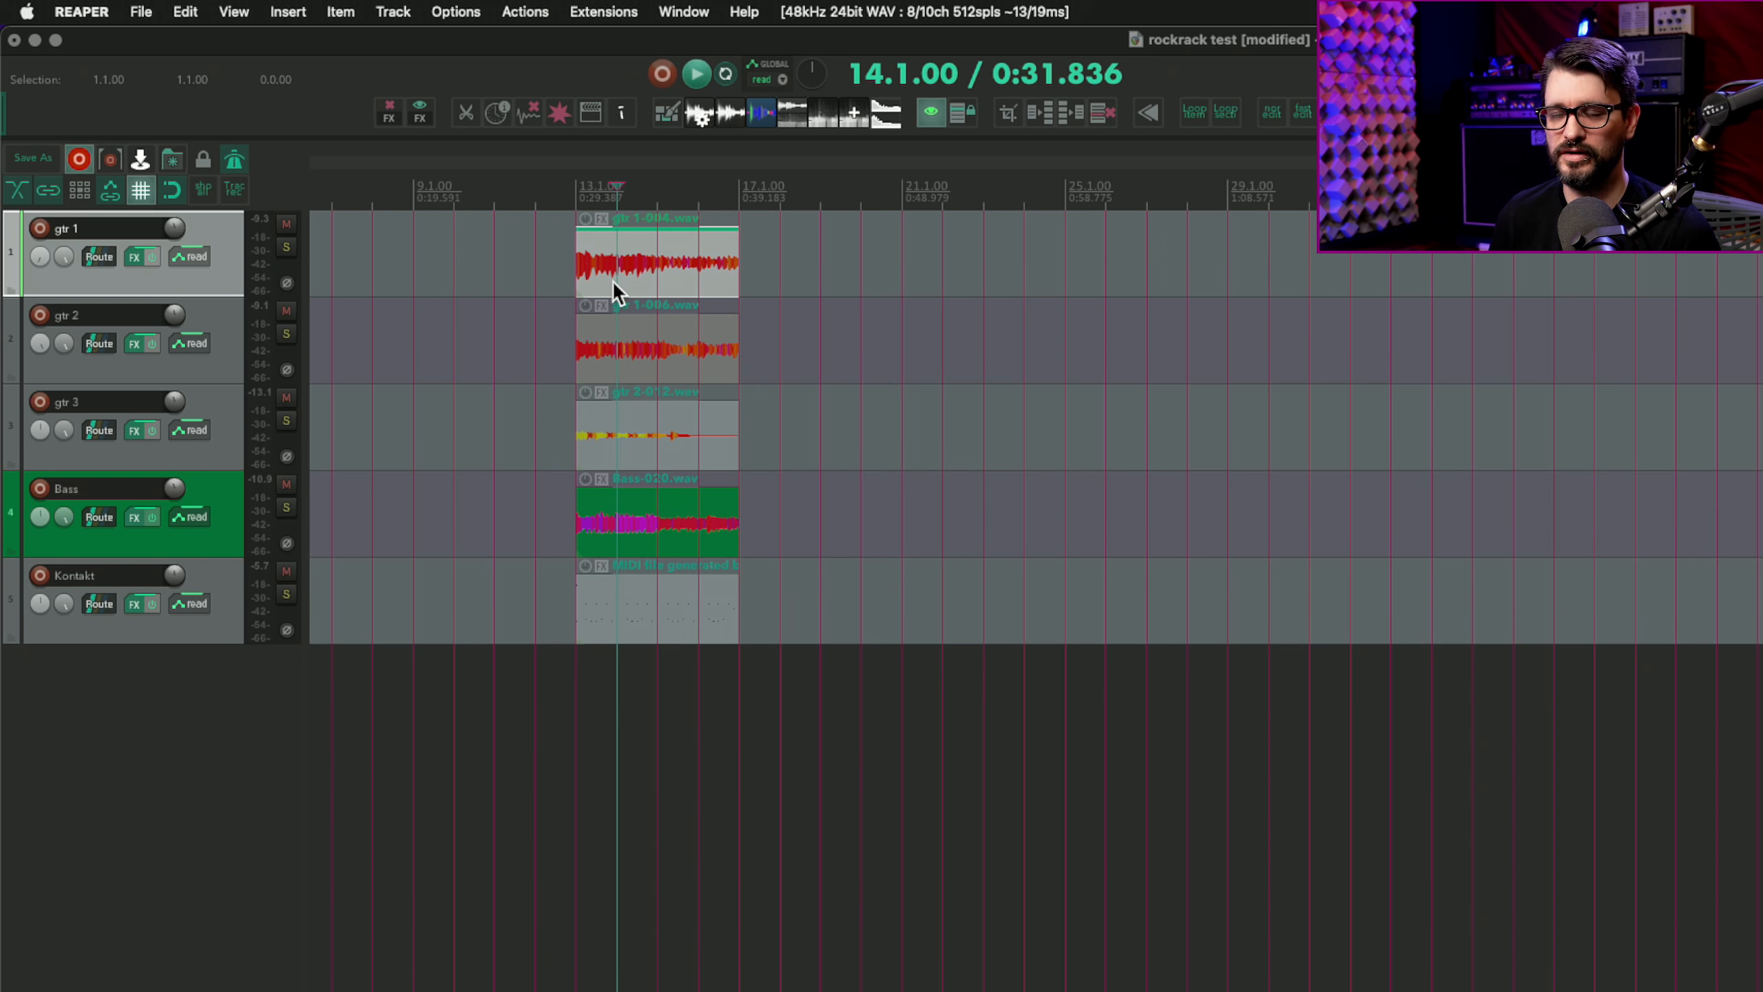
{"action": "mouse_move", "coordinate": [632, 298]}
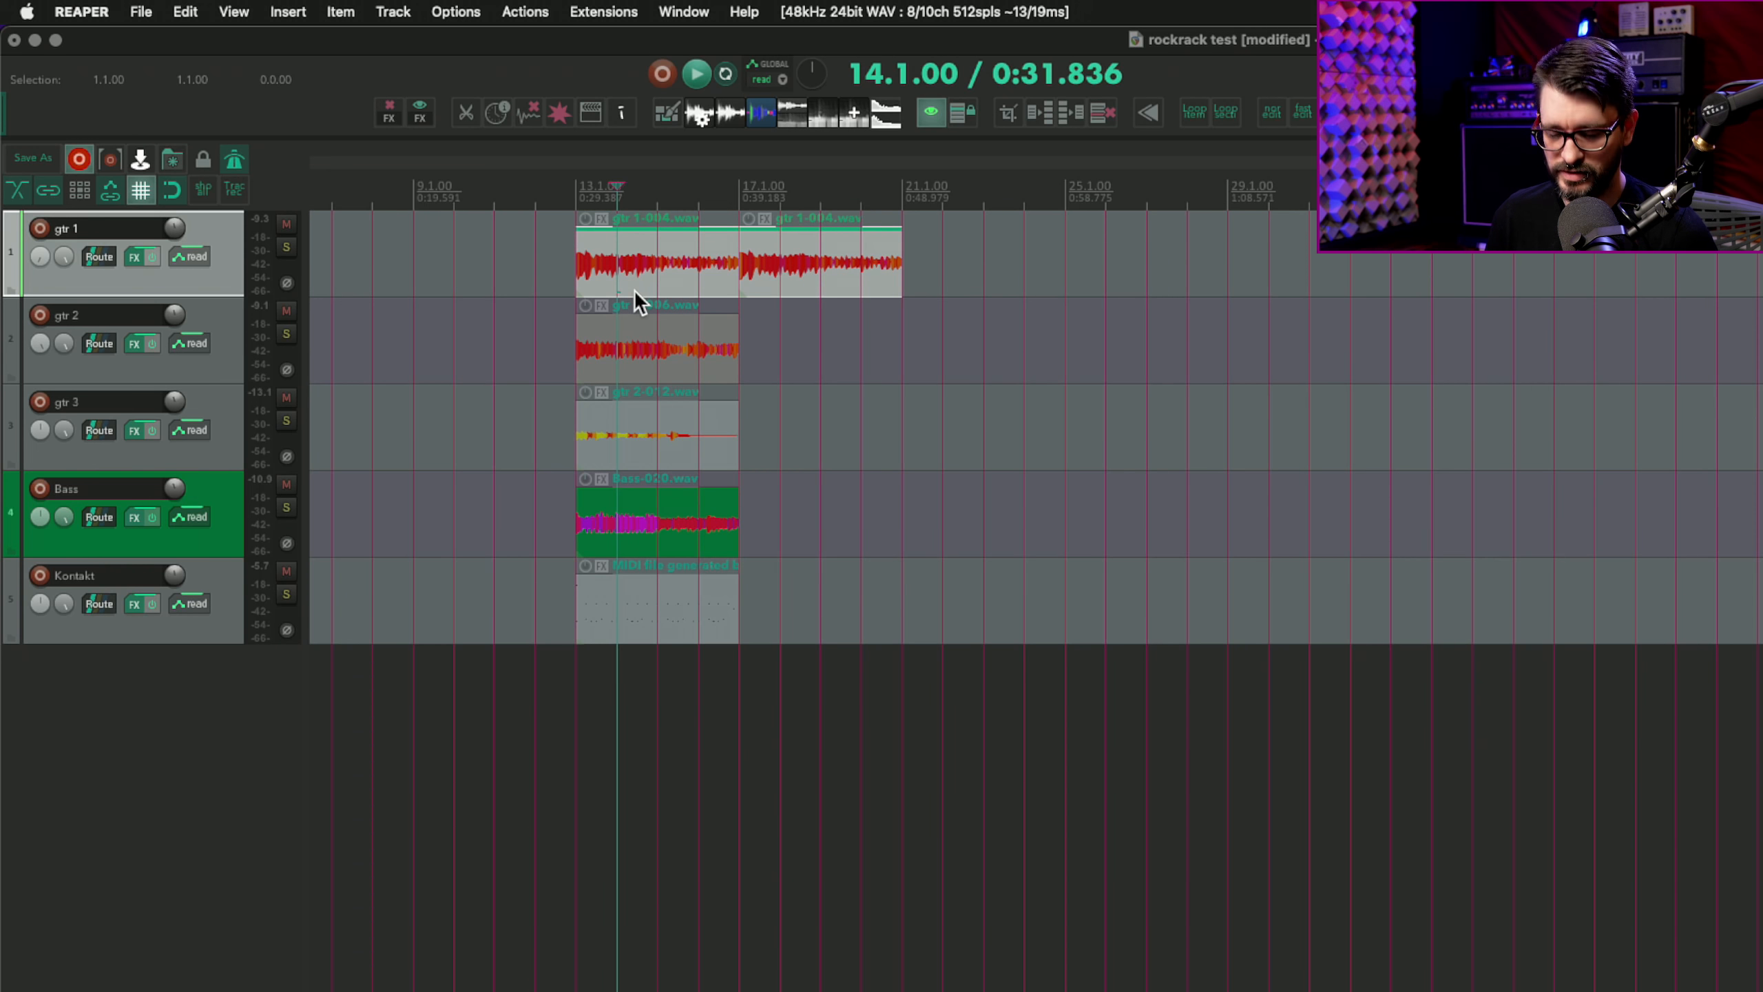
{"action": "mouse_move", "coordinate": [802, 267]}
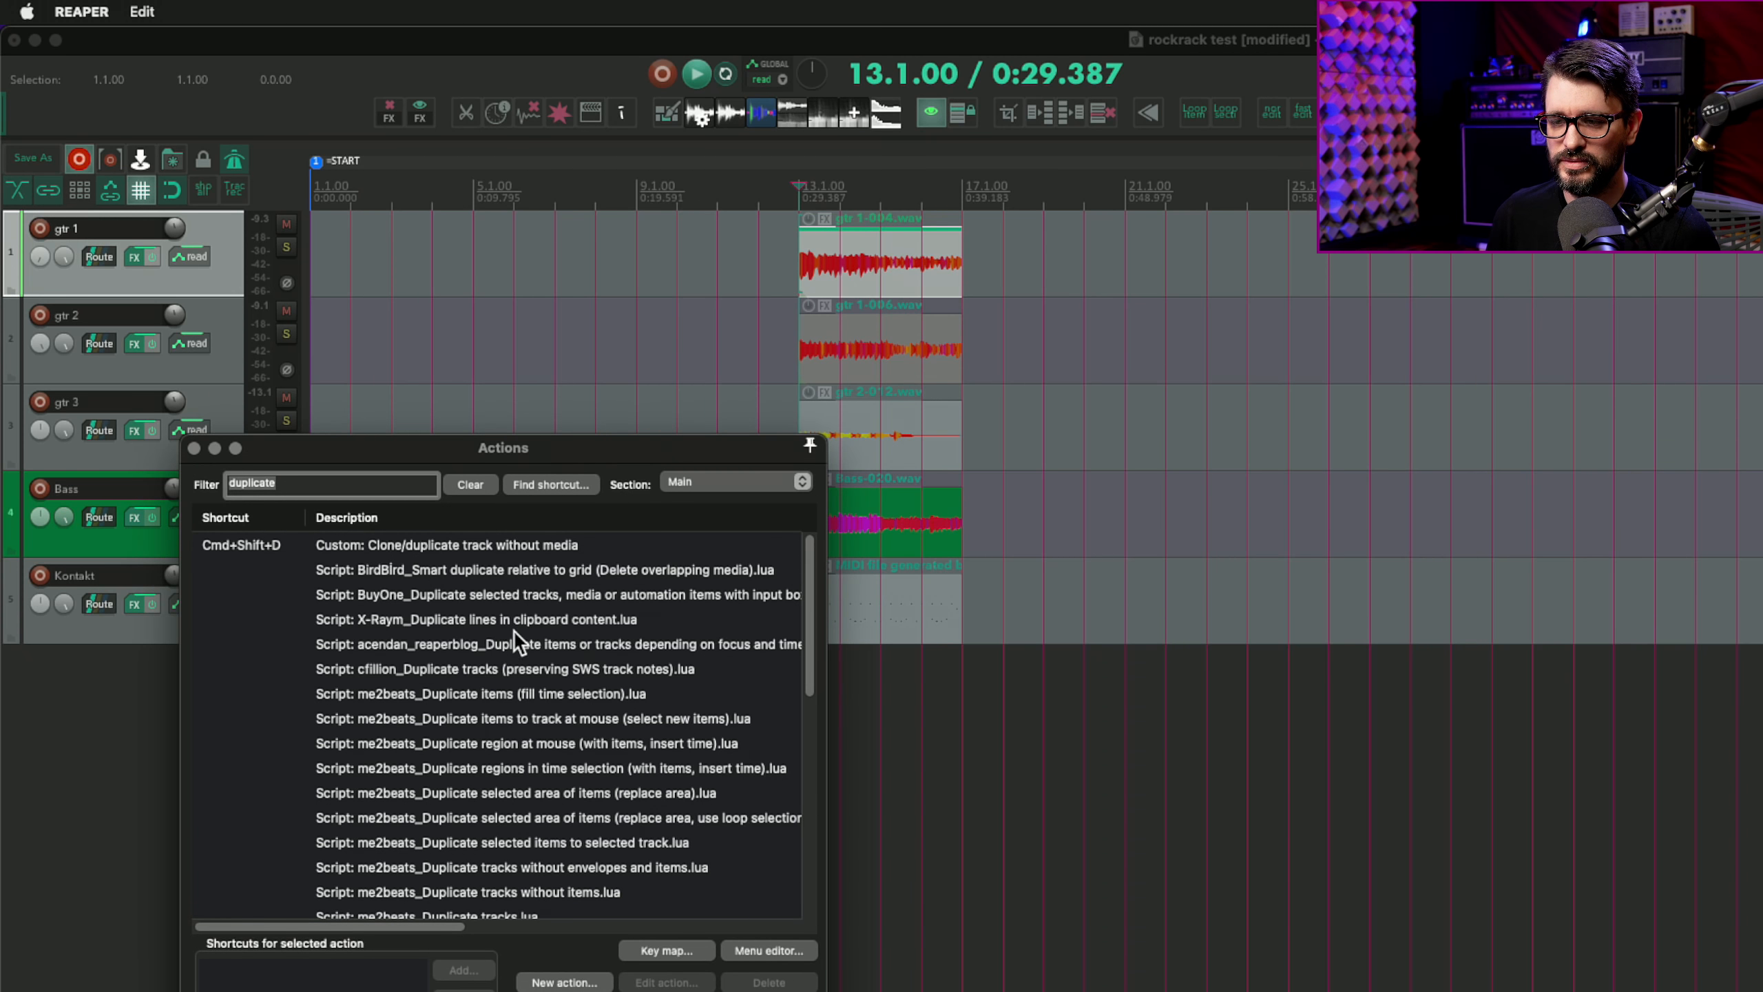
Select the acendan_reaperblog duplicate script and begin adding a shortcut to it
{"action": "left_click", "coordinate": [556, 643]}
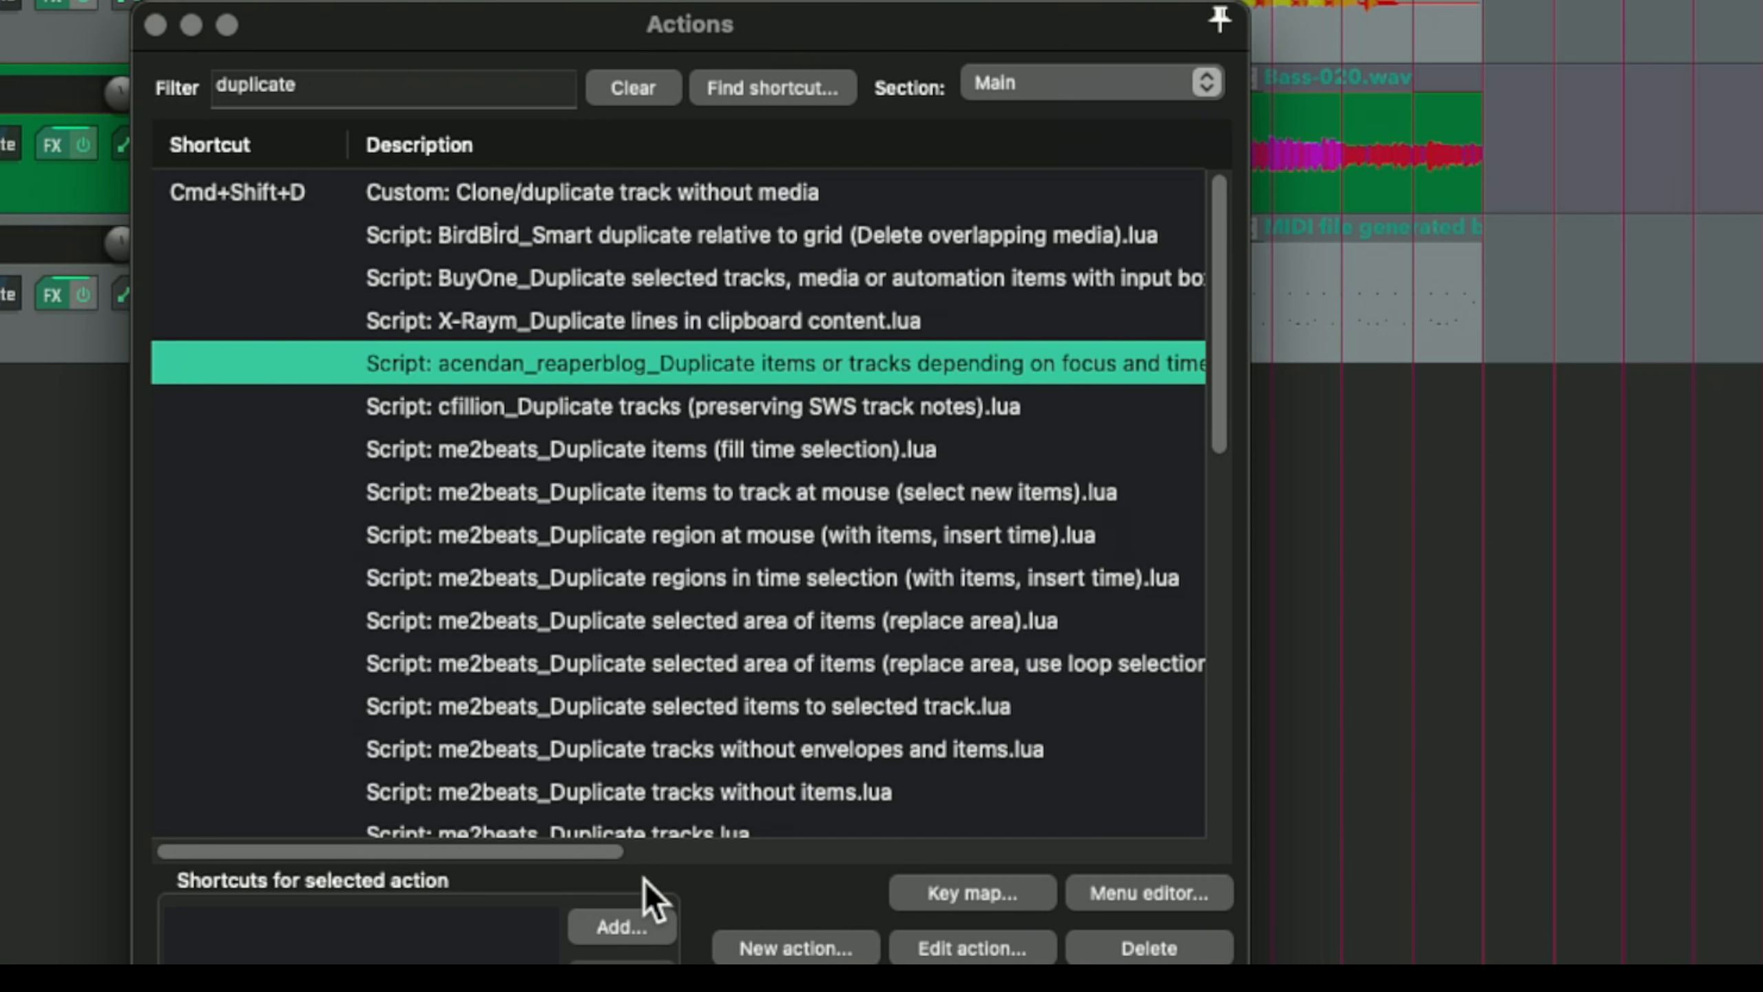
{"action": "left_click", "coordinate": [622, 926]}
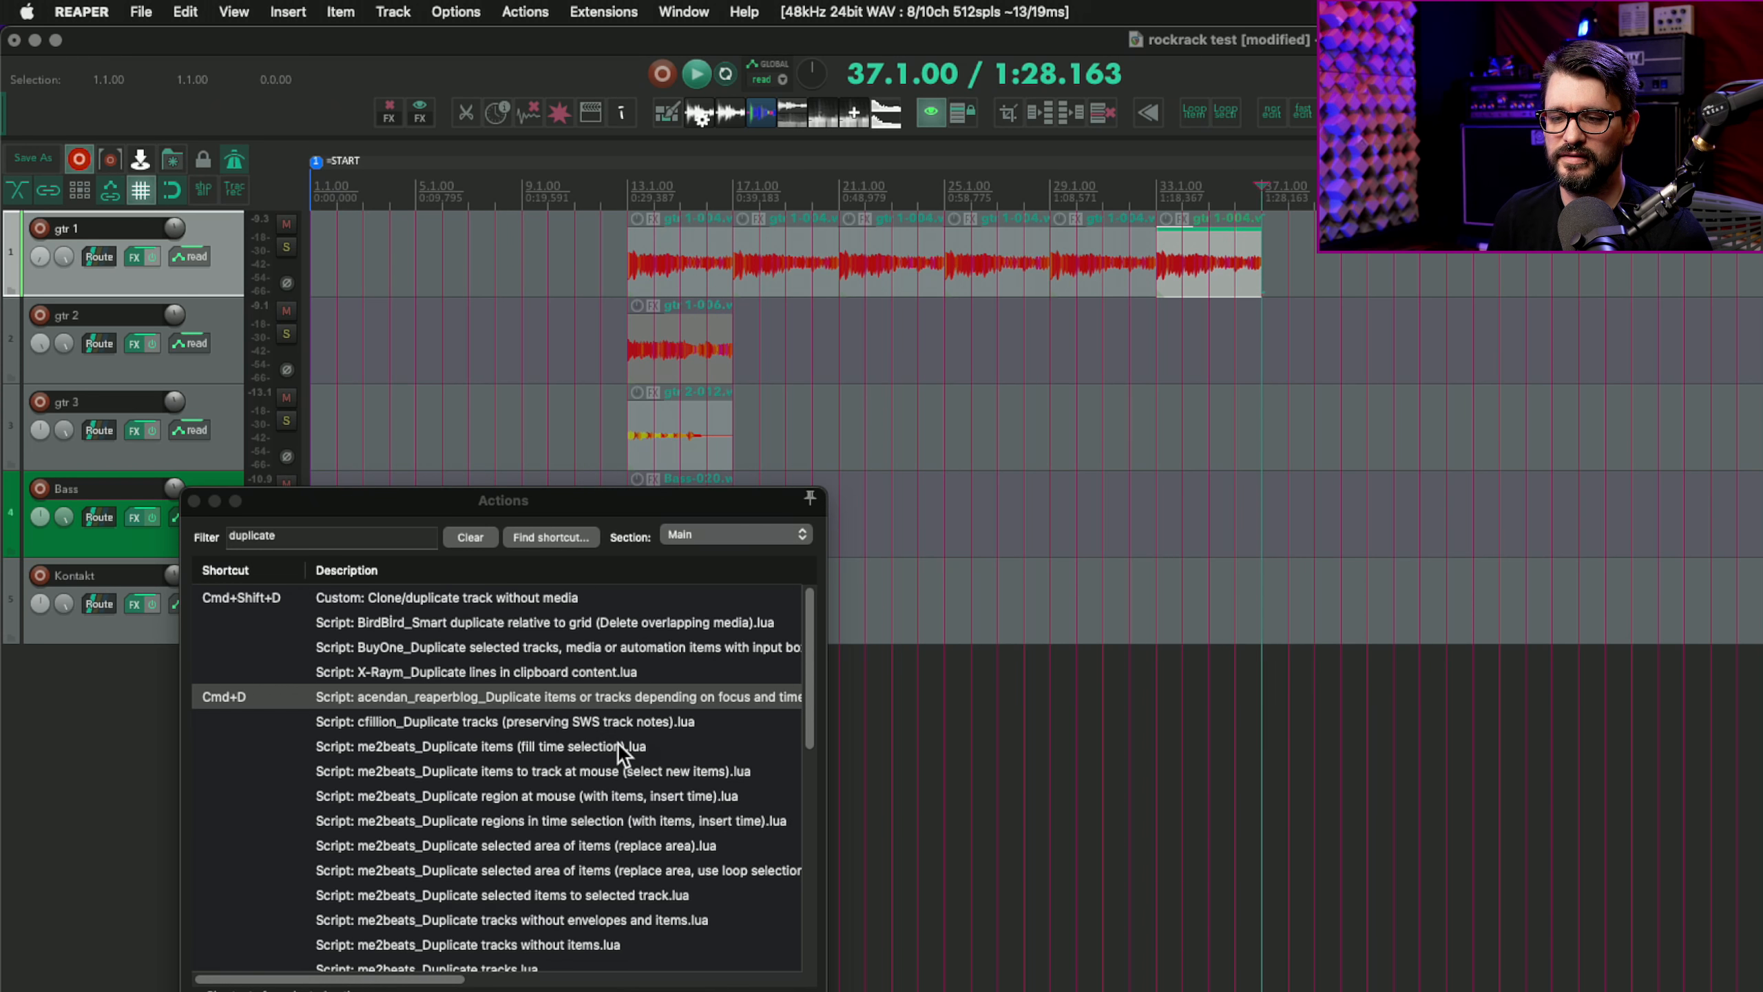
{"action": "mouse_move", "coordinate": [779, 274]}
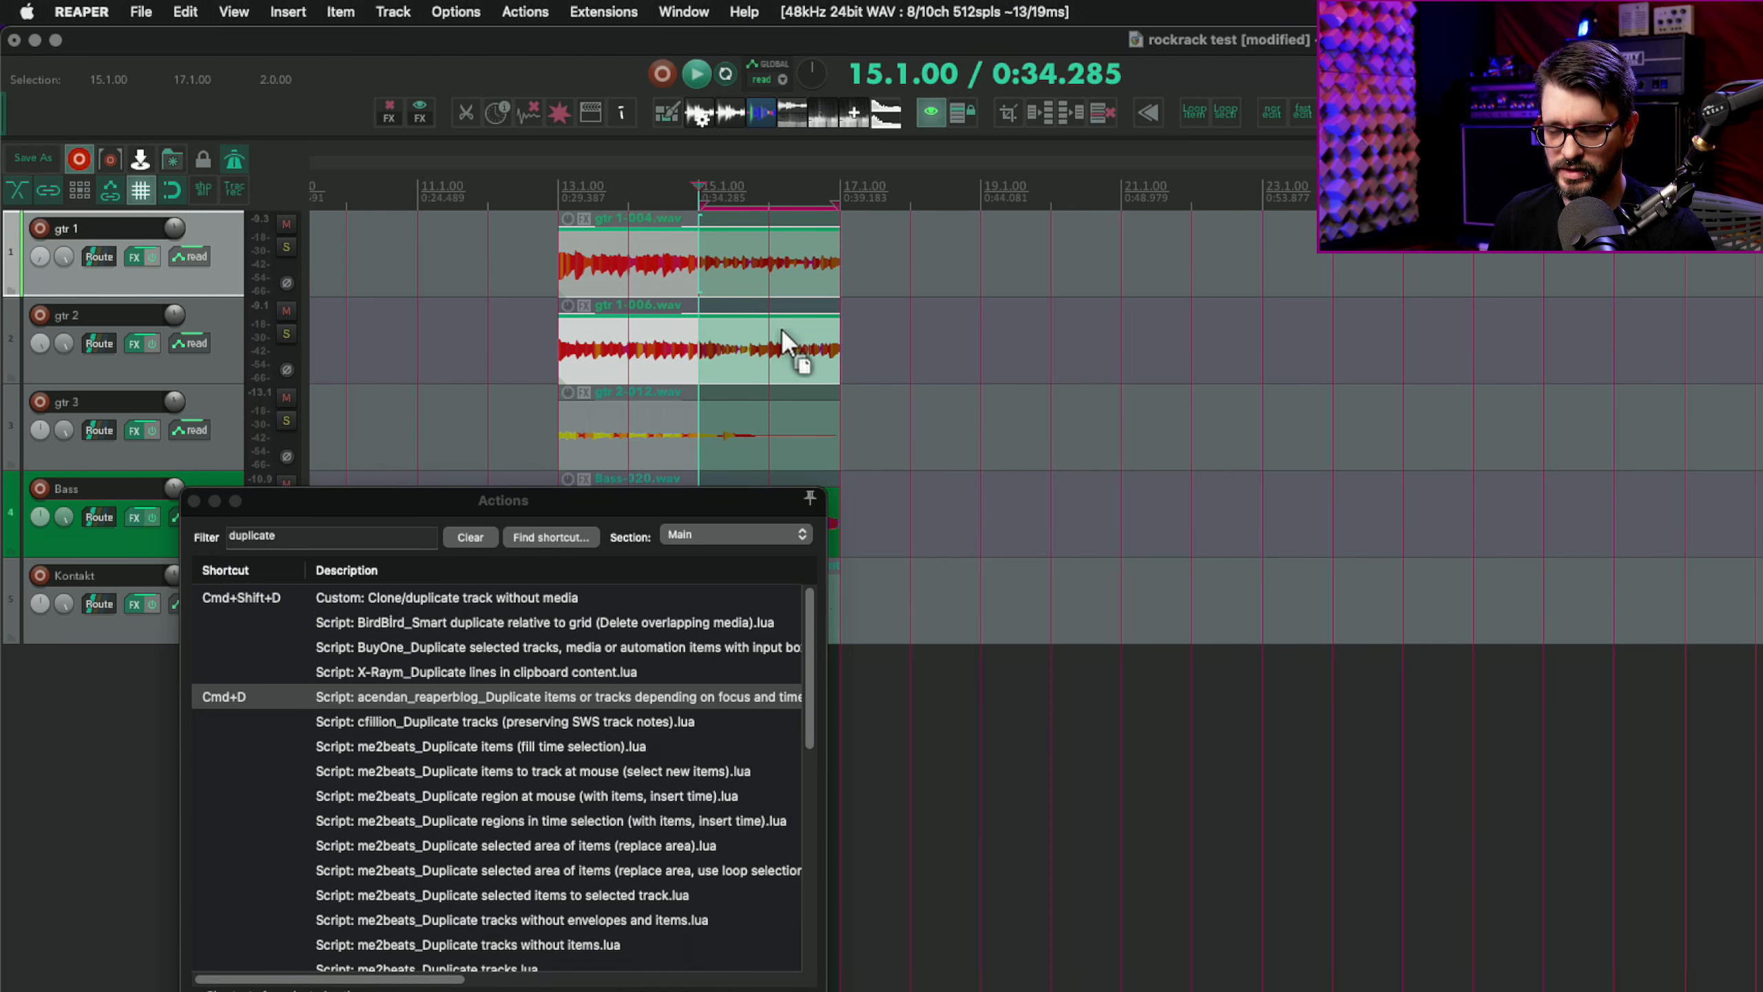
{"action": "mouse_move", "coordinate": [782, 267]}
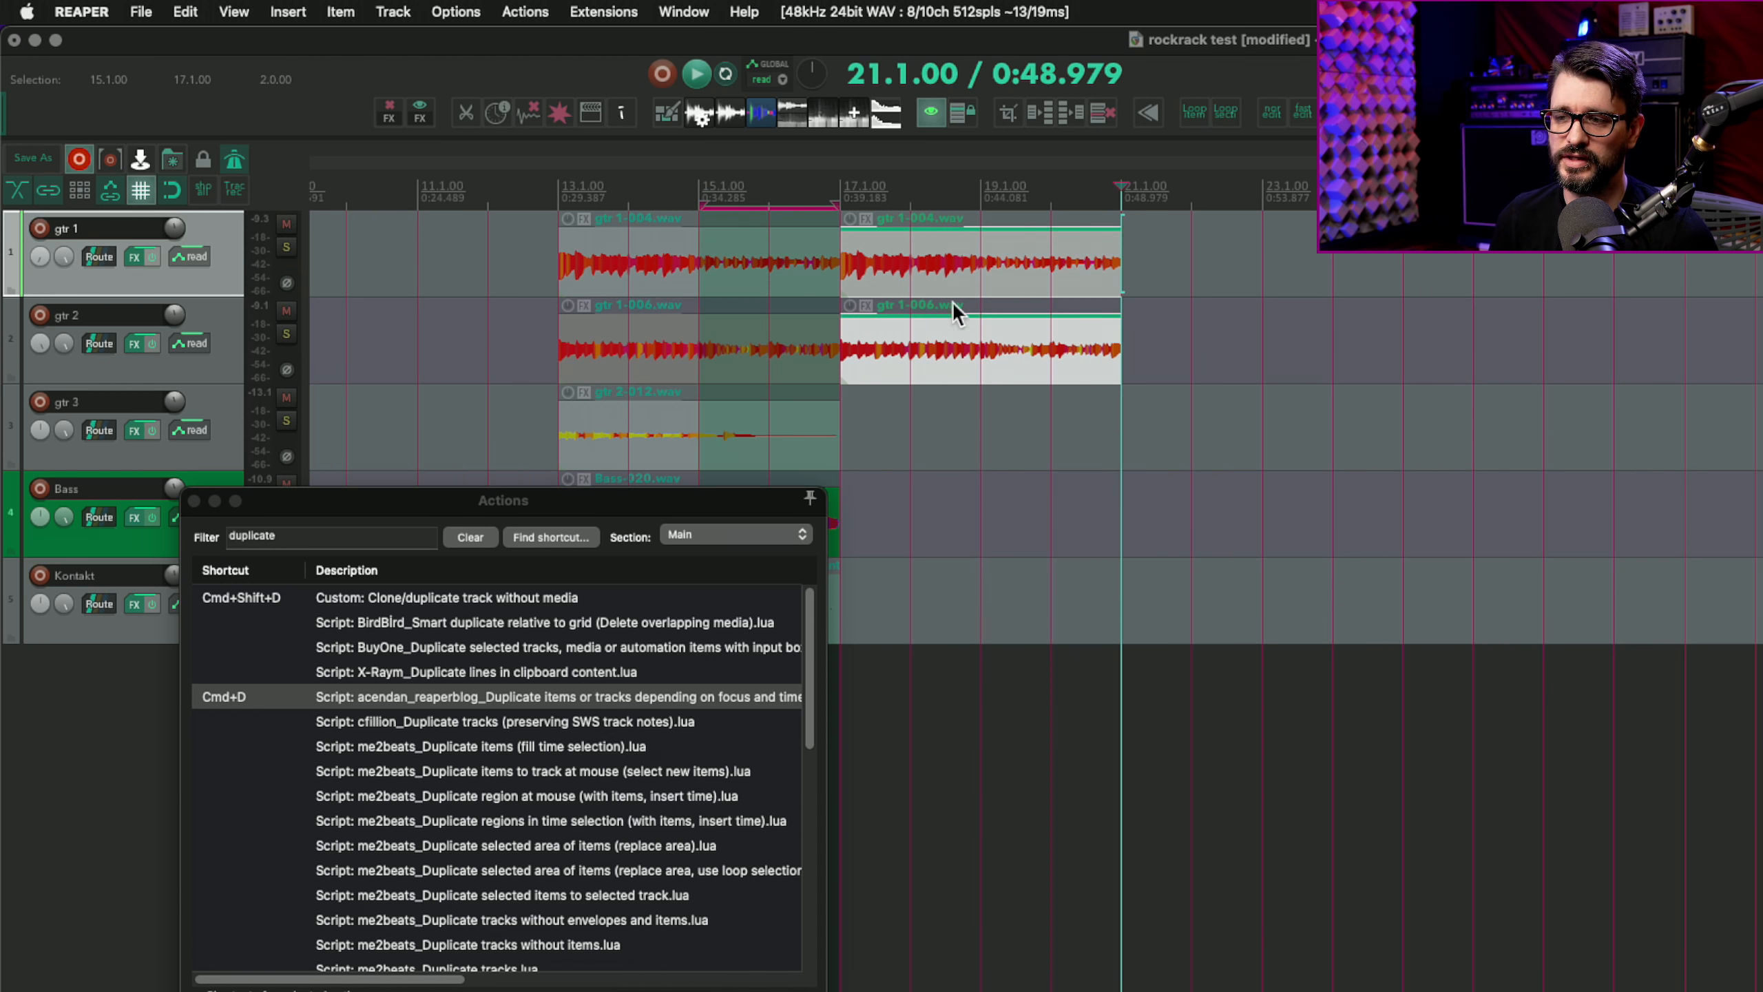
{"action": "mouse_move", "coordinate": [978, 341]}
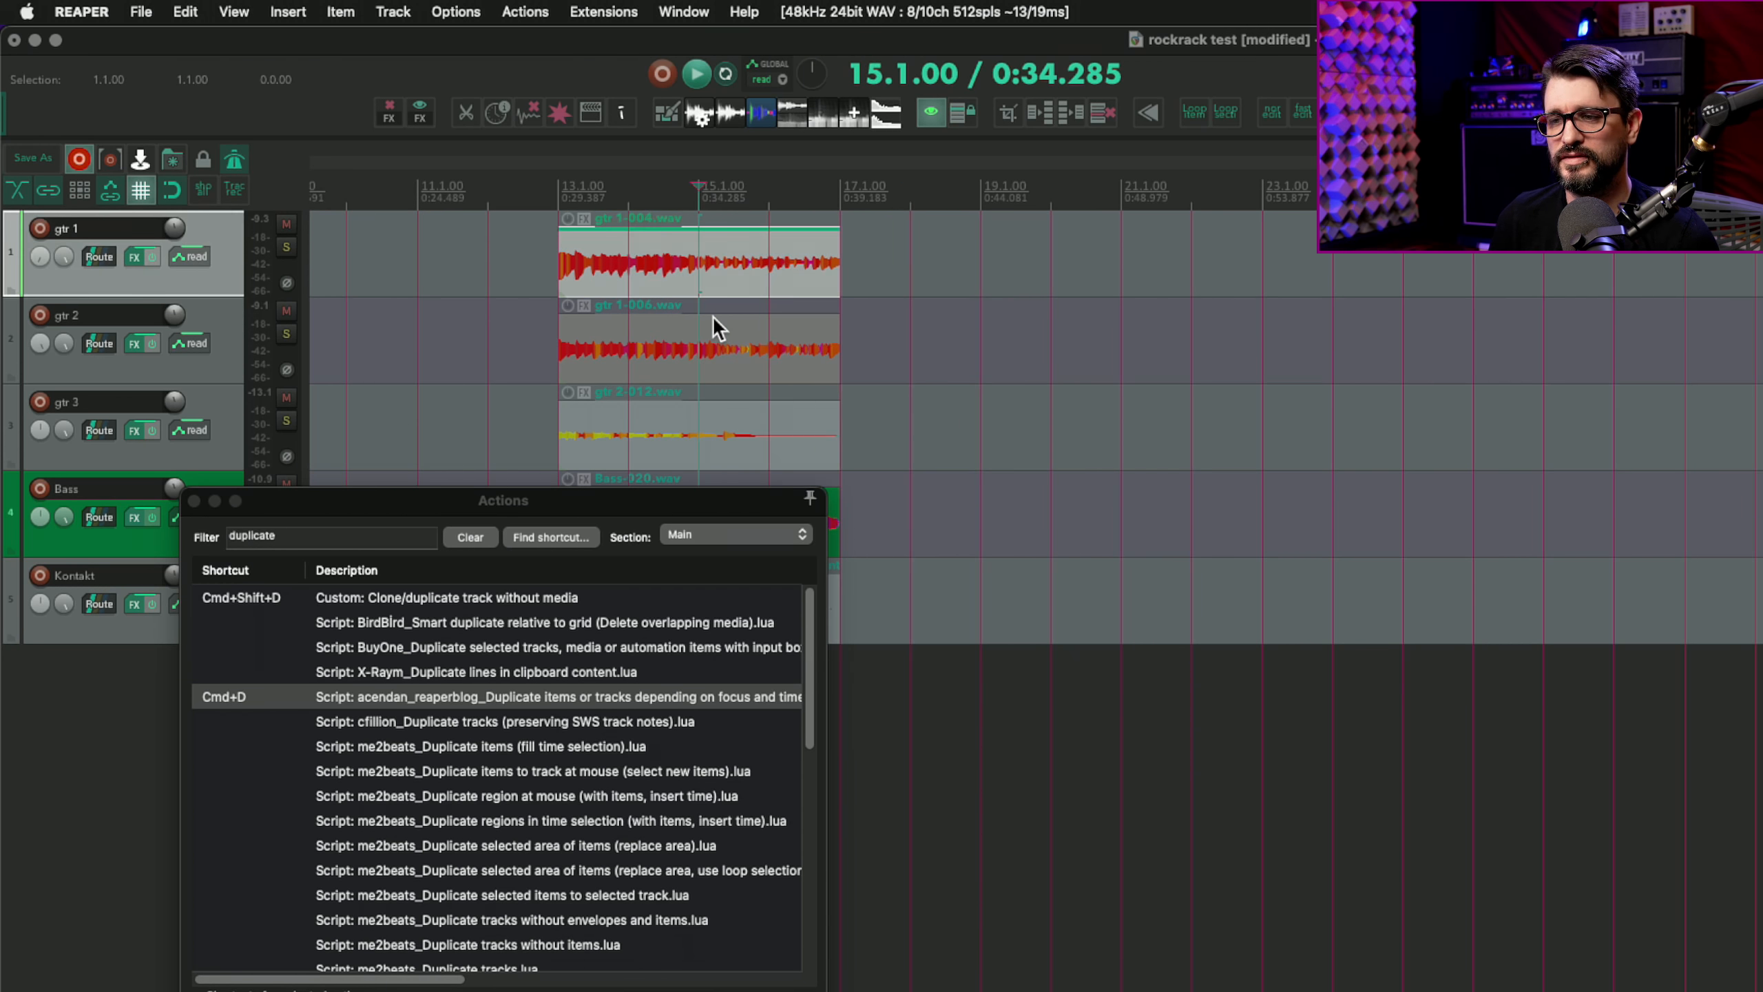
{"action": "mouse_move", "coordinate": [706, 289]}
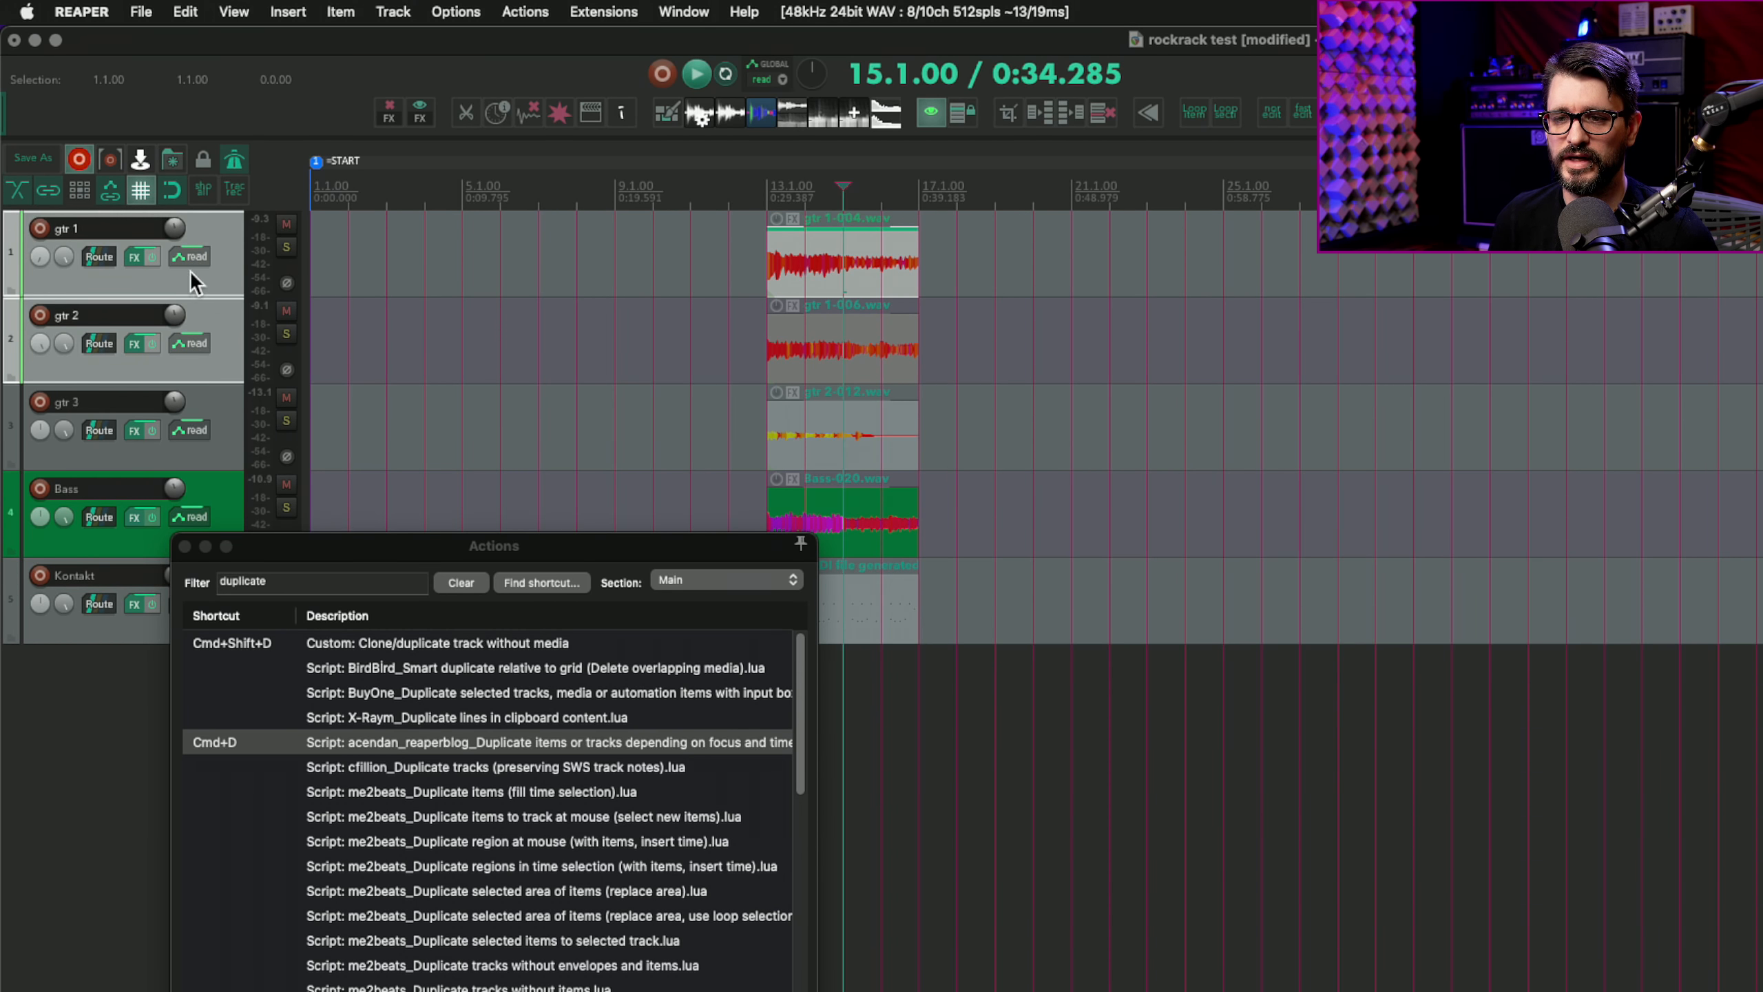
{"action": "mouse_move", "coordinate": [337, 551]}
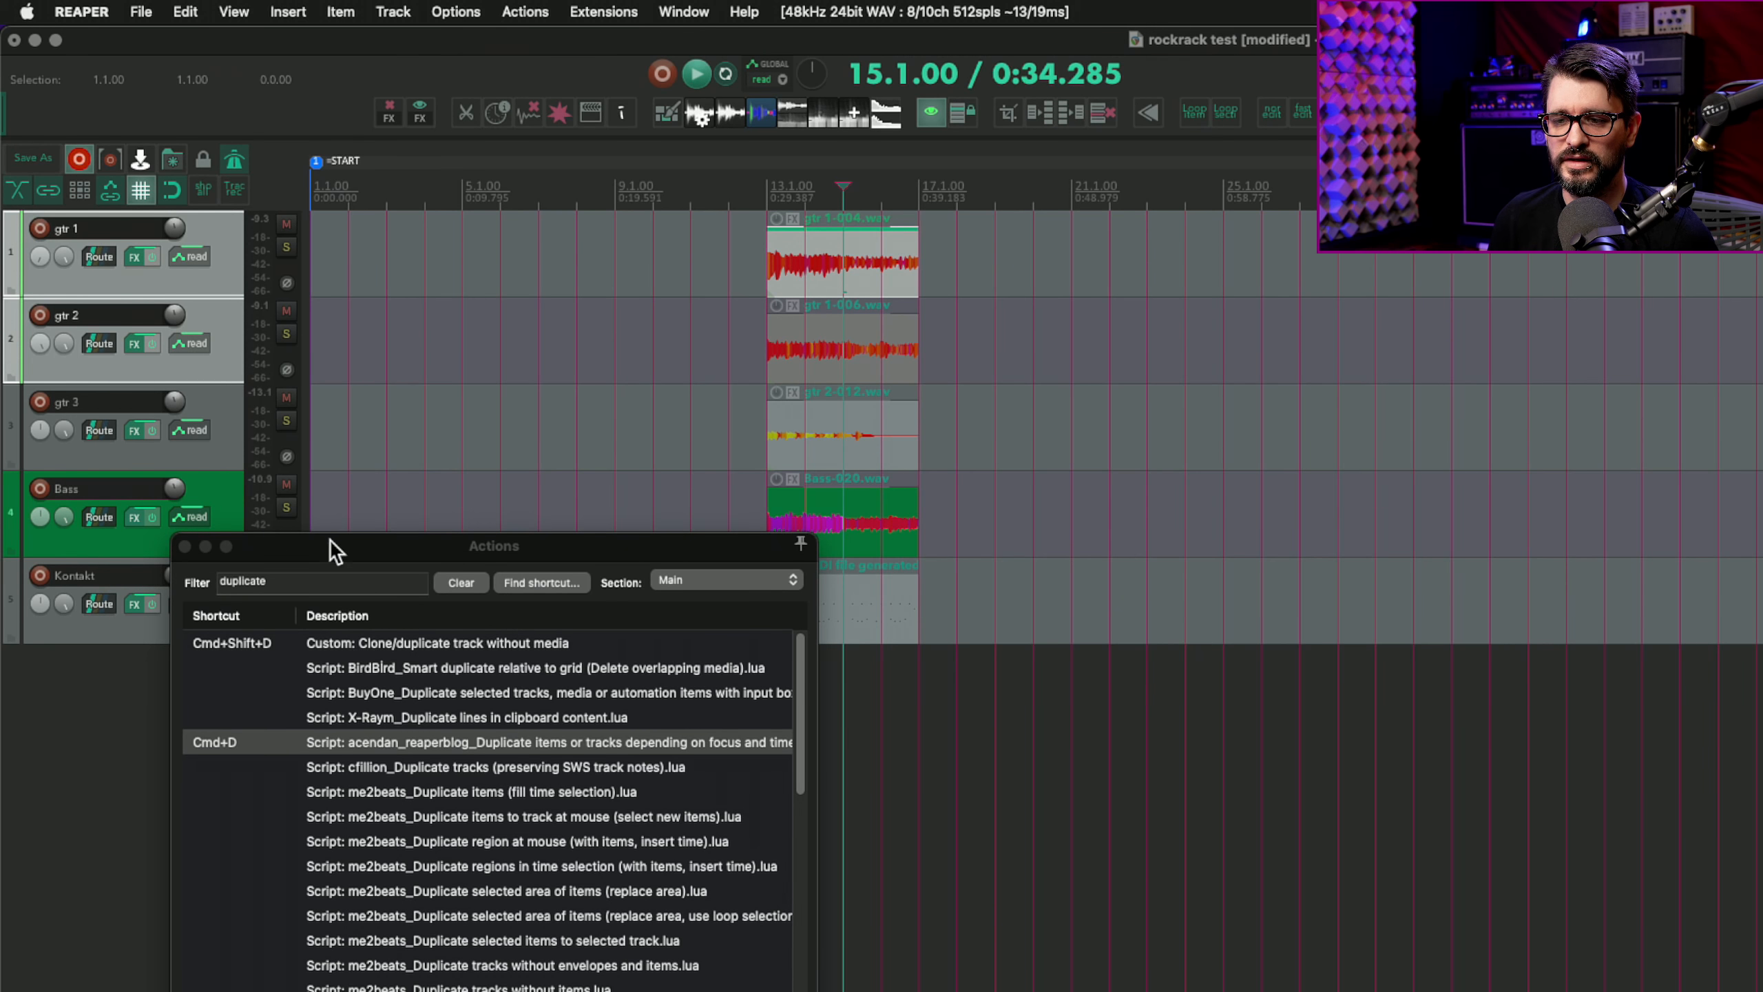
Select the gtr 1 and gtr 2 tracks and open the acendan duplicate script's code
{"action": "left_click_drag", "start_coordinate": [494, 545], "coordinate": [467, 605]}
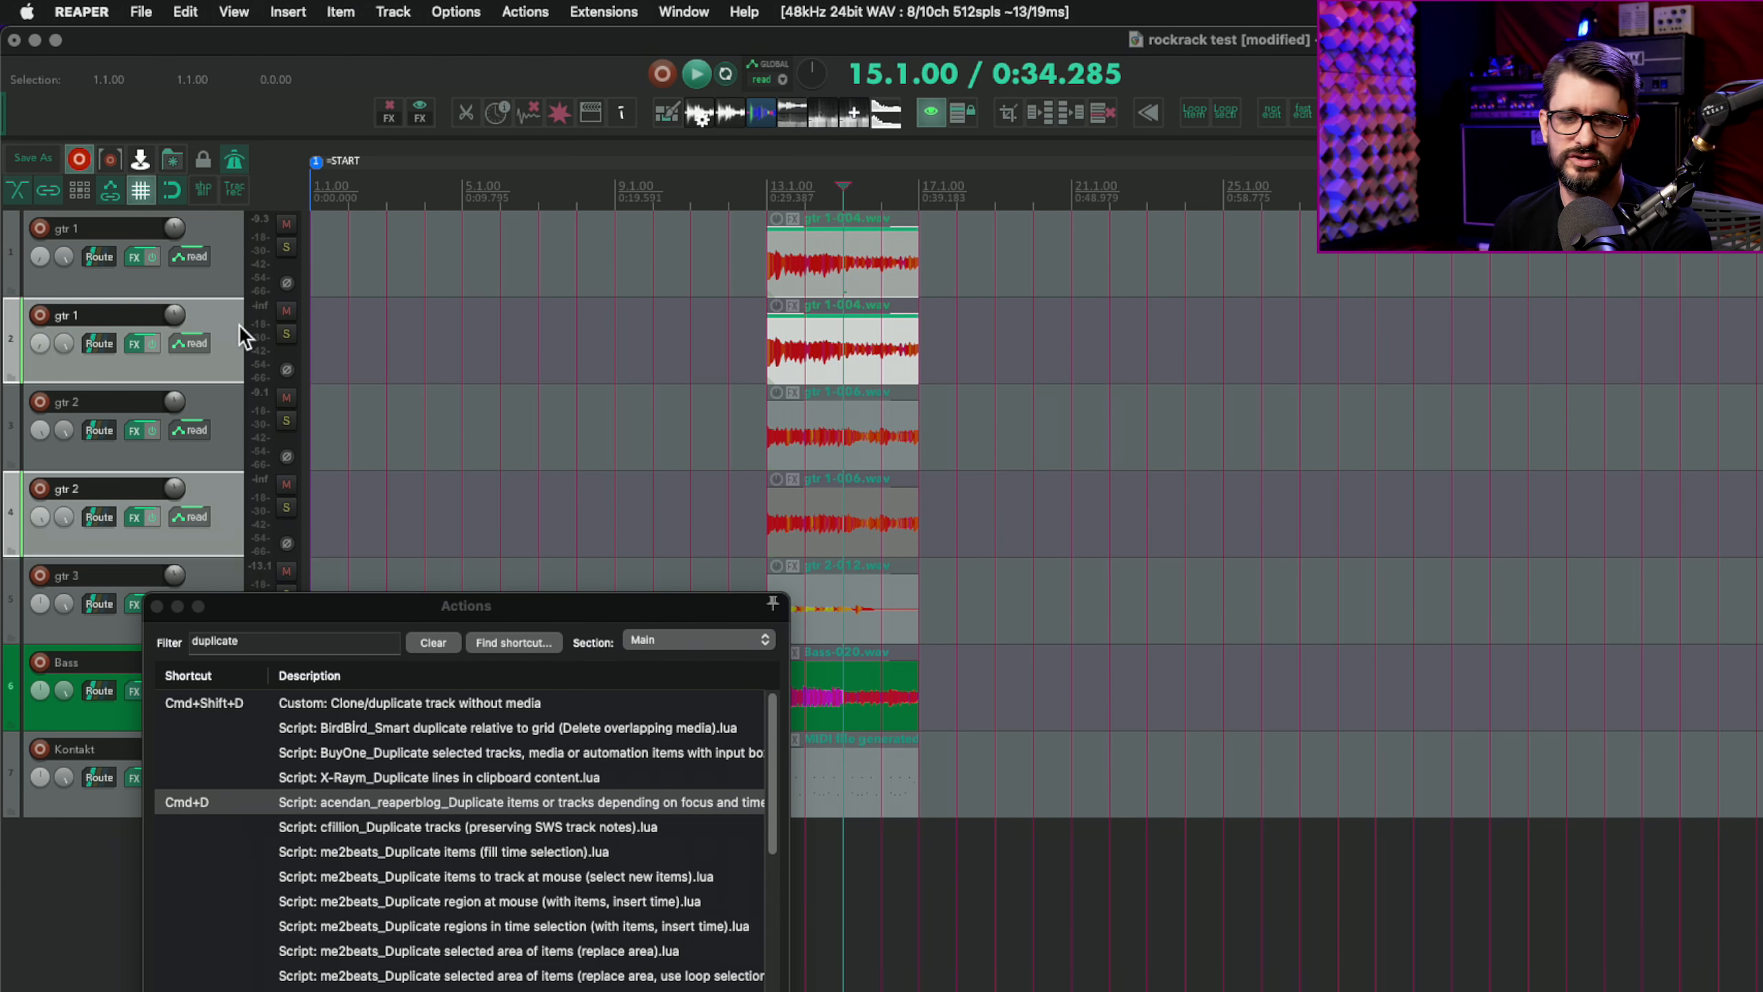
{"action": "mouse_move", "coordinate": [252, 341]}
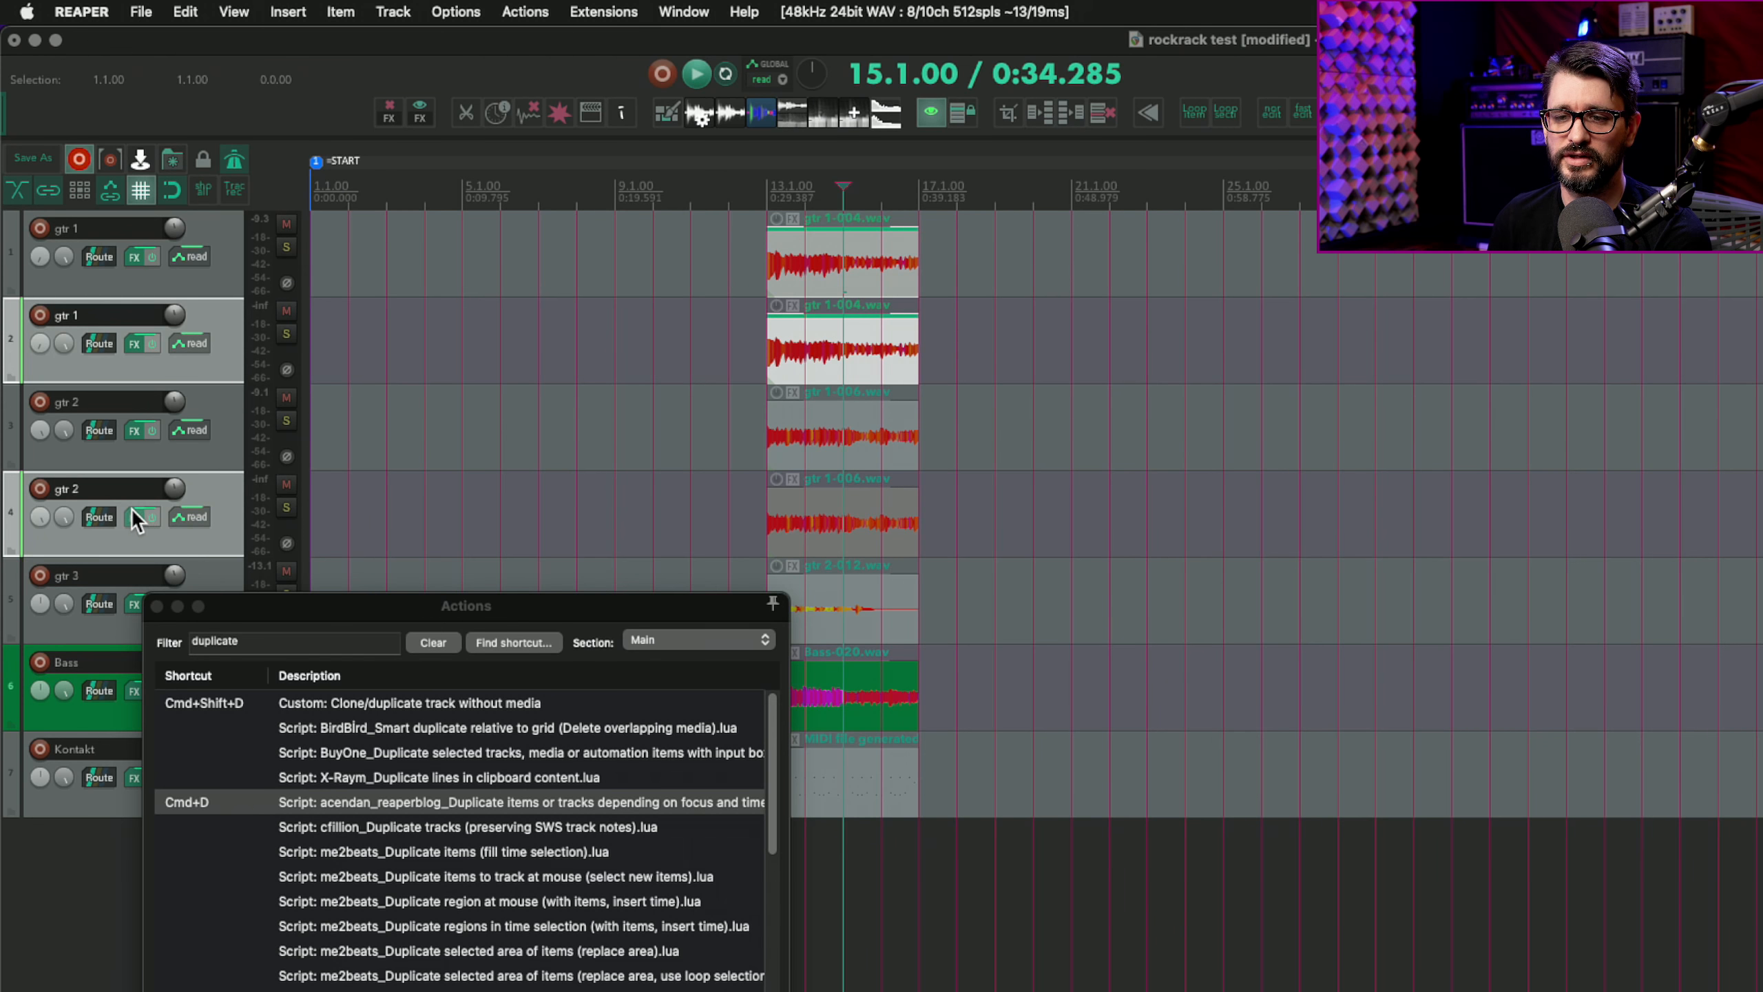
{"action": "mouse_move", "coordinate": [249, 515]}
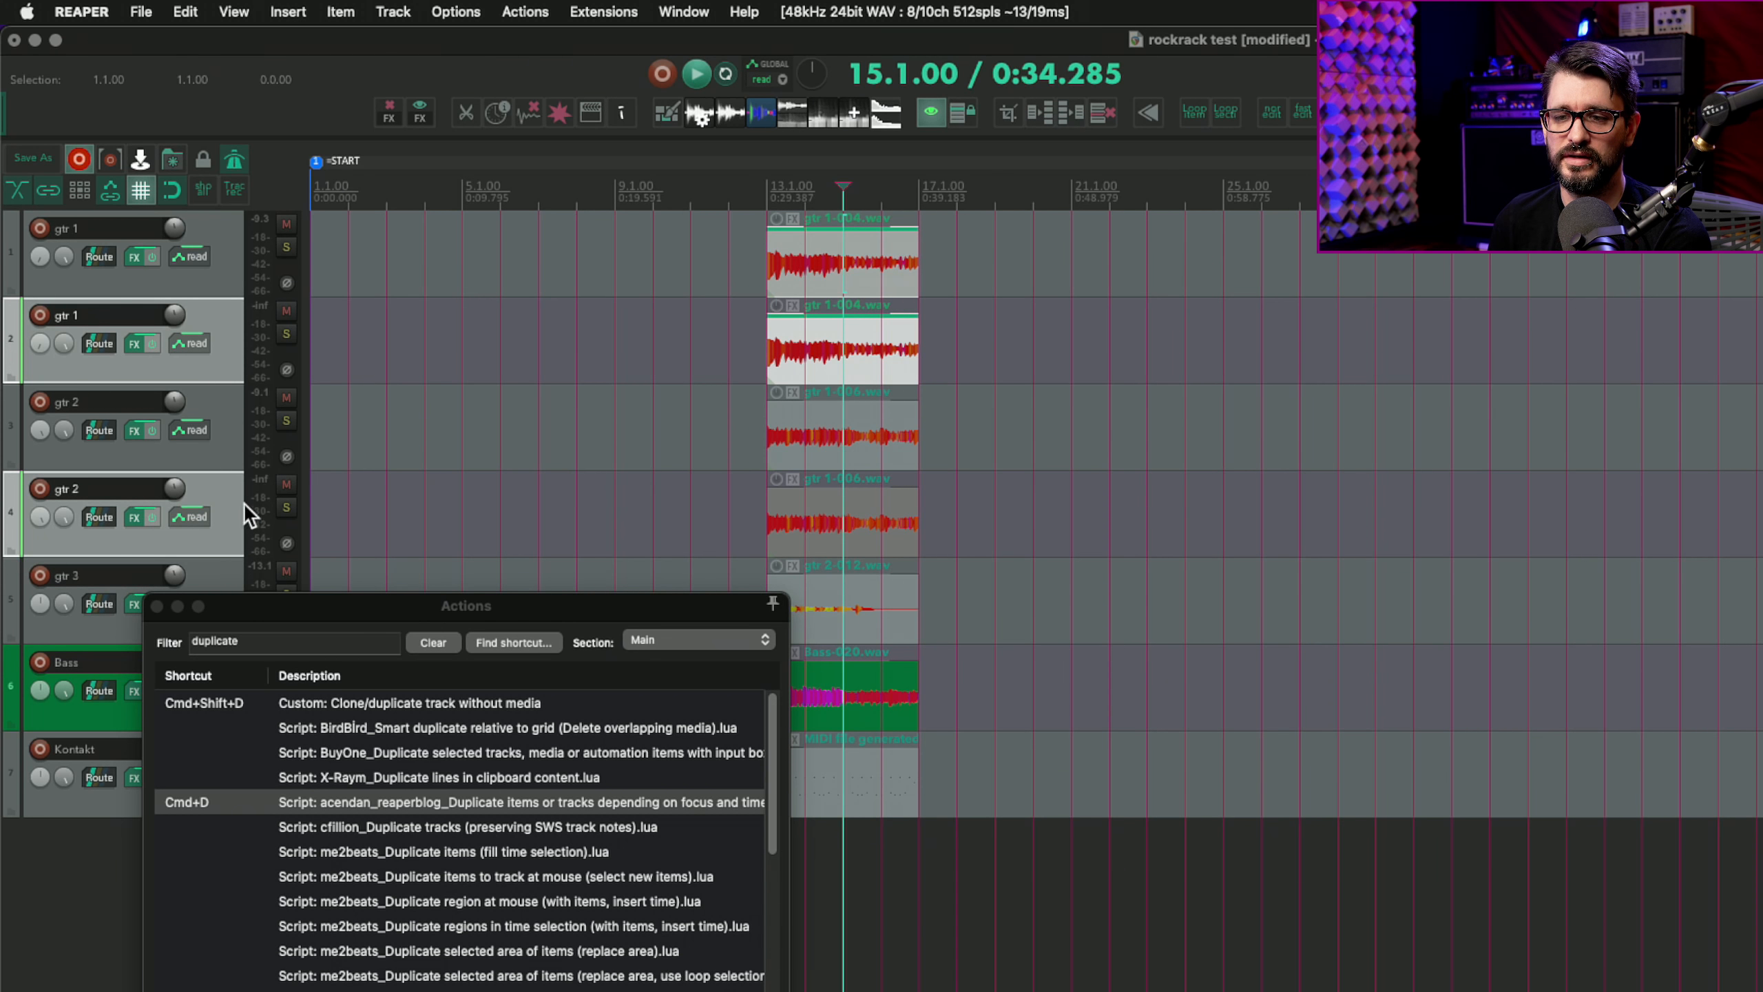
{"action": "mouse_move", "coordinate": [248, 505]}
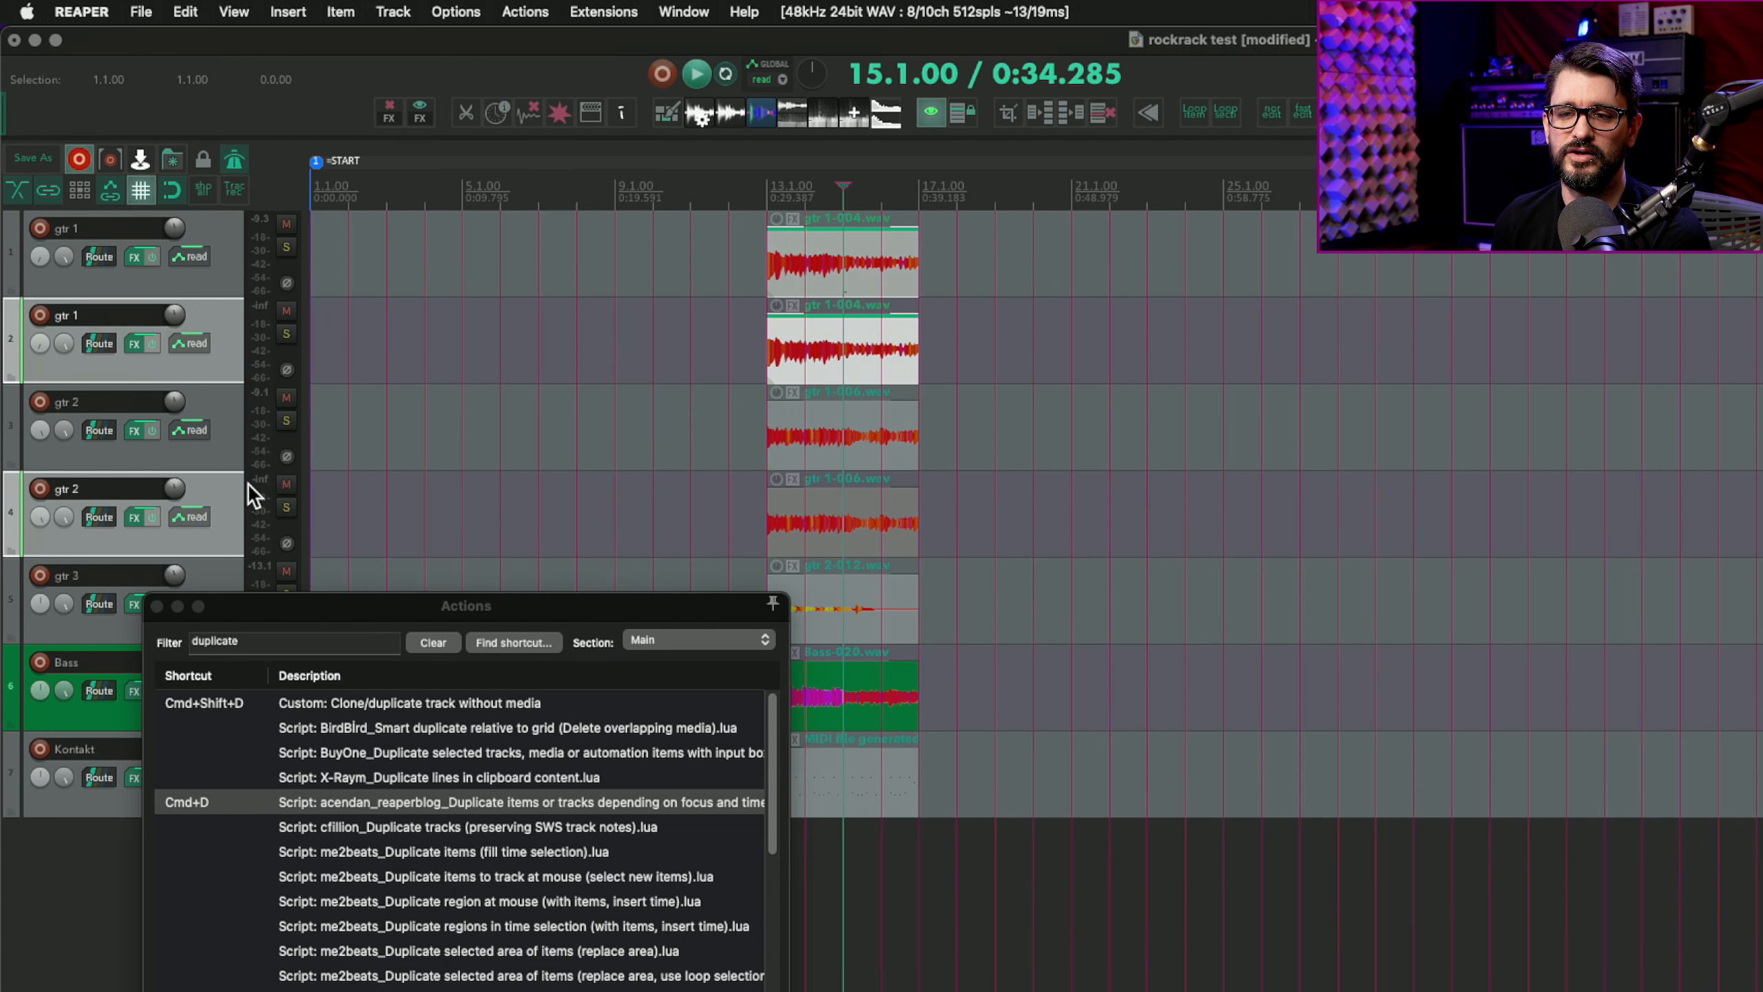
{"action": "mouse_move", "coordinate": [249, 372]}
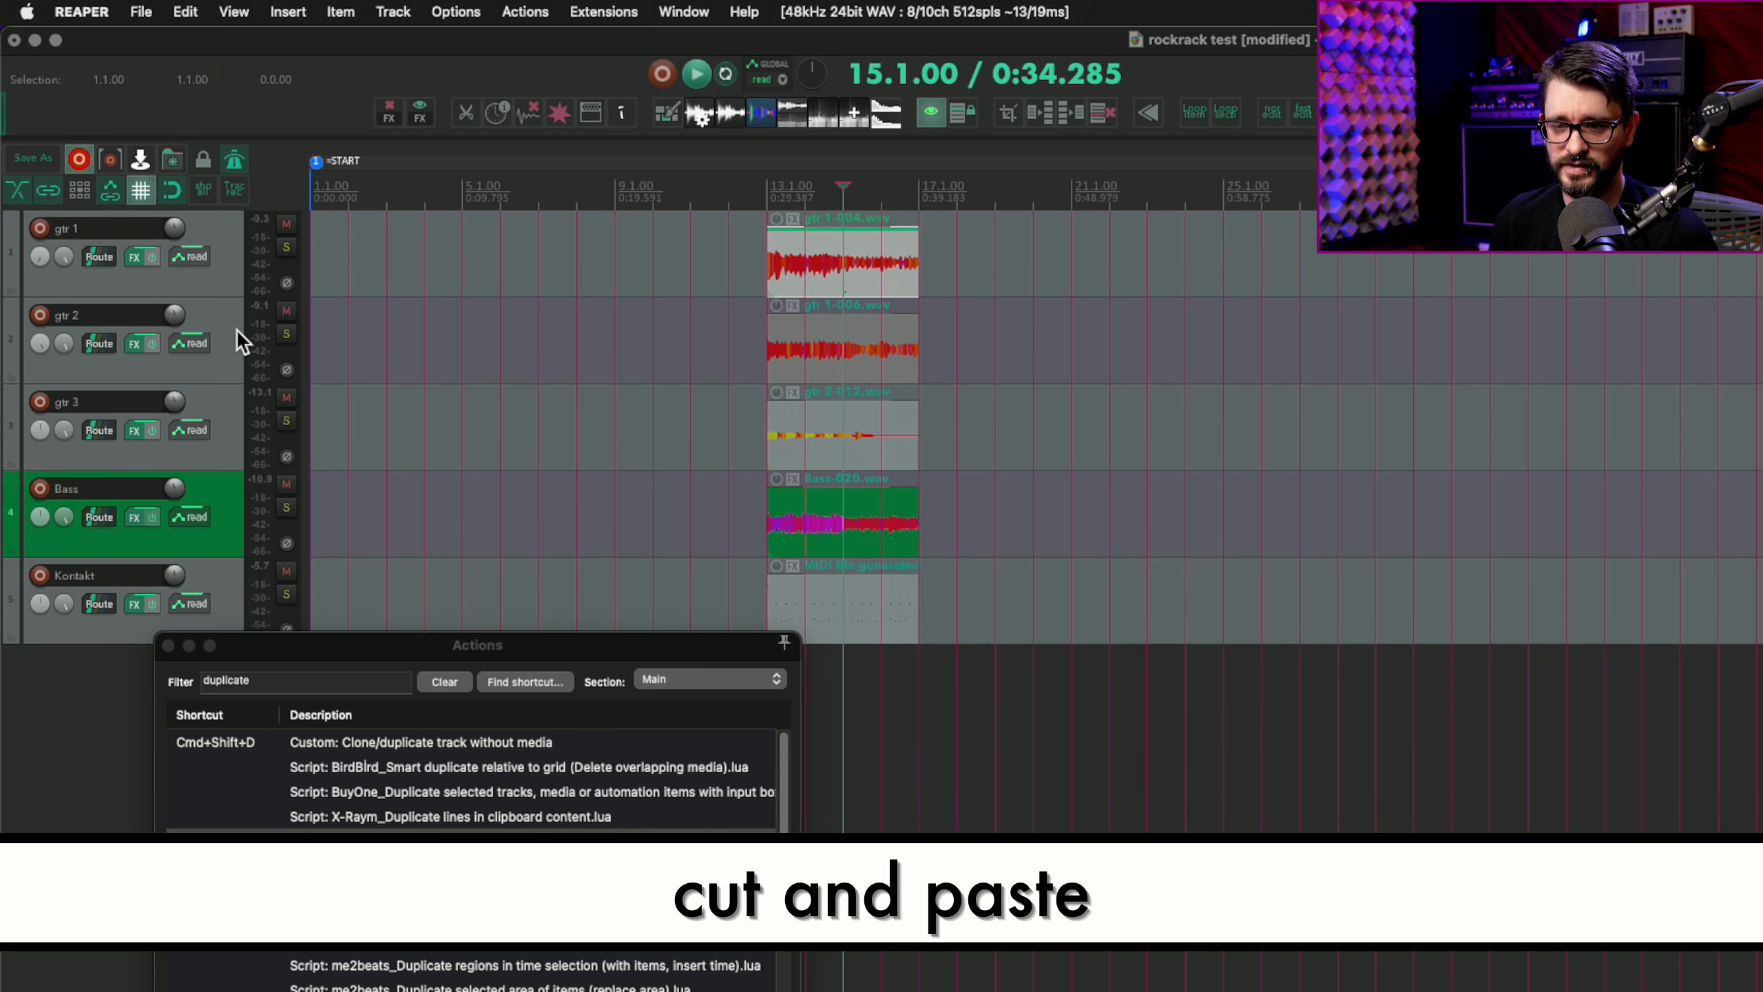
{"action": "left_click", "coordinate": [112, 315]}
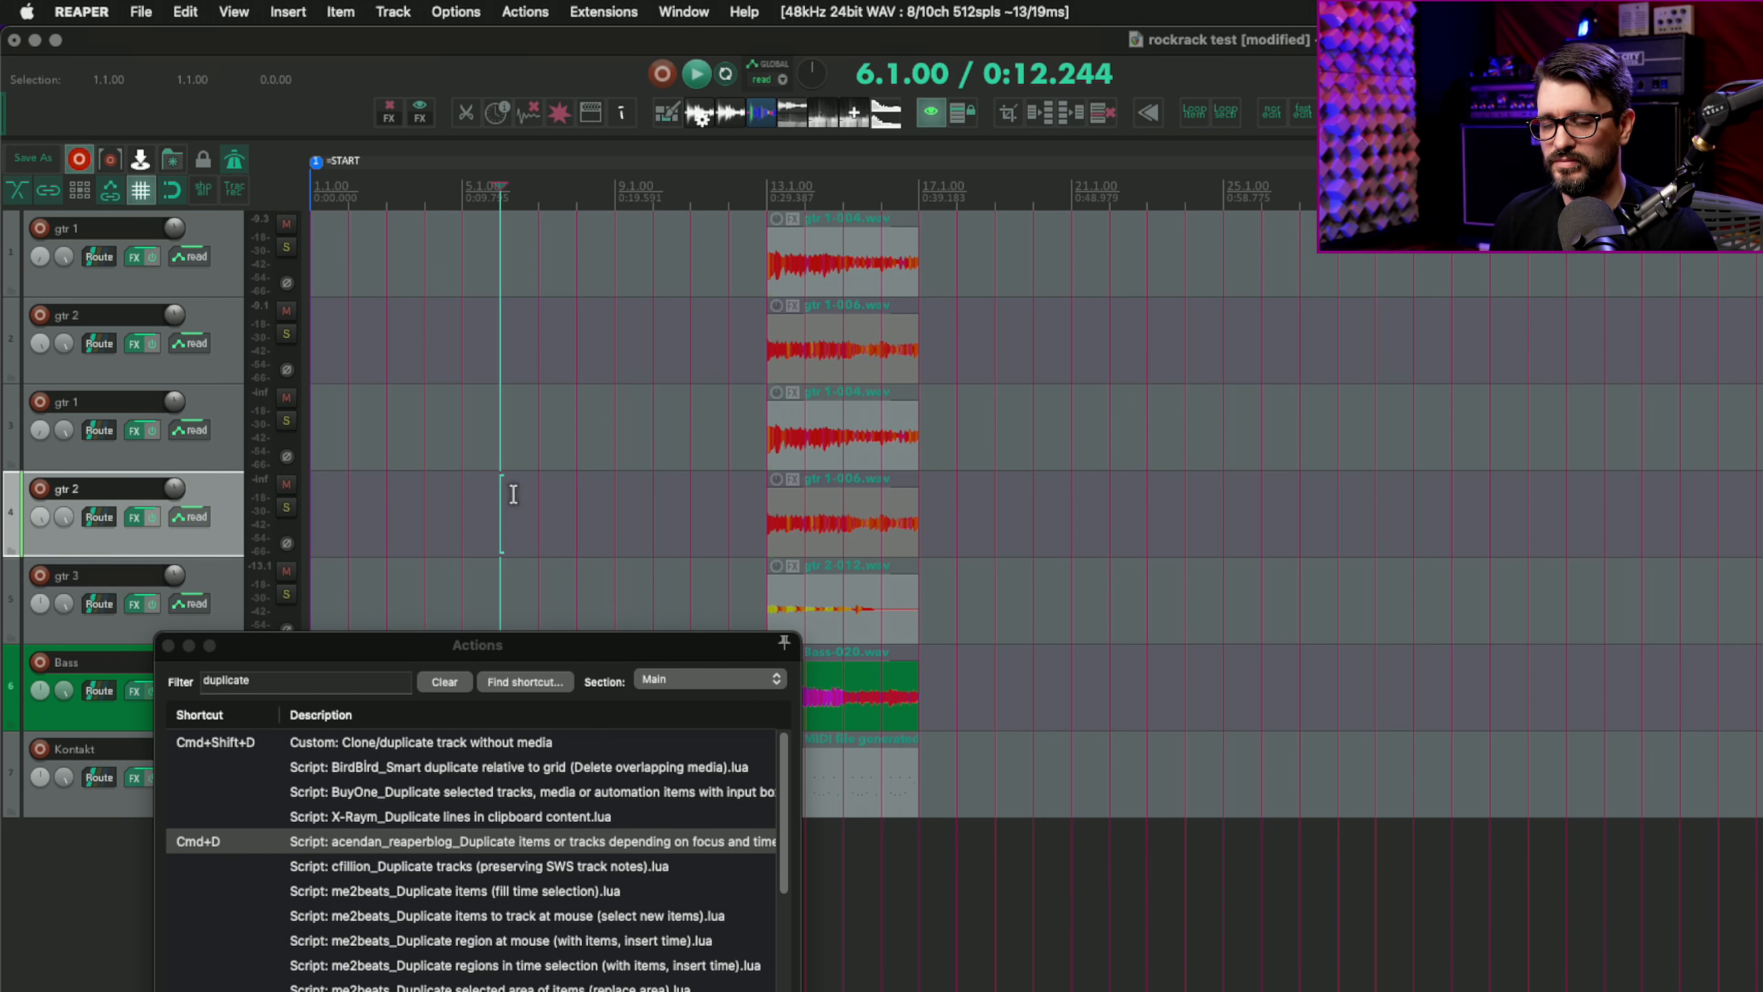
{"action": "double_click", "coordinate": [507, 841]}
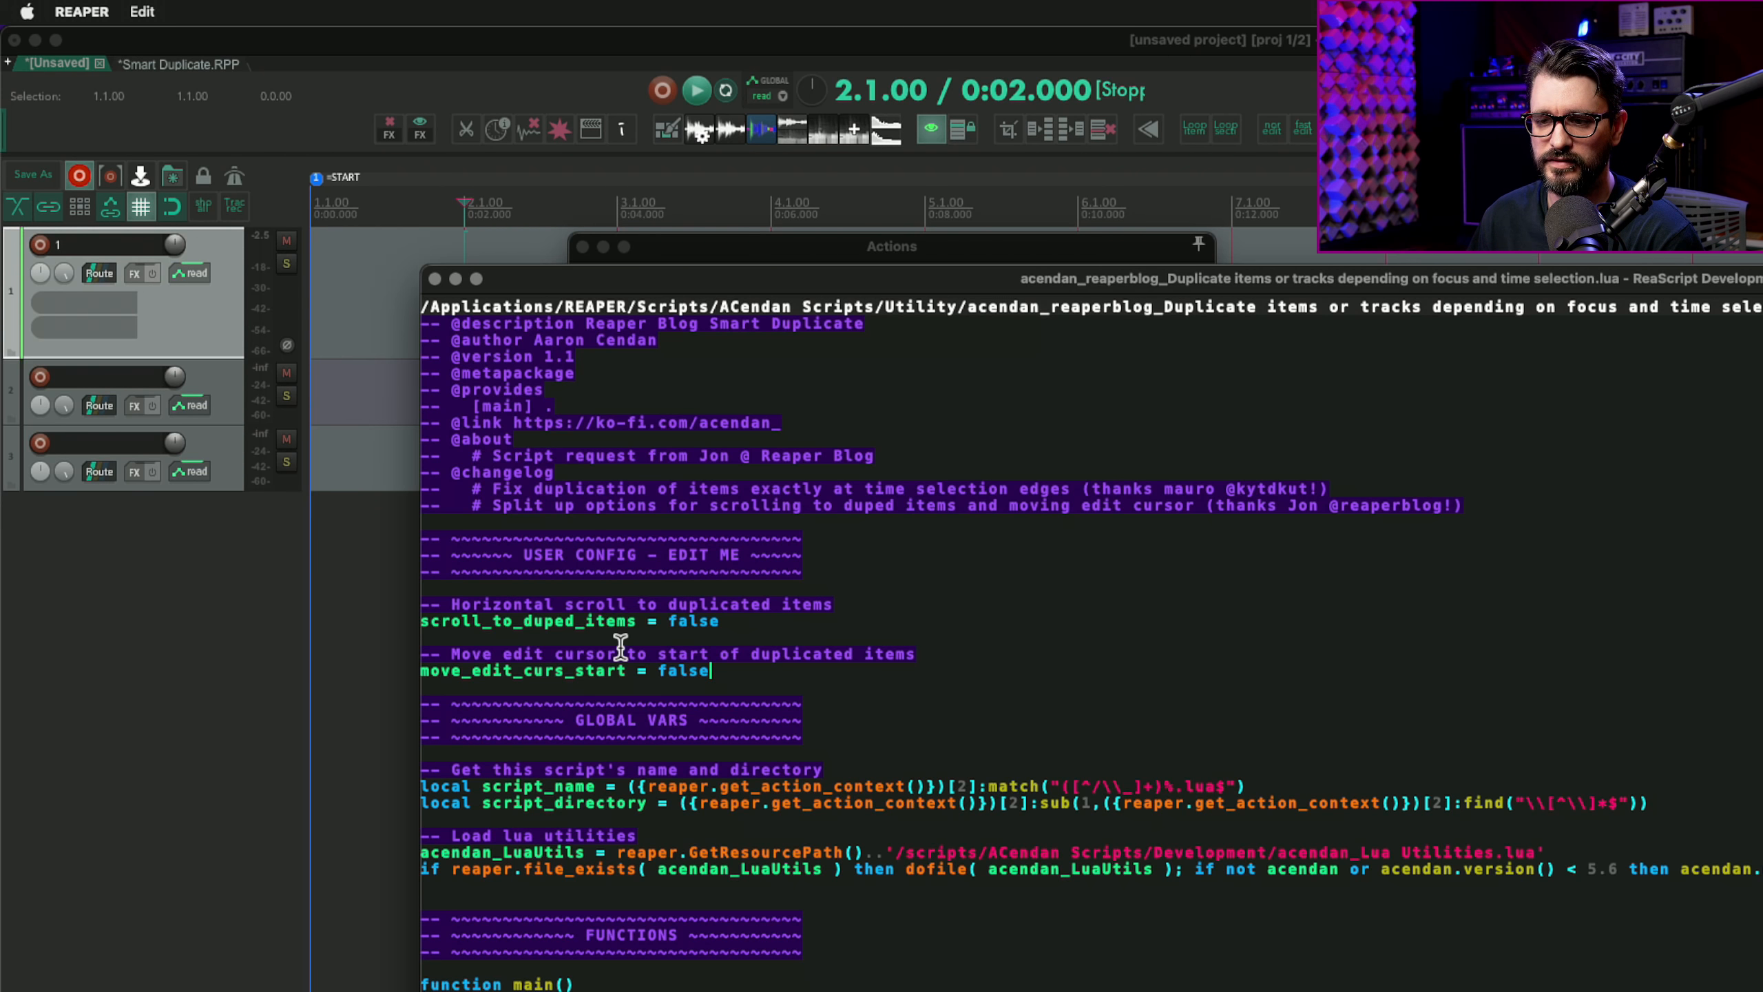
{"action": "mouse_move", "coordinate": [802, 616]}
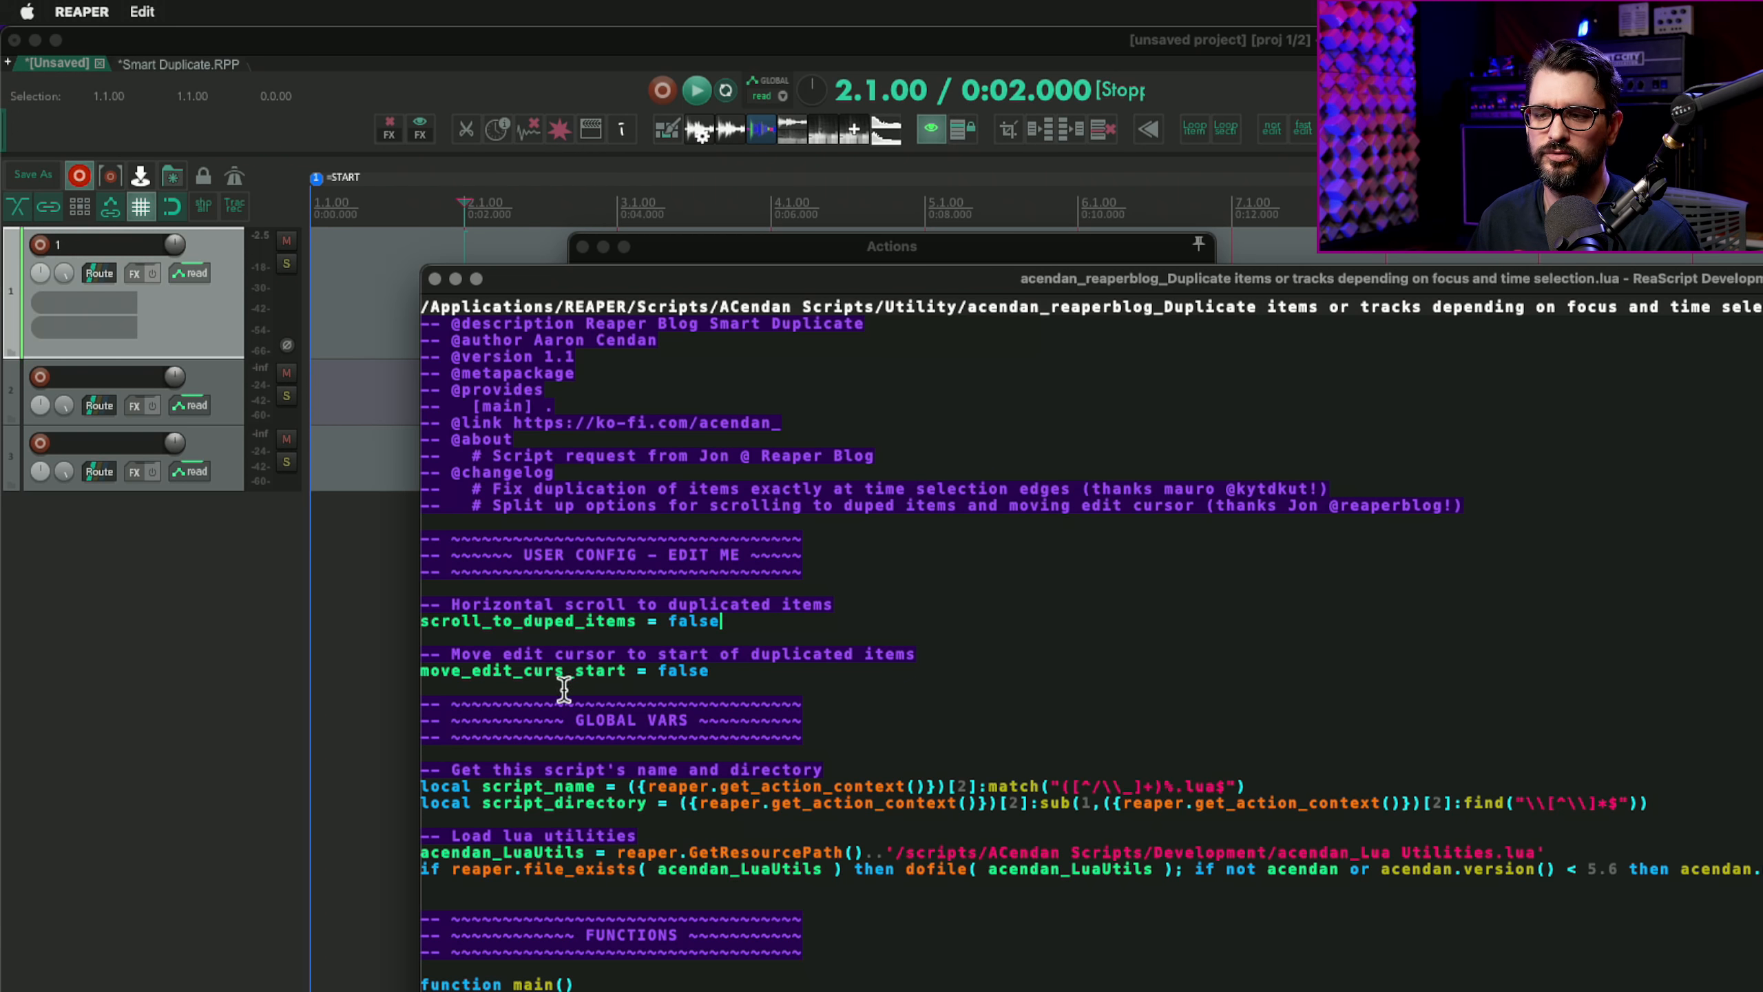
{"action": "mouse_move", "coordinate": [702, 678]}
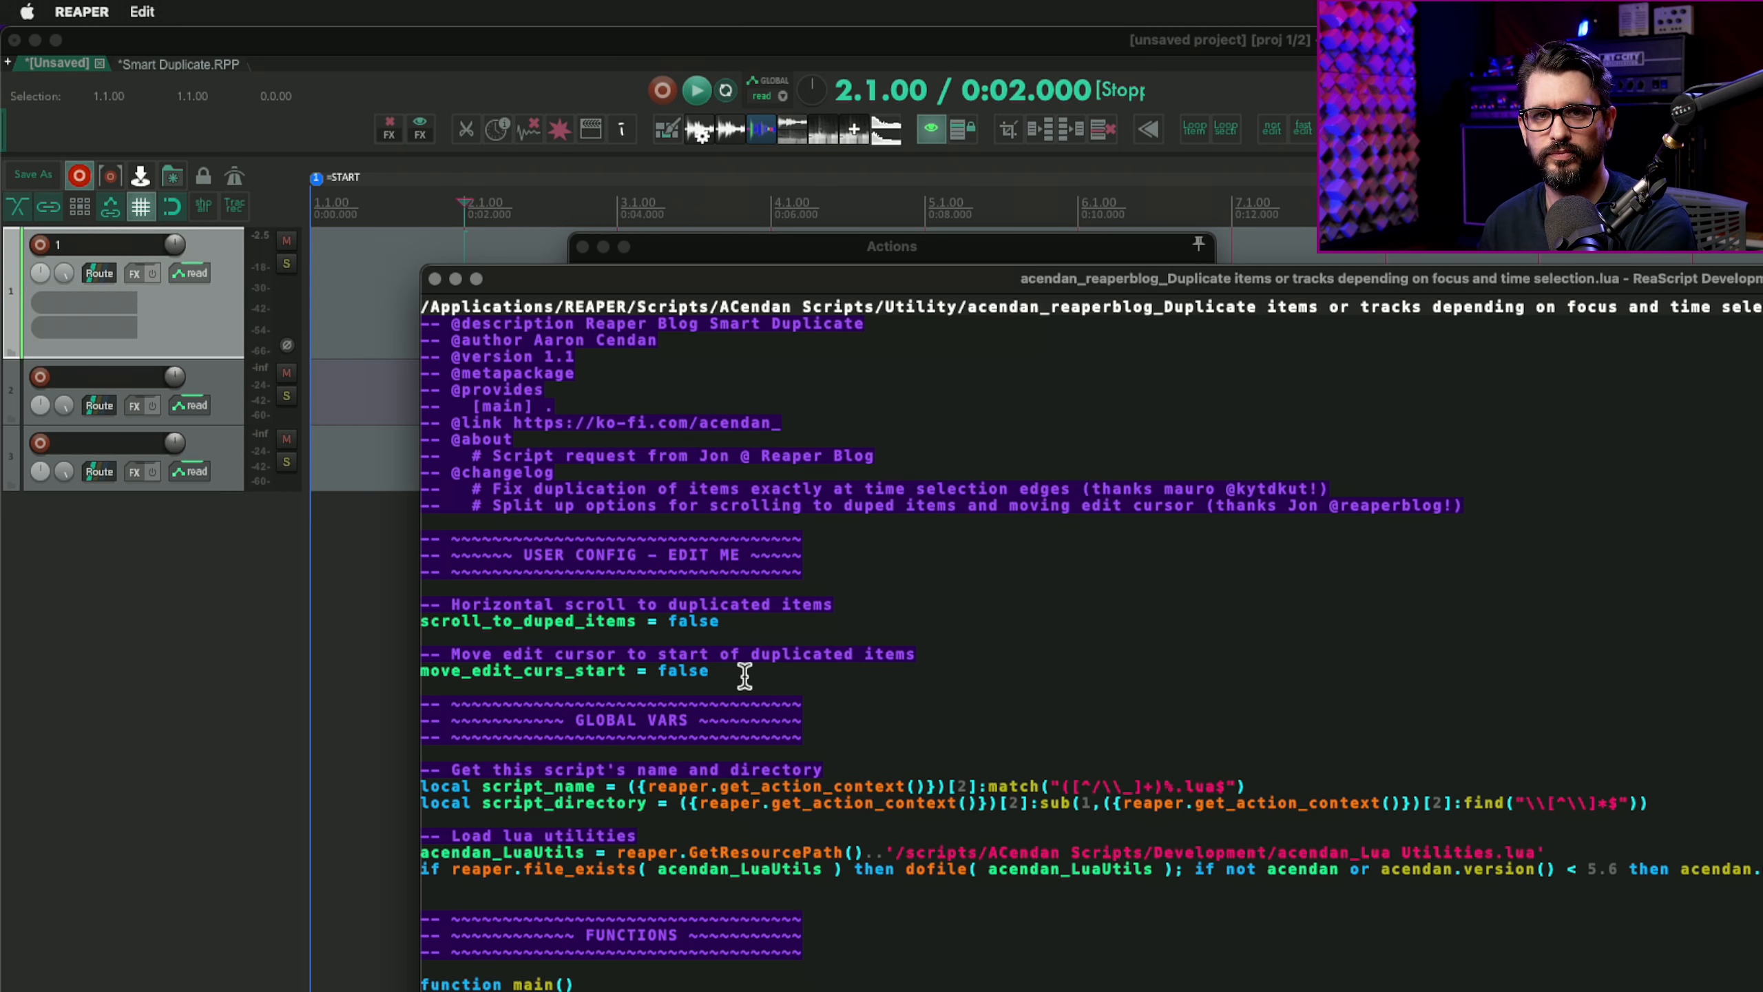
Select the false value of the scroll_to_duped_items setting in the script editor
{"action": "left_click", "coordinate": [722, 621]}
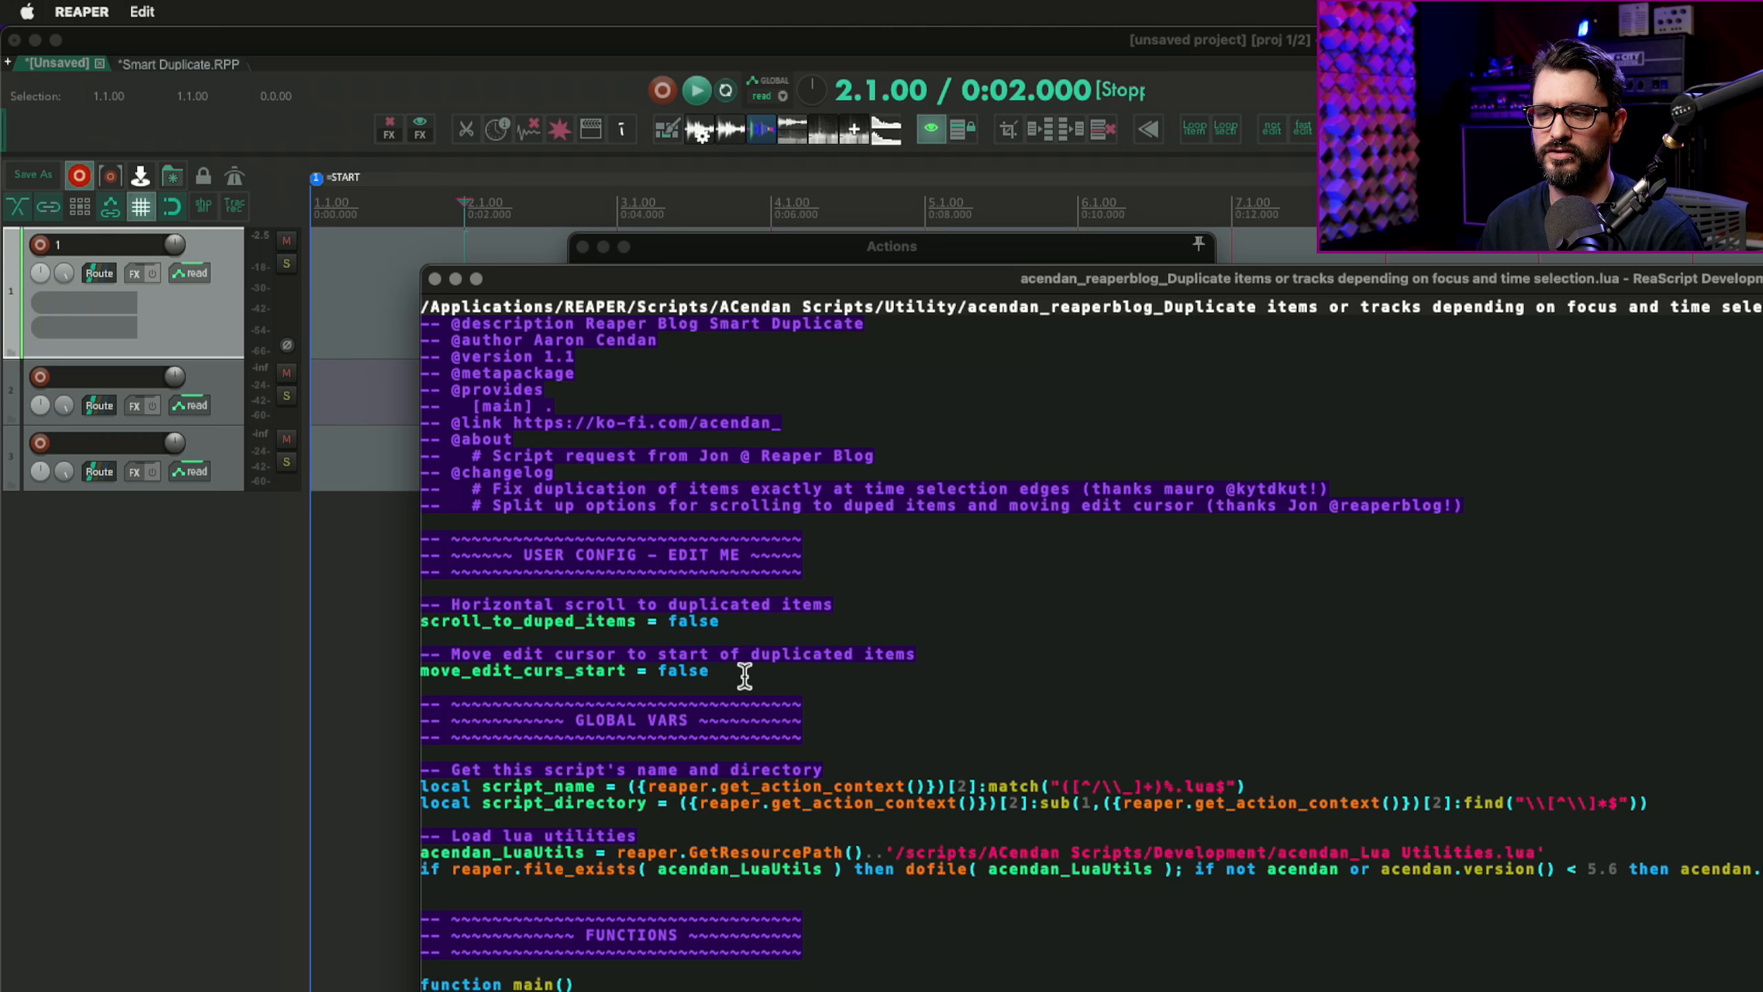
{"action": "left_click", "coordinate": [720, 621]}
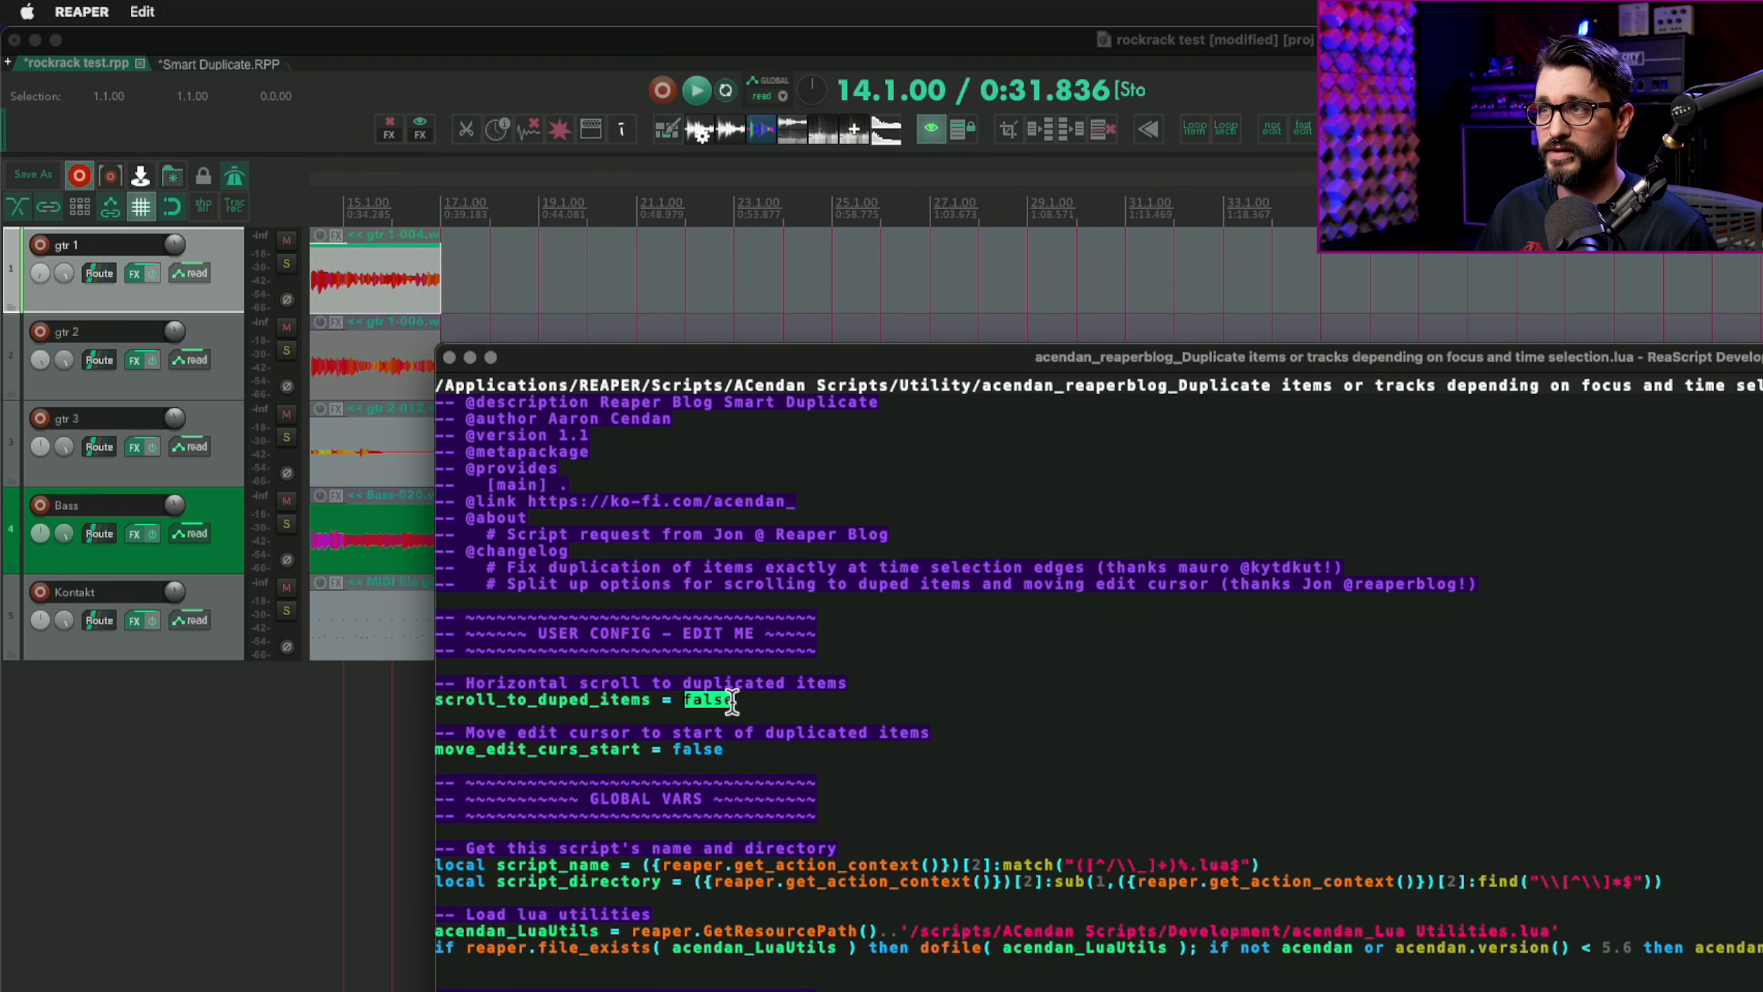
Change scroll_to_duped_items from false to true
{"action": "type", "text": "t"}
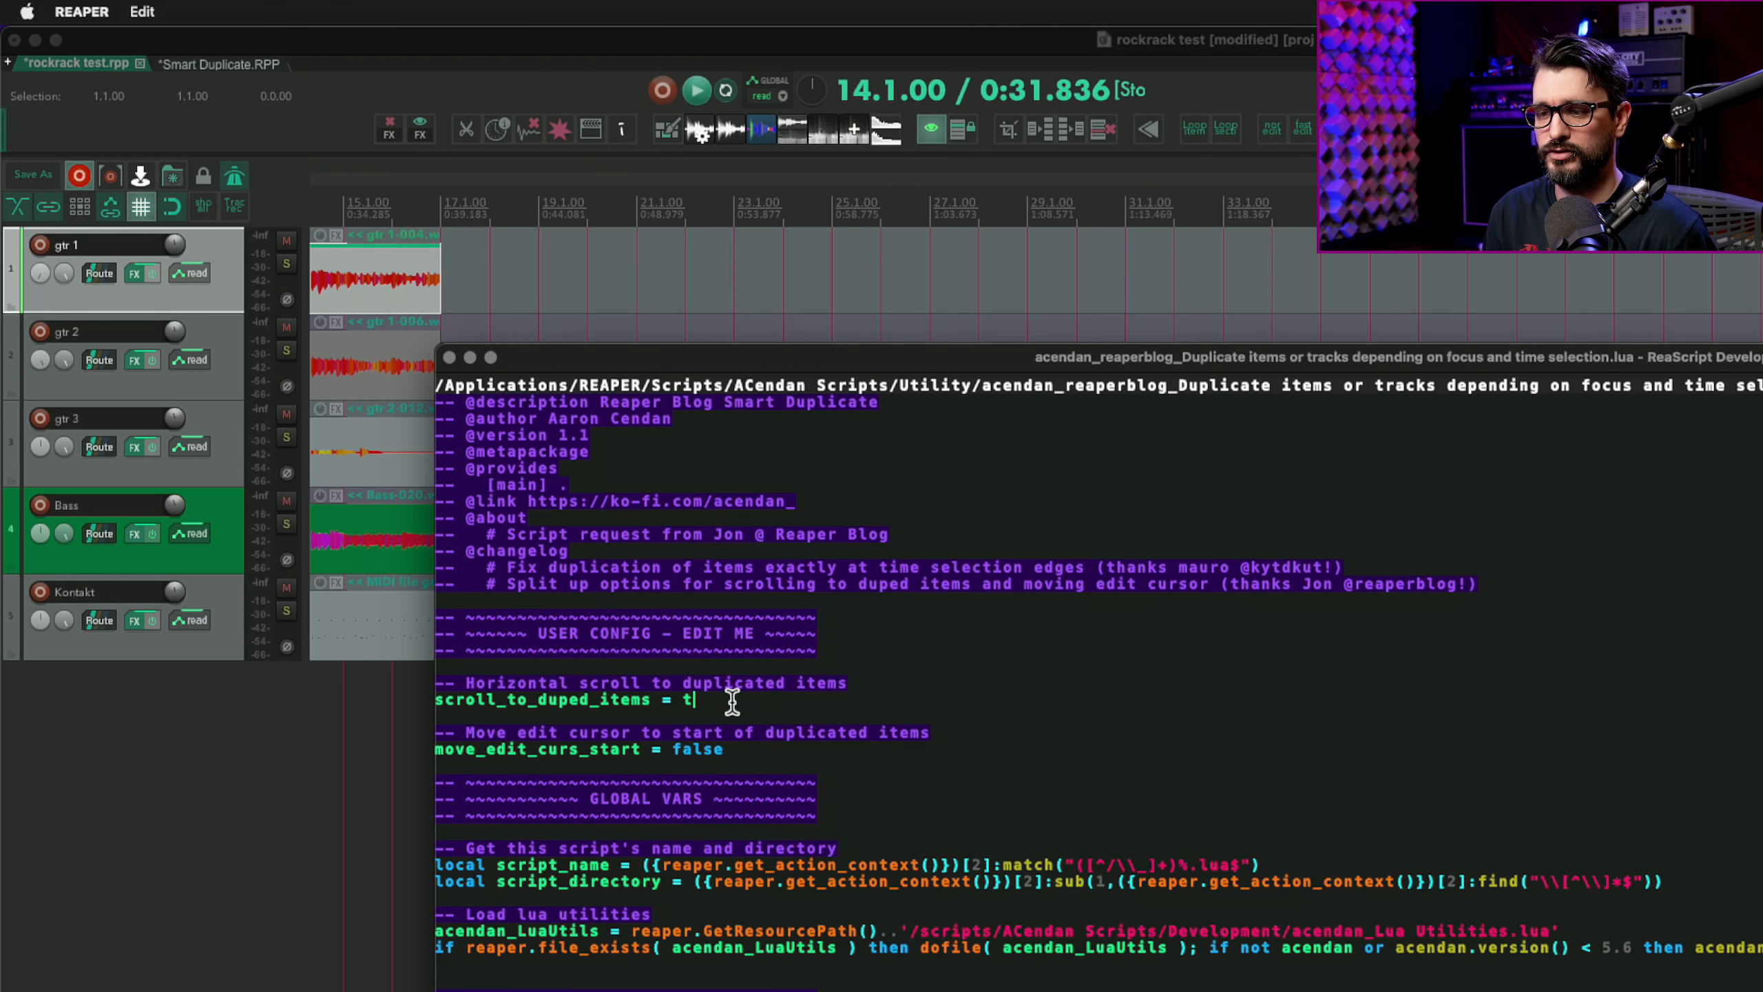
{"action": "type", "text": "rue"}
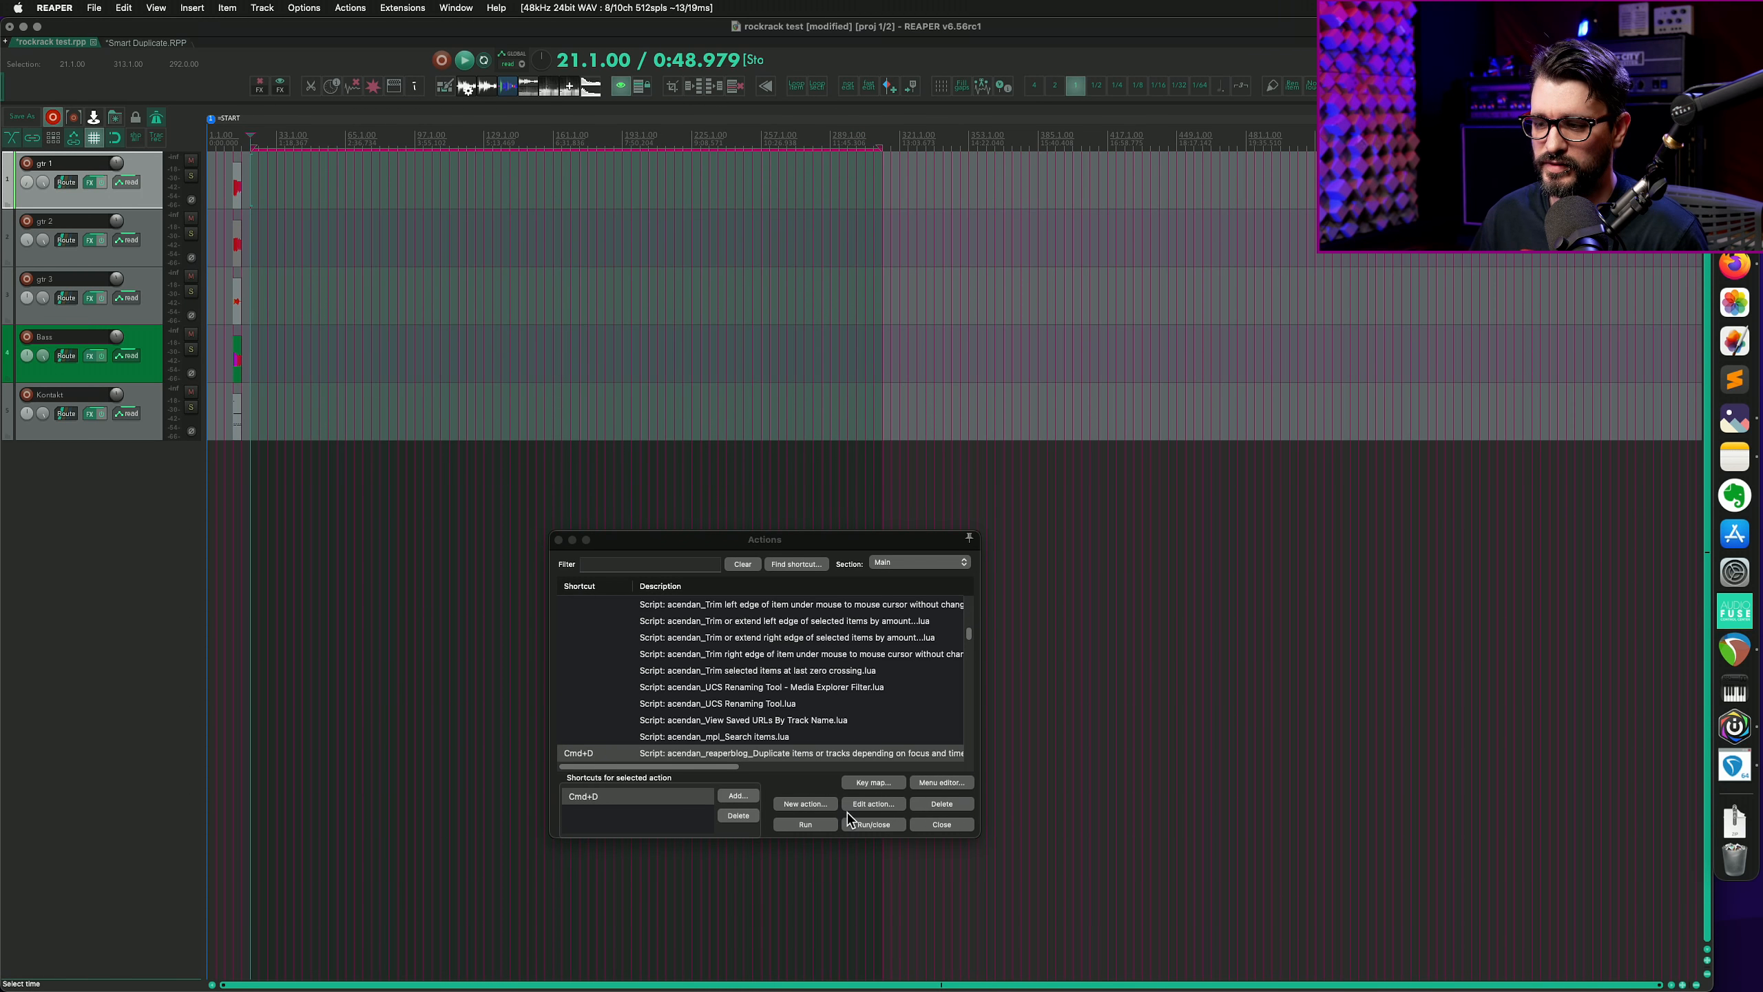
Change the move_edit_curs_start value in the script, then filter Actions for 'duplicate'
{"action": "left_click", "coordinate": [873, 803]}
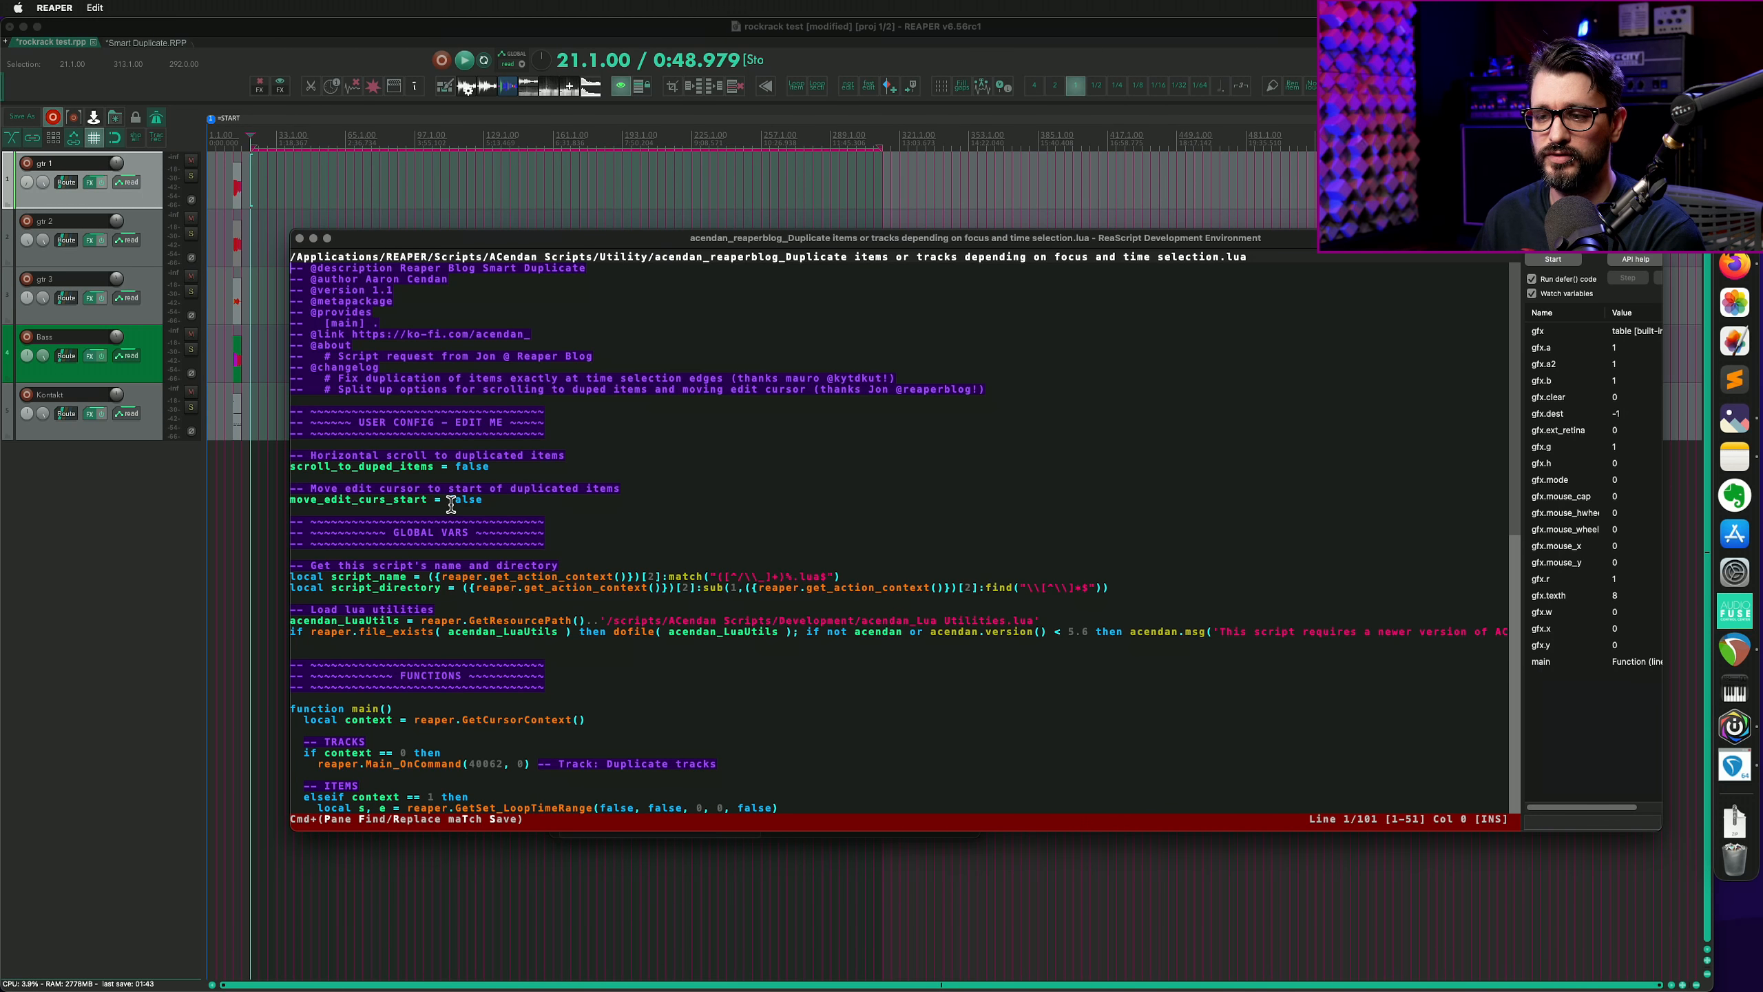
{"action": "double_click", "coordinate": [463, 499]}
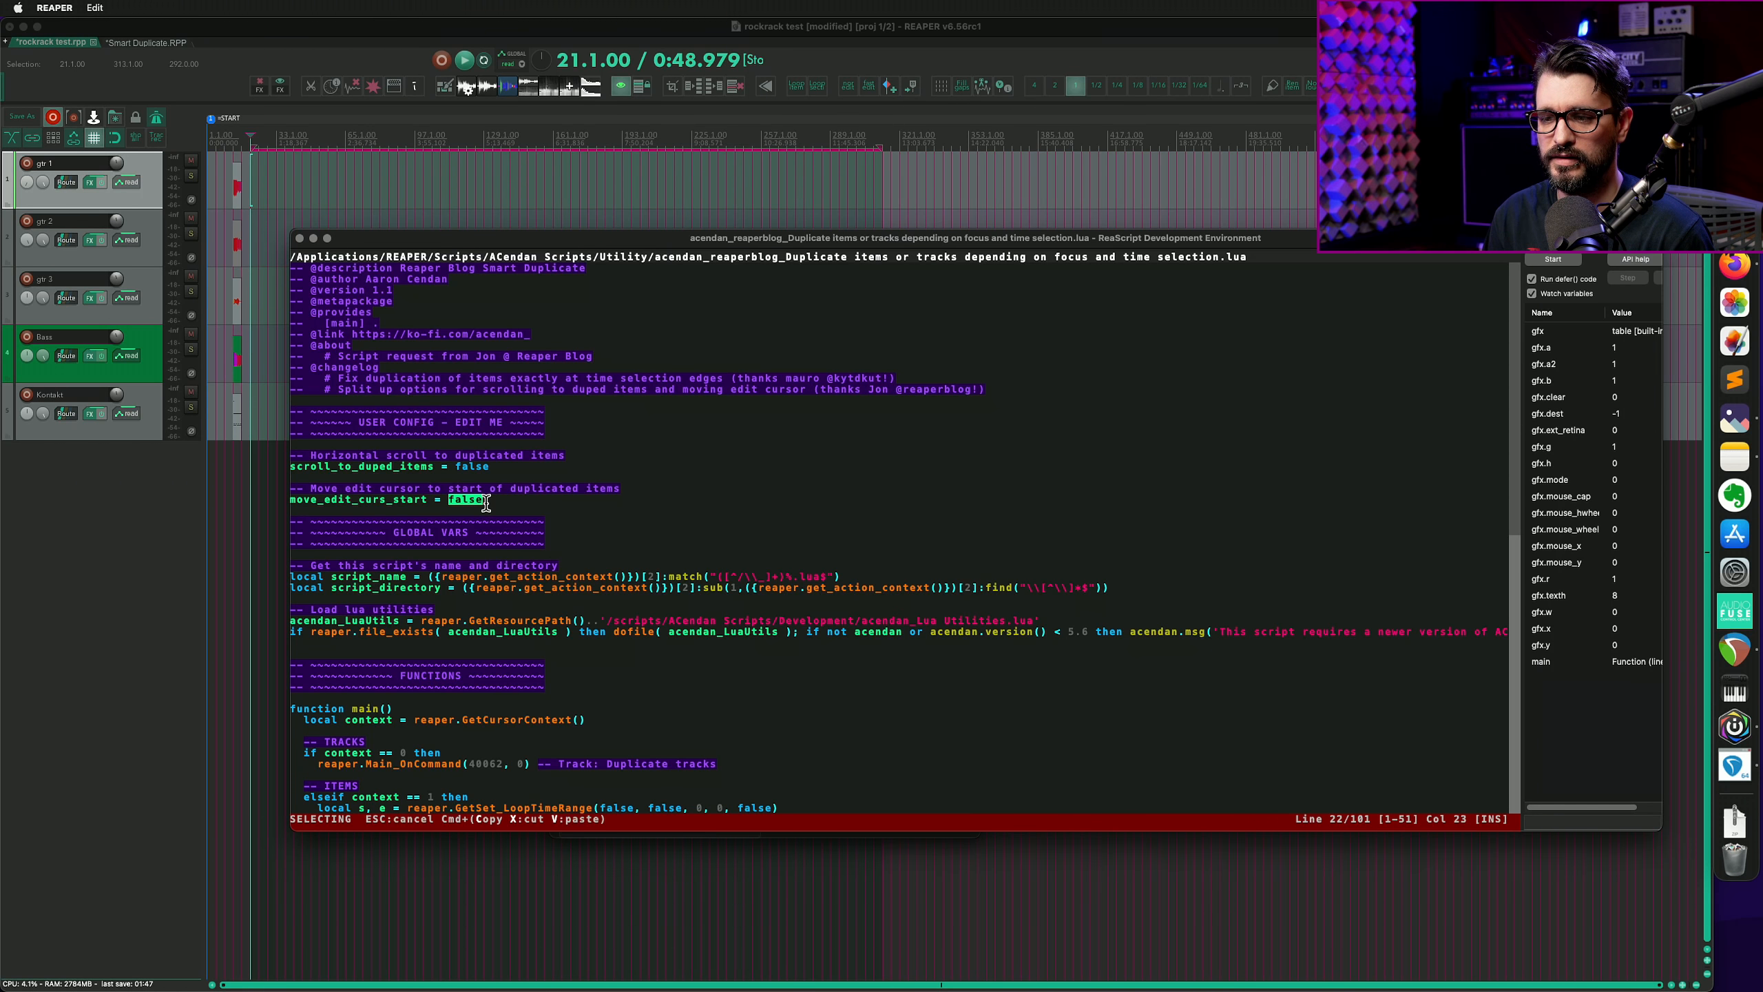
{"action": "type", "text": "true"}
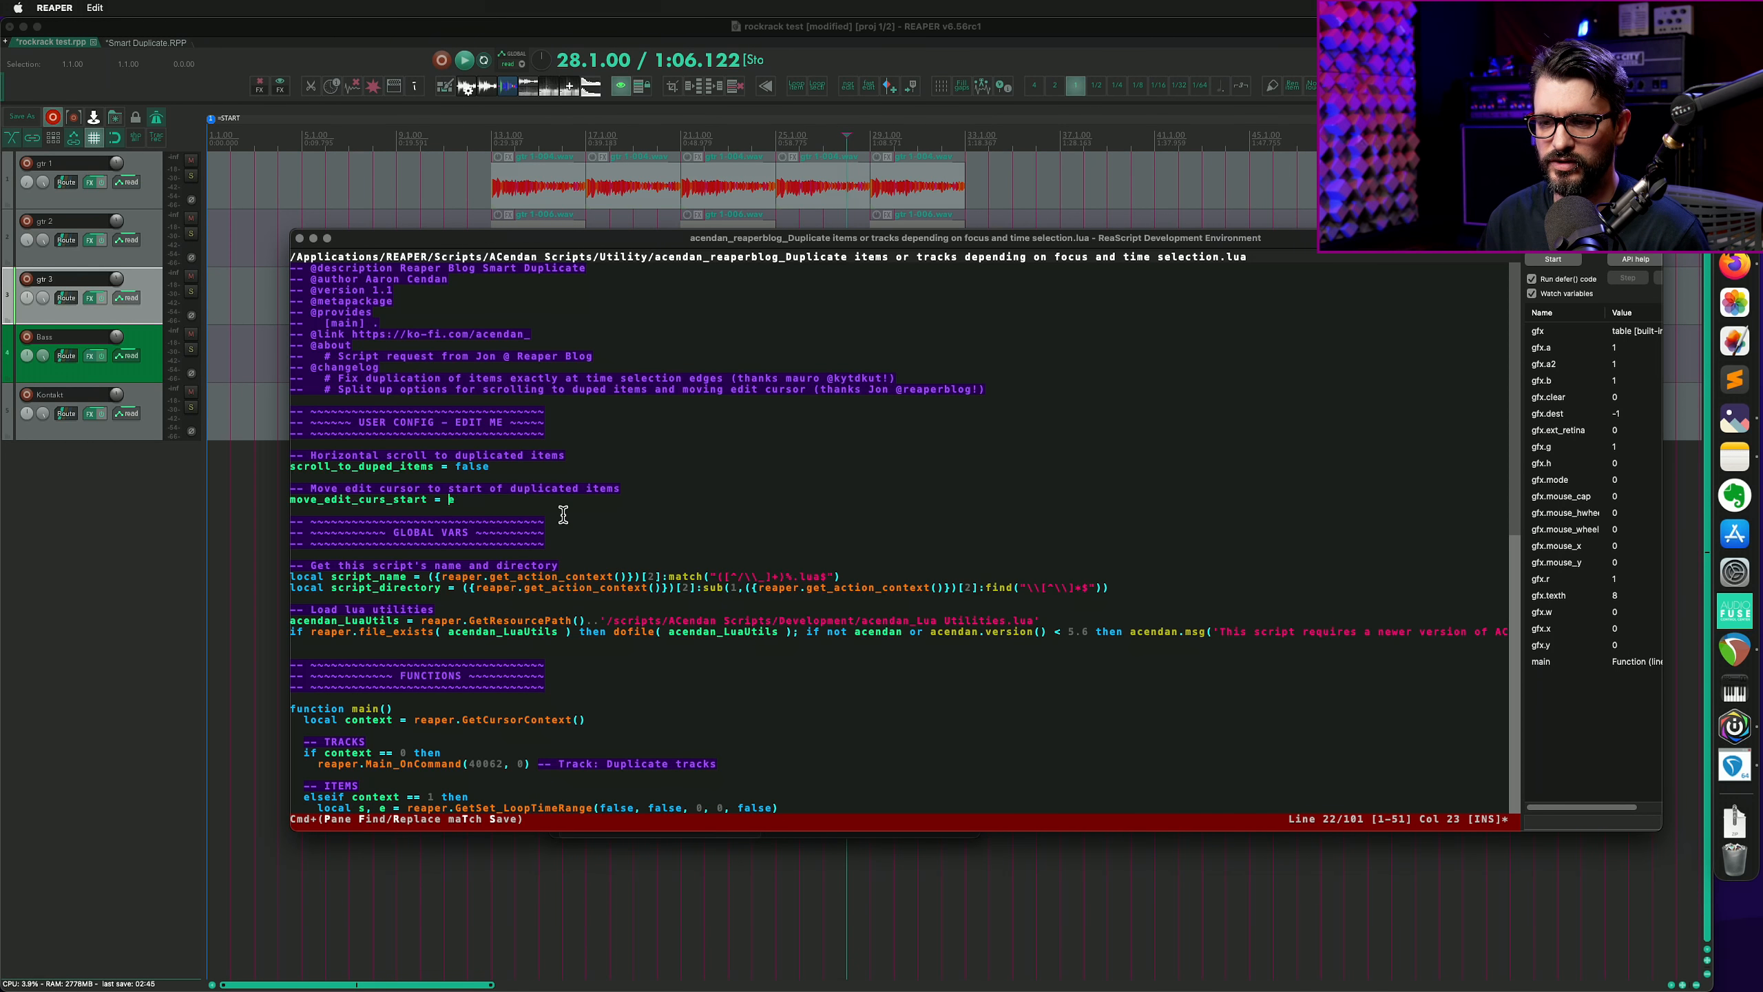
{"action": "type", "text": "f"}
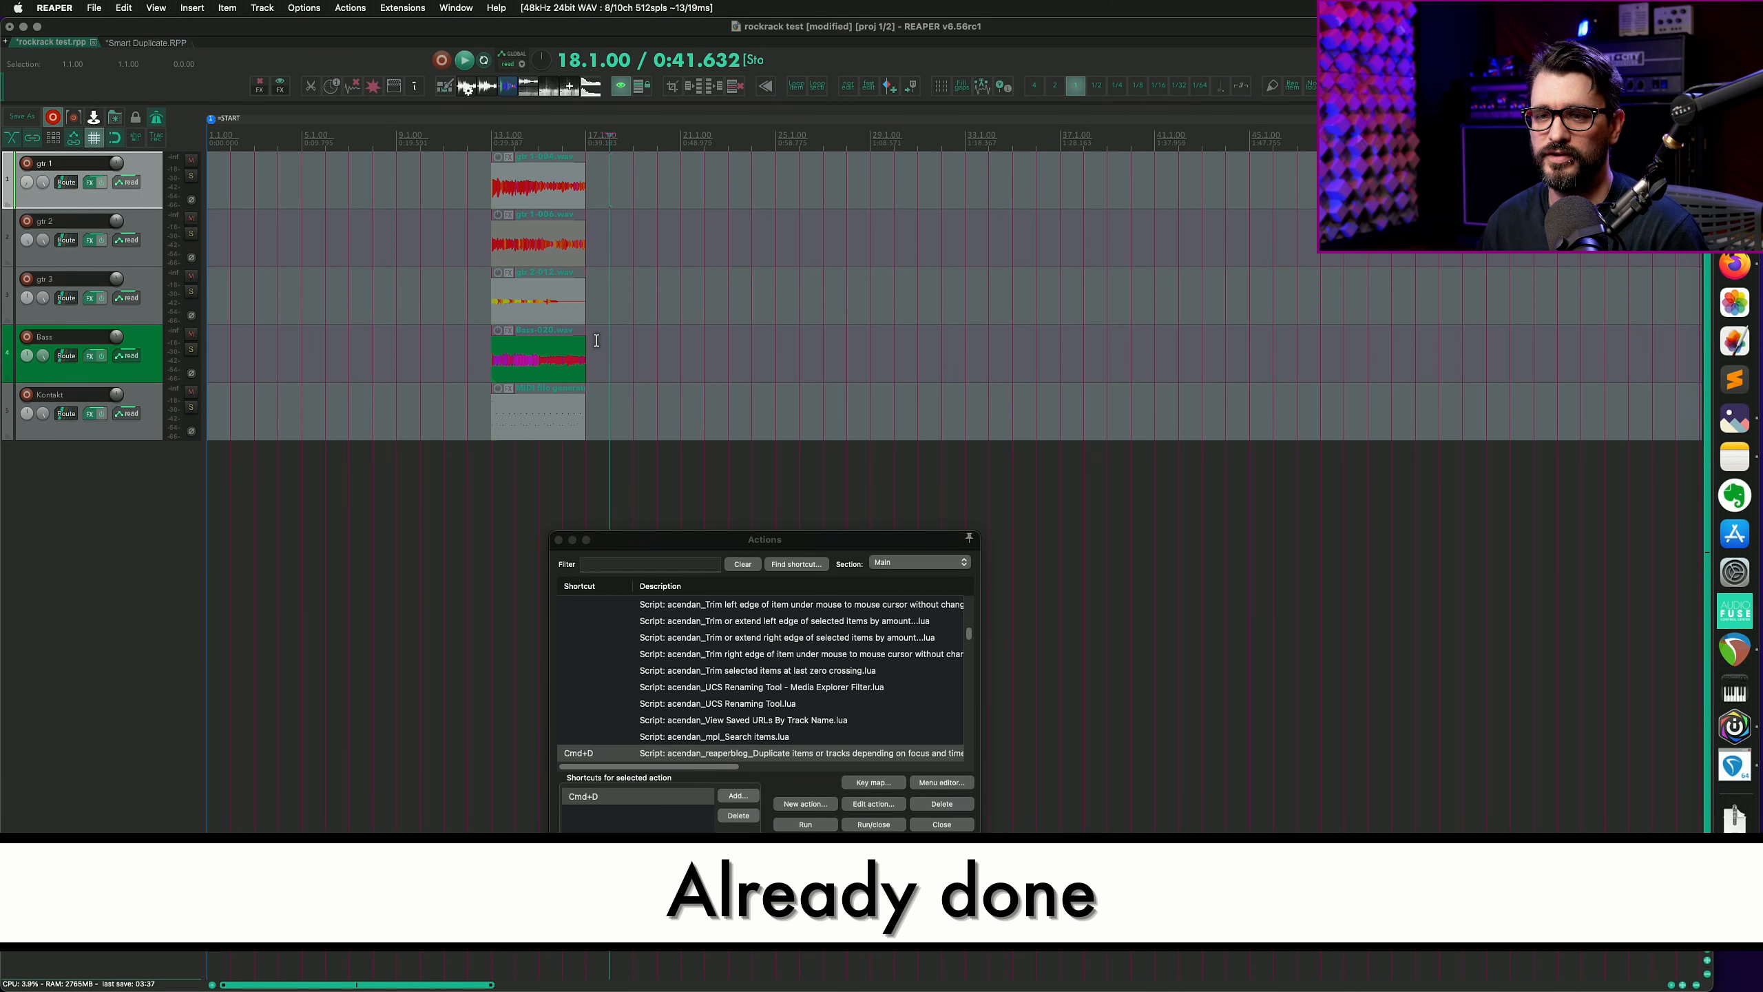
{"action": "type", "text": "duplicate"}
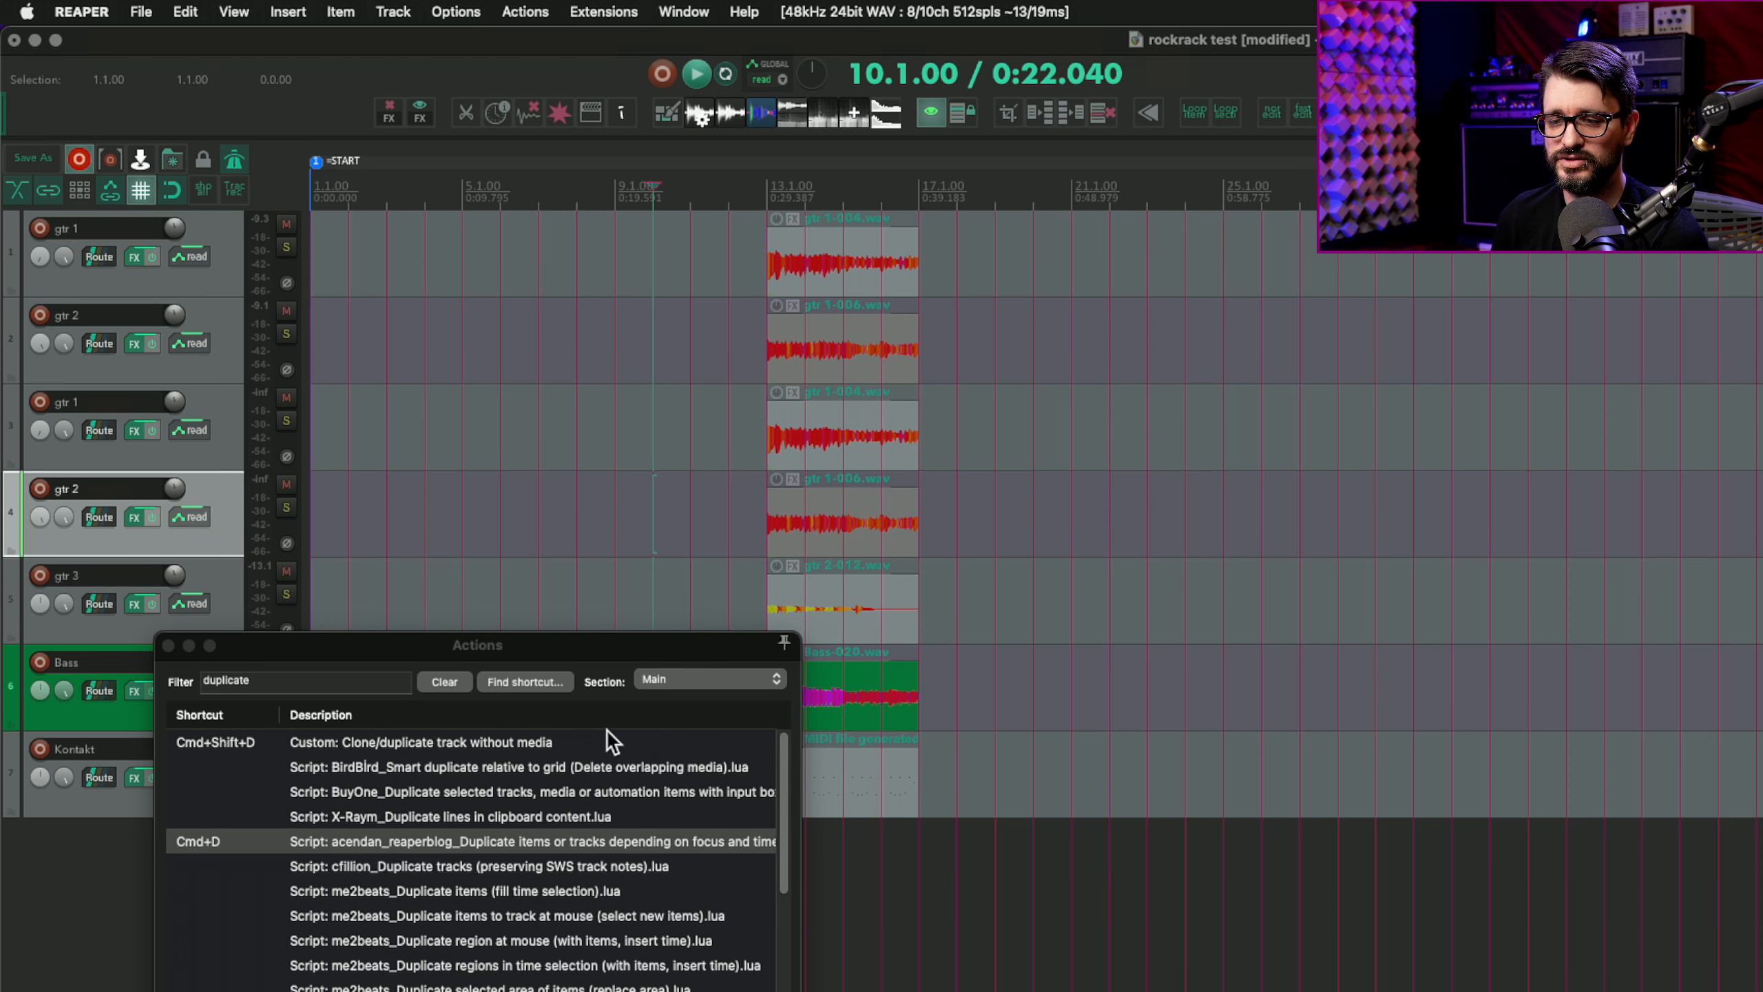
Select Custom: Clone/duplicate track without media and open its action definition
{"action": "left_click", "coordinate": [427, 741]}
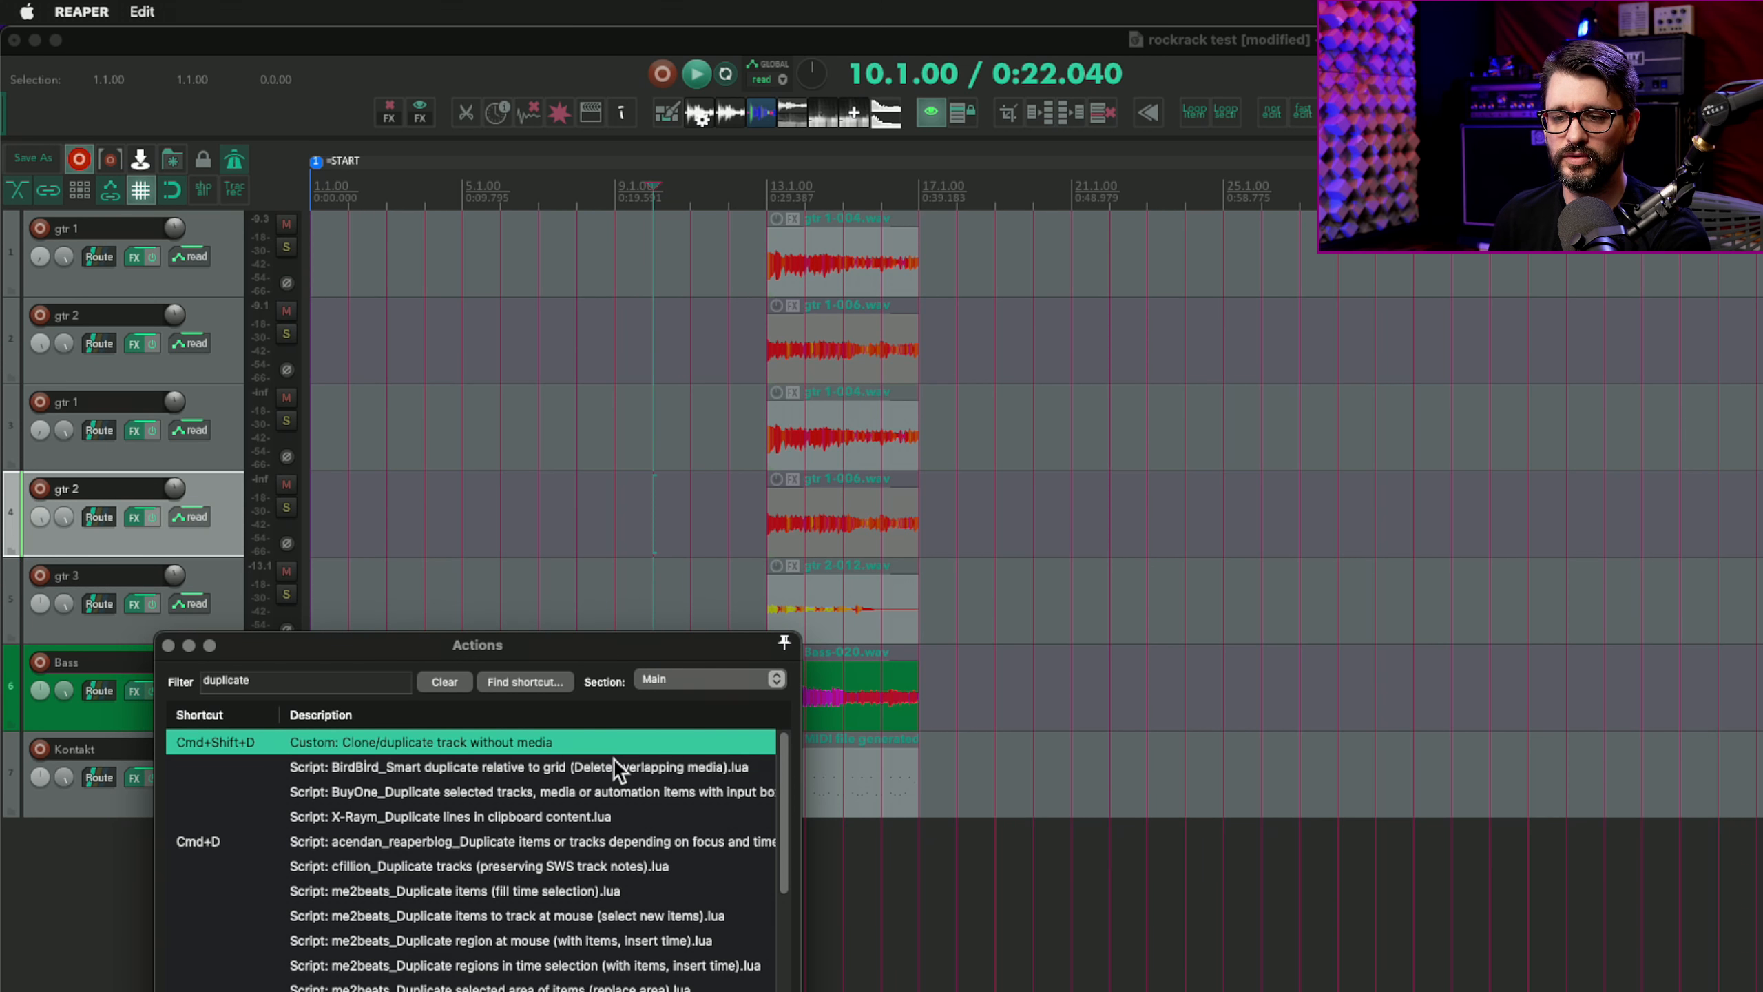
{"action": "mouse_move", "coordinate": [181, 407]}
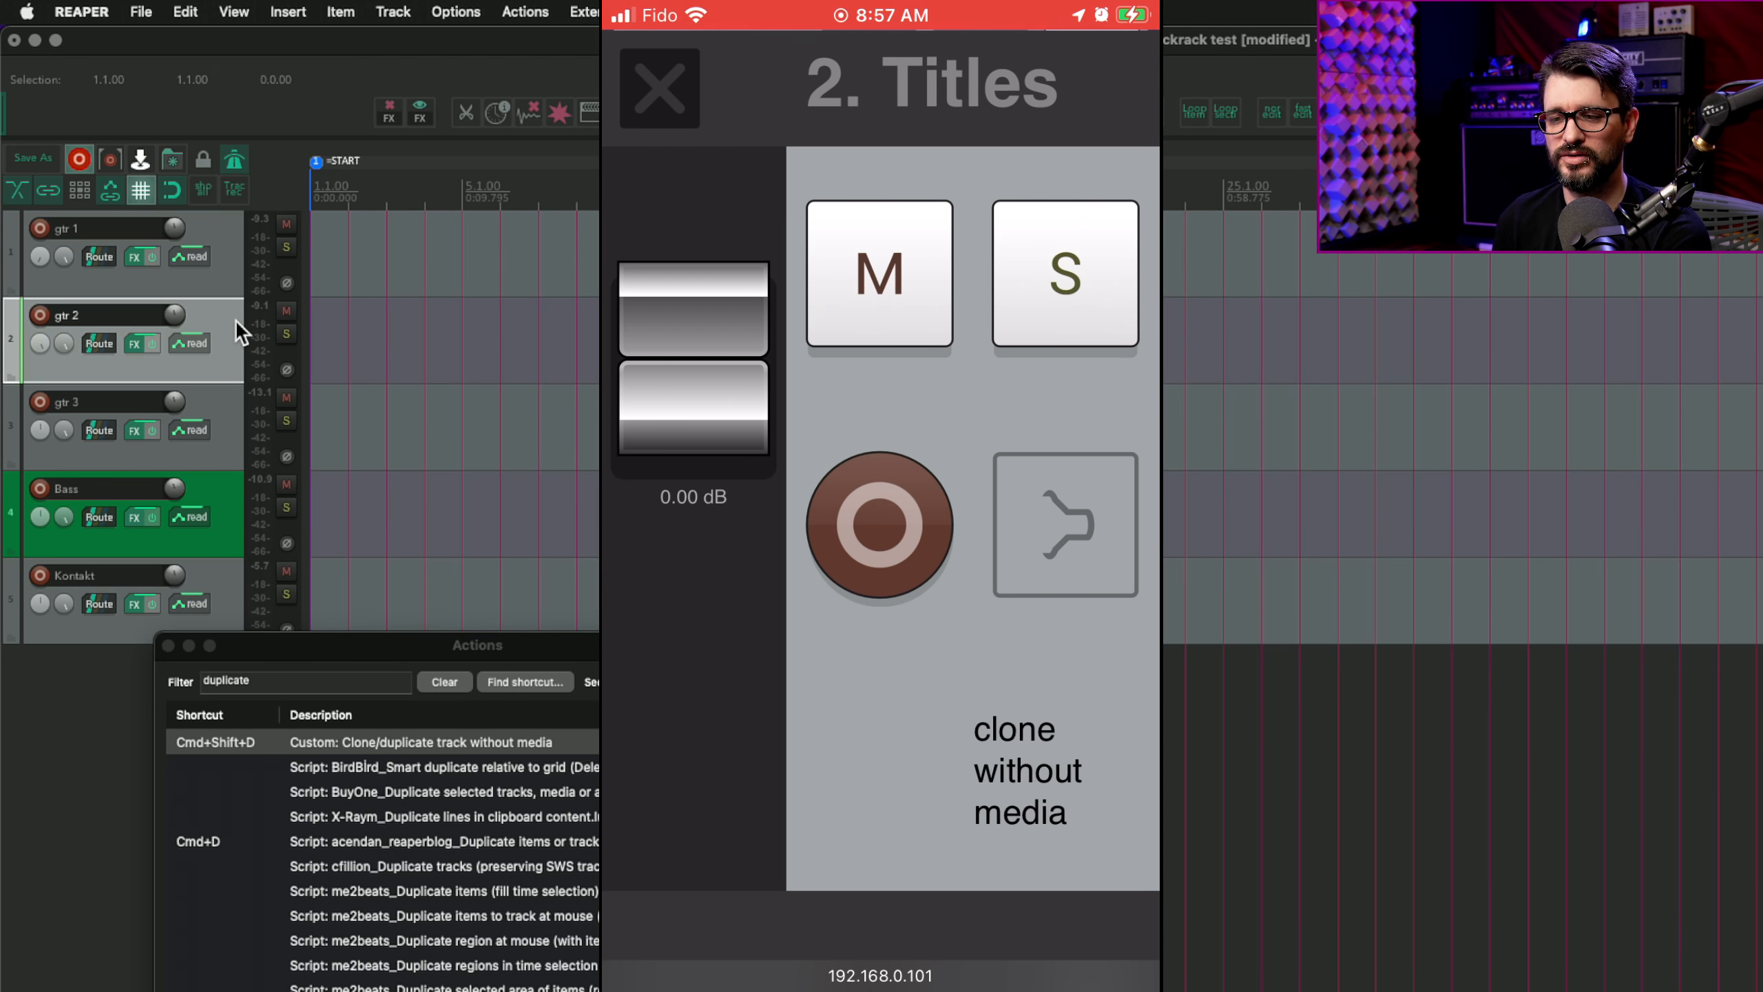
{"action": "left_click", "coordinate": [878, 527]}
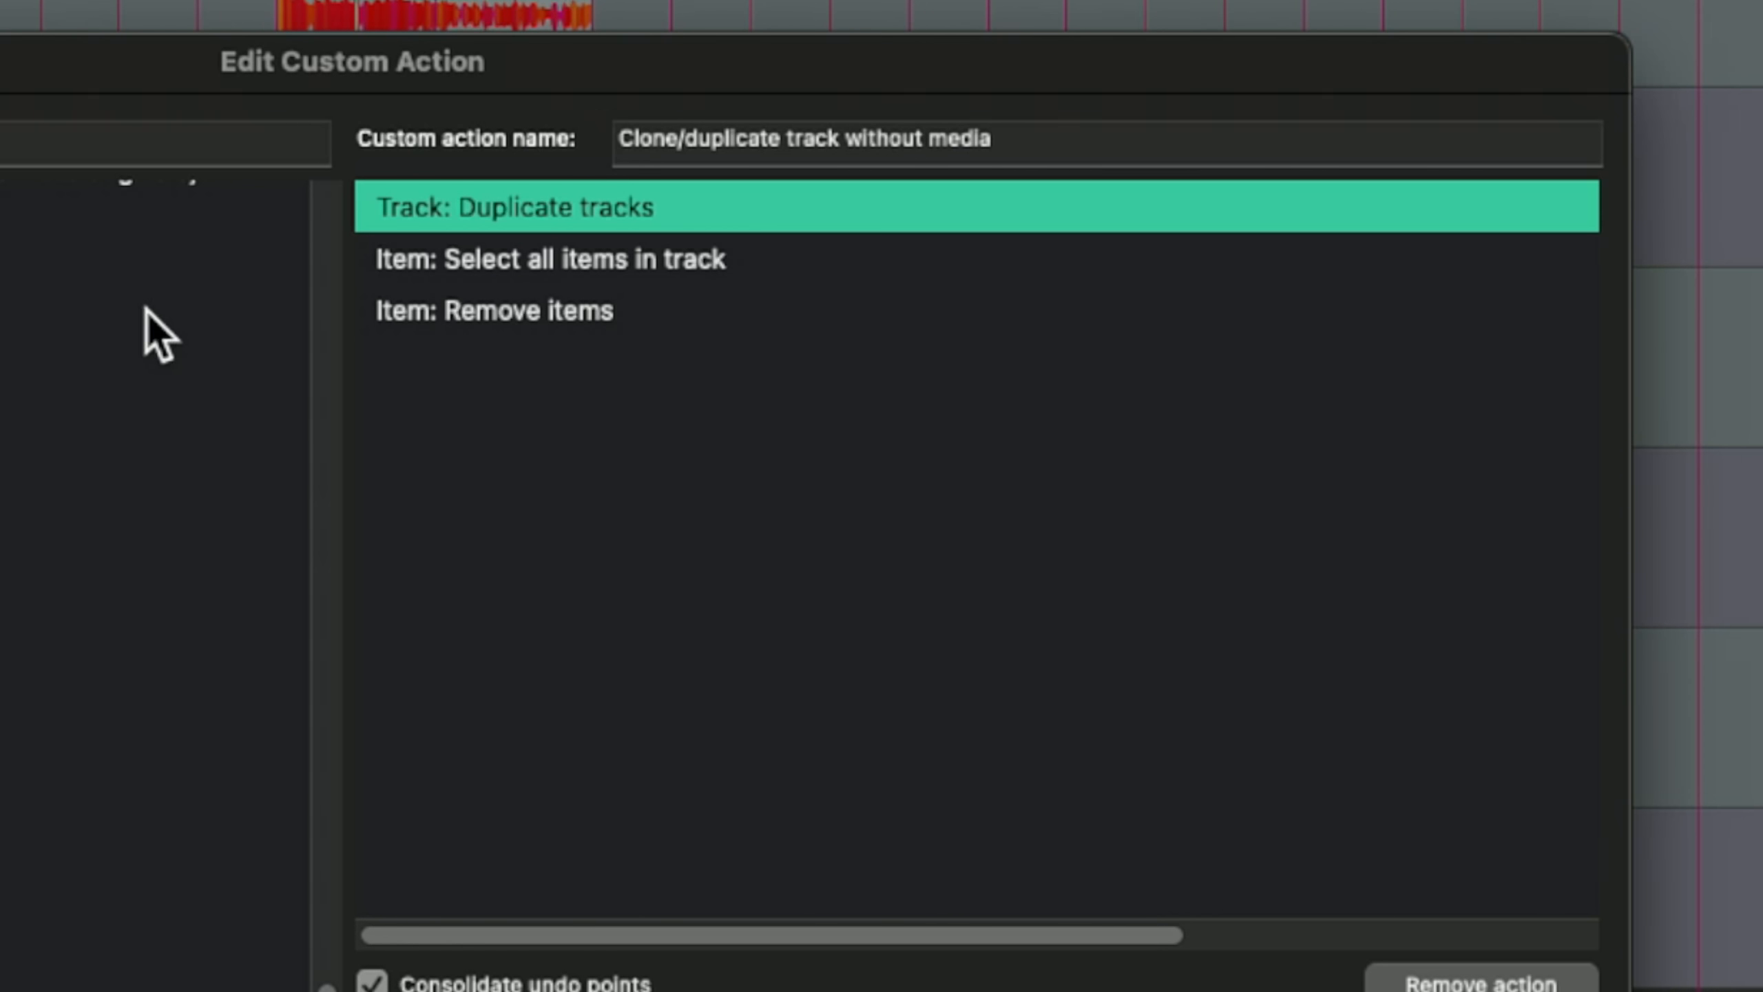
{"action": "mouse_move", "coordinate": [602, 275]}
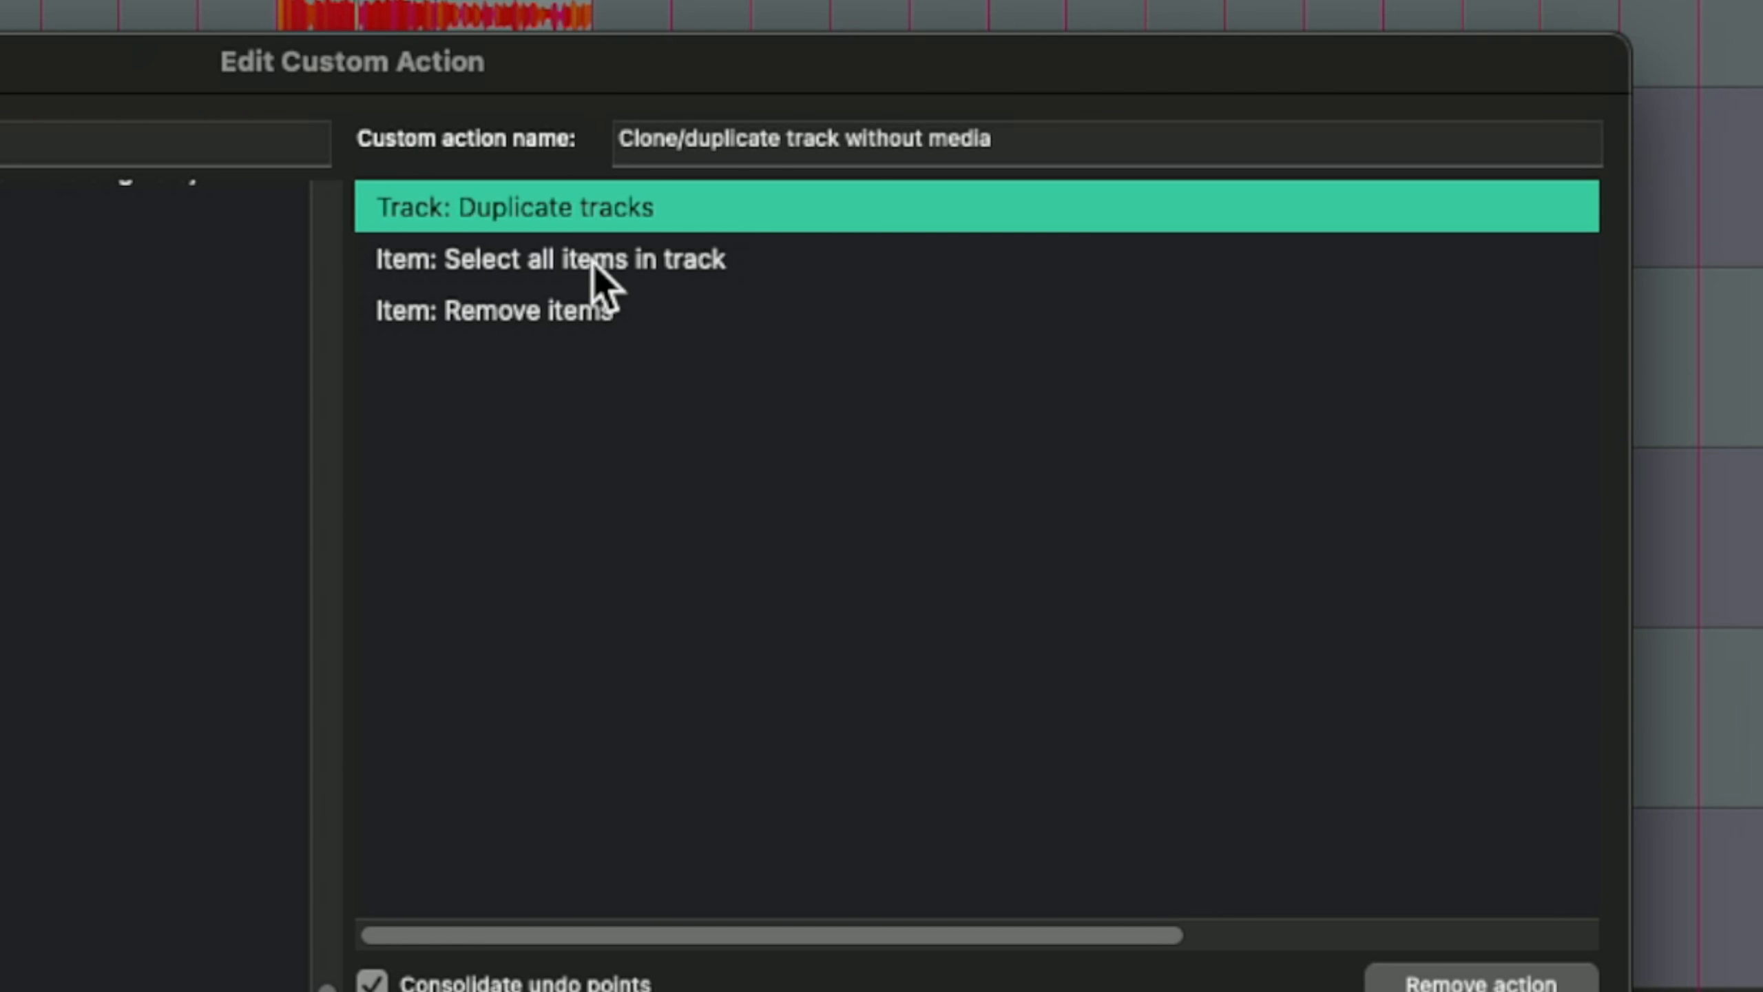
{"action": "left_click", "coordinate": [493, 311]}
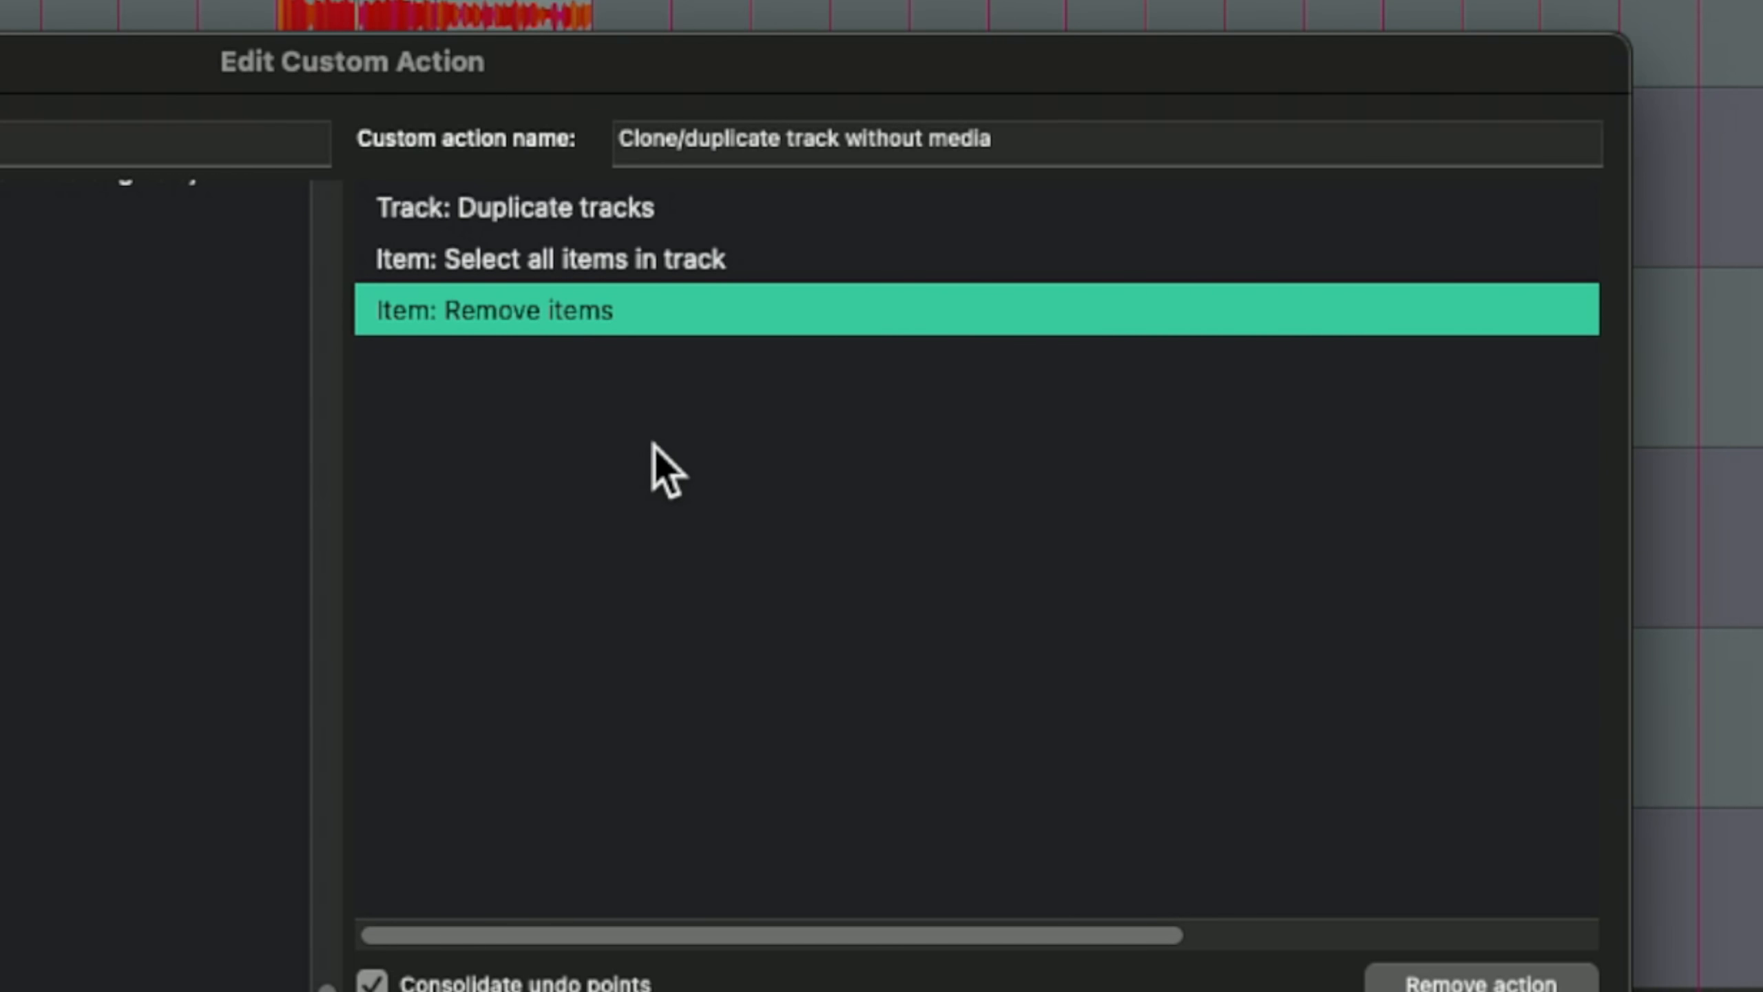